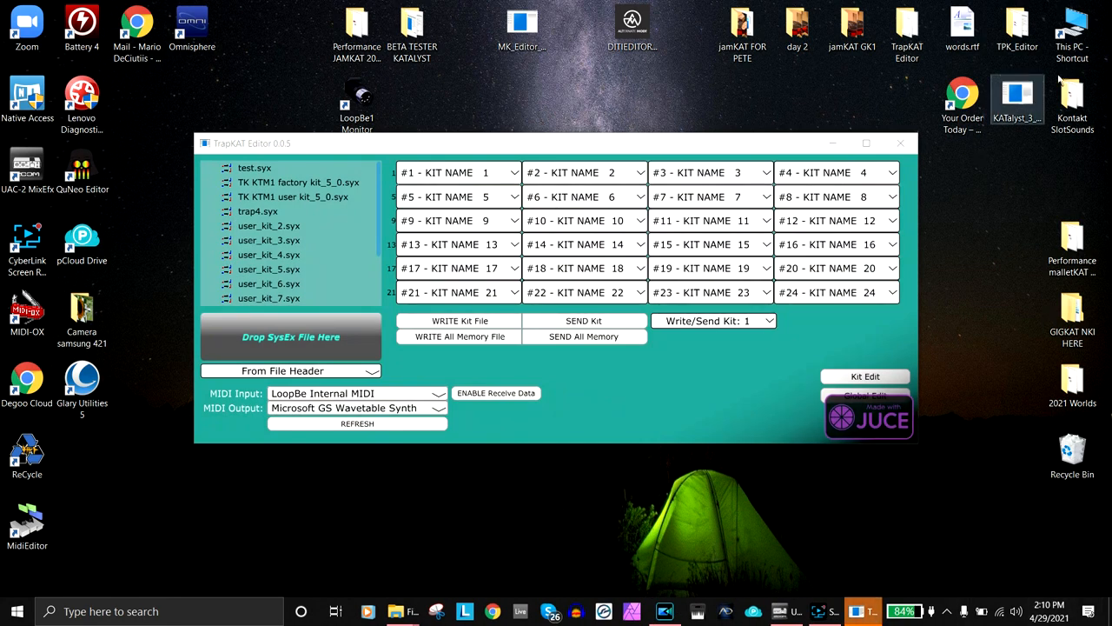
Browse This PC > Documents > TK_DataFiles so its kit sysex files are listed.
left_click(399, 612)
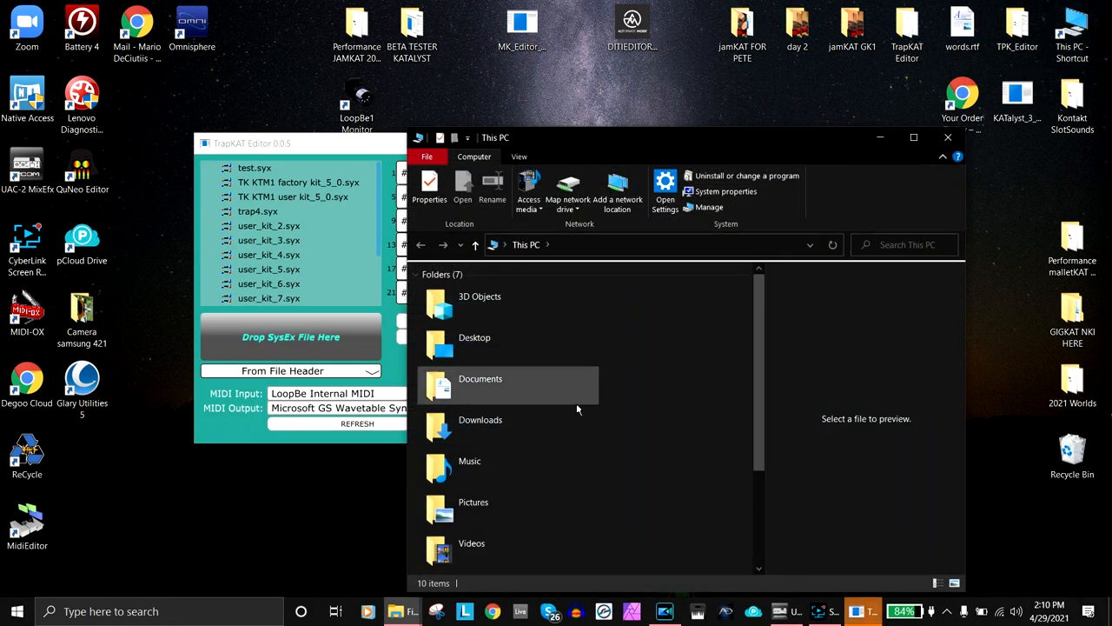
double_click(480, 378)
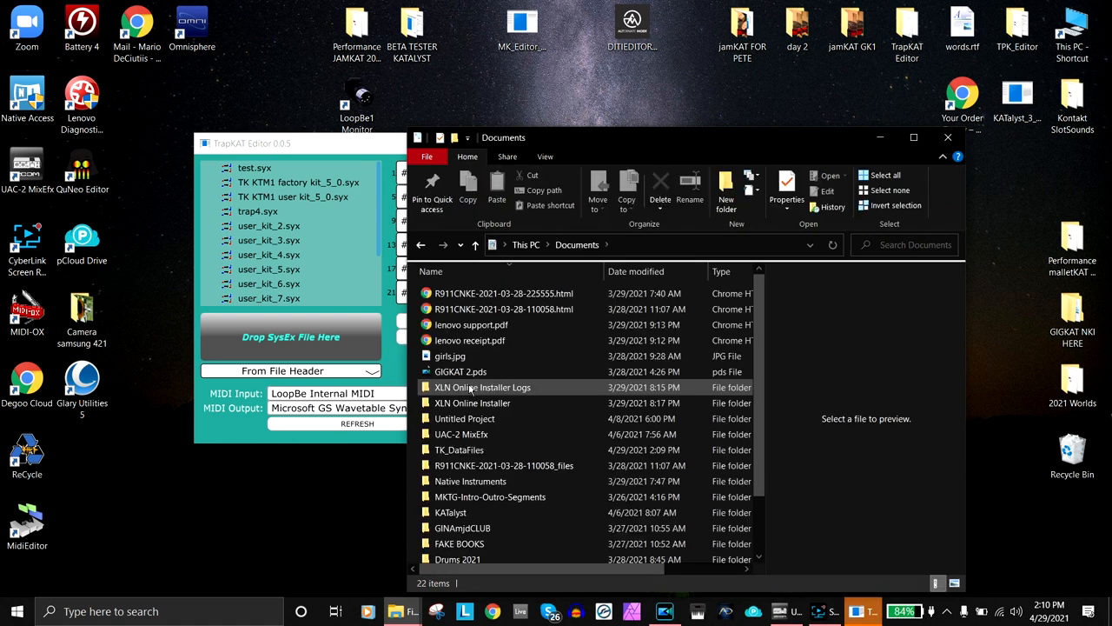
left_click(459, 448)
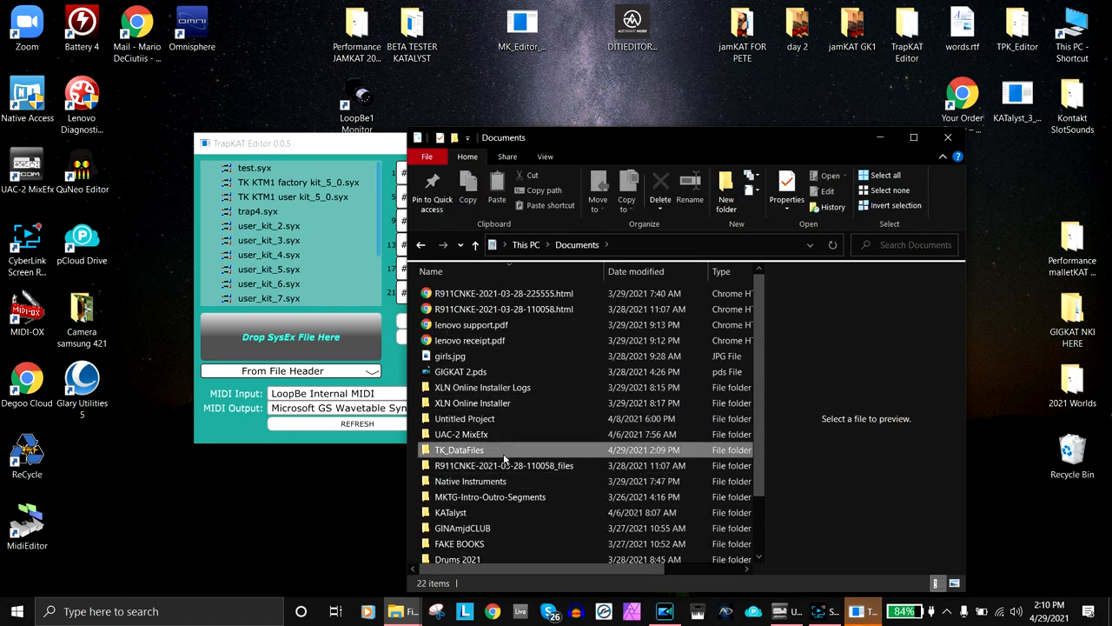
left_click(459, 448)
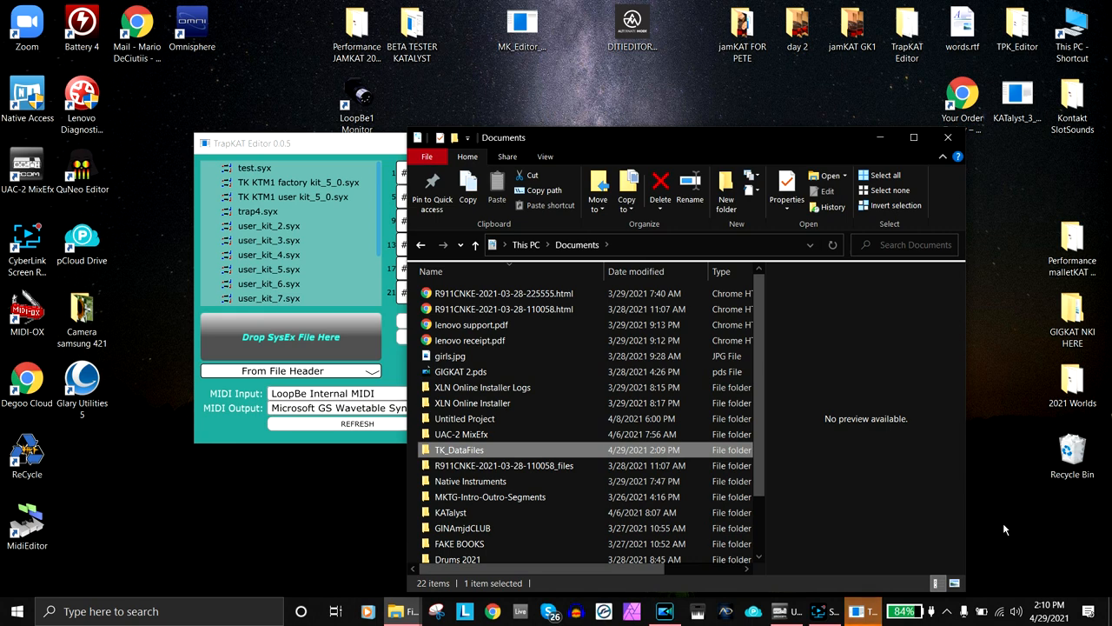
mouse_move(485, 455)
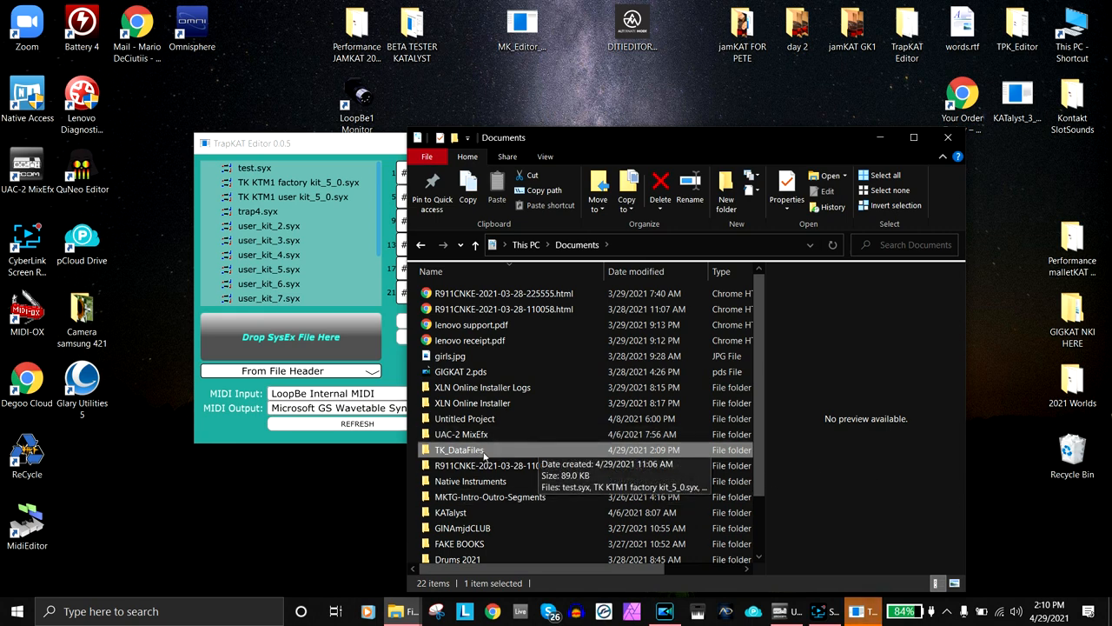
double_click(459, 448)
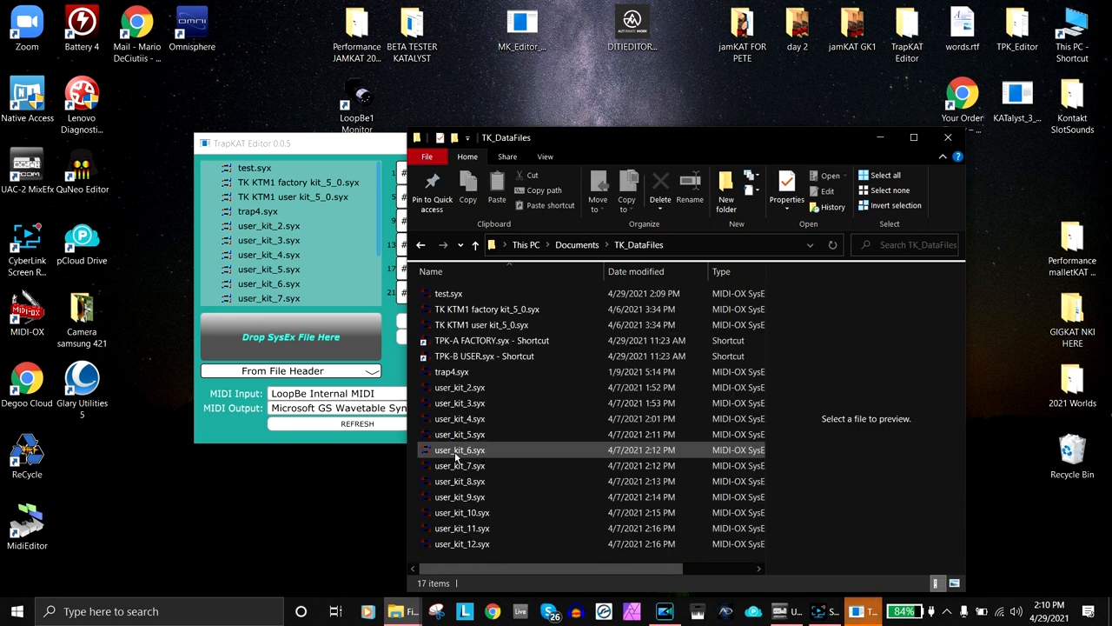
mouse_move(459, 448)
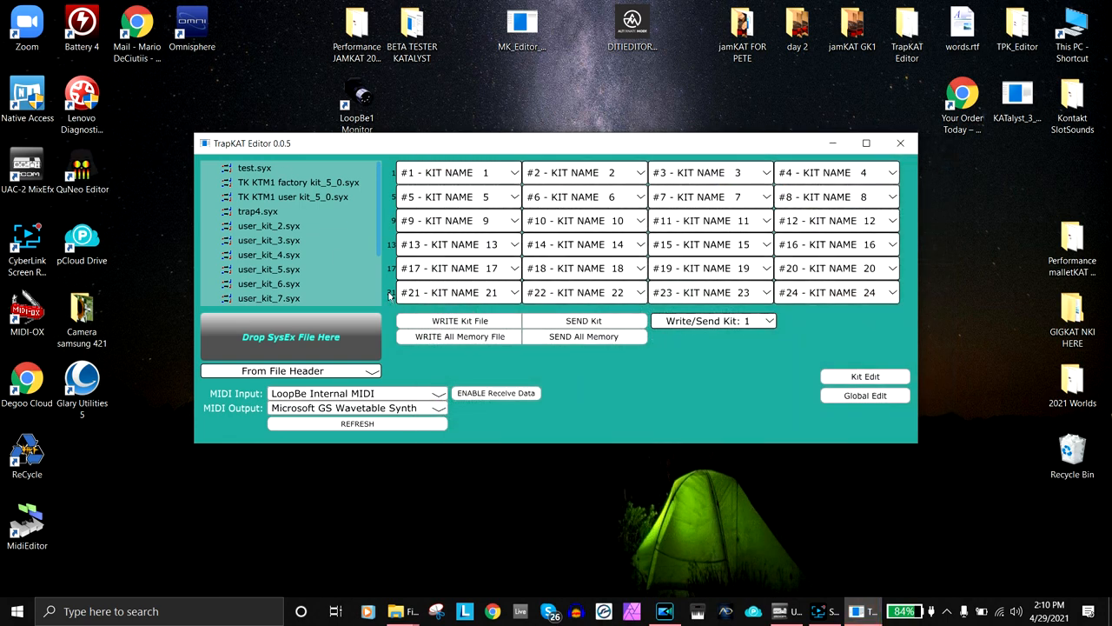
scroll("down", 3)
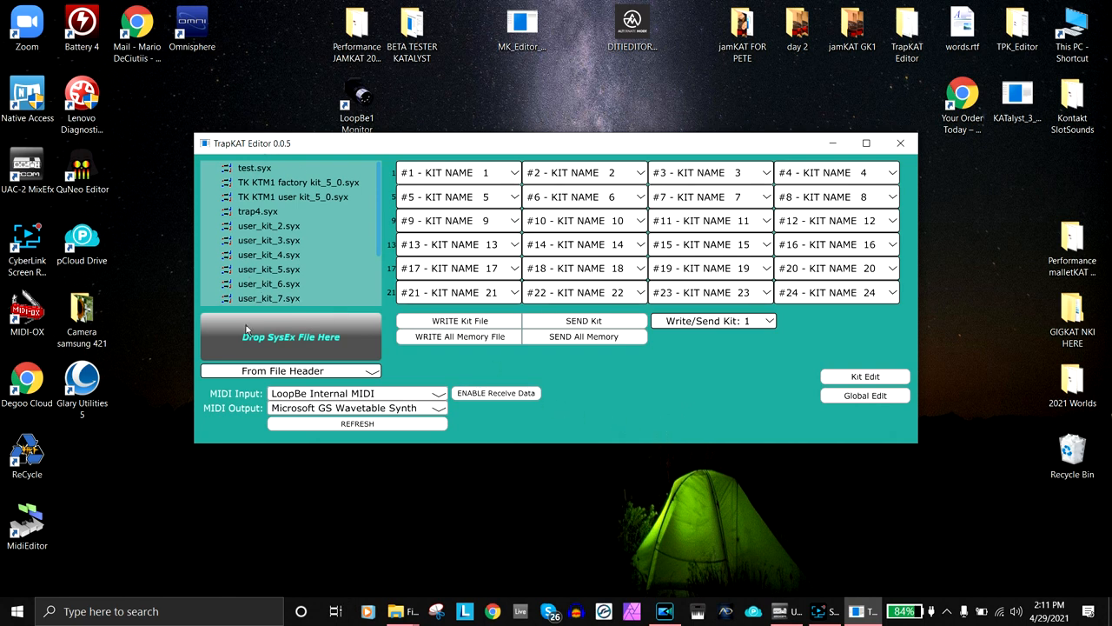
mouse_move(244, 400)
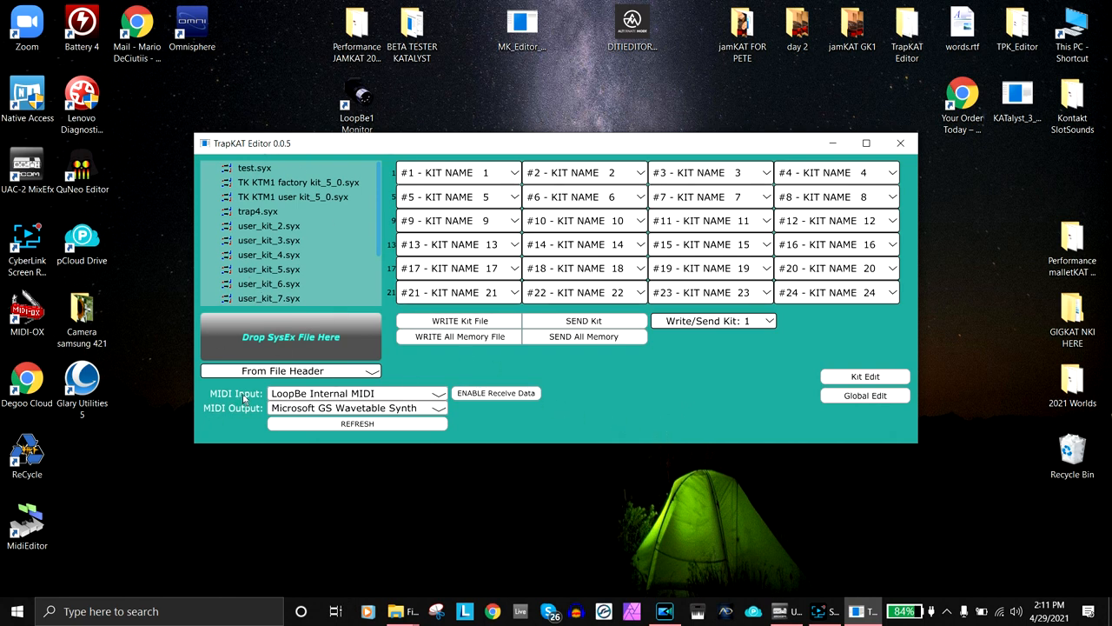
mouse_move(215, 417)
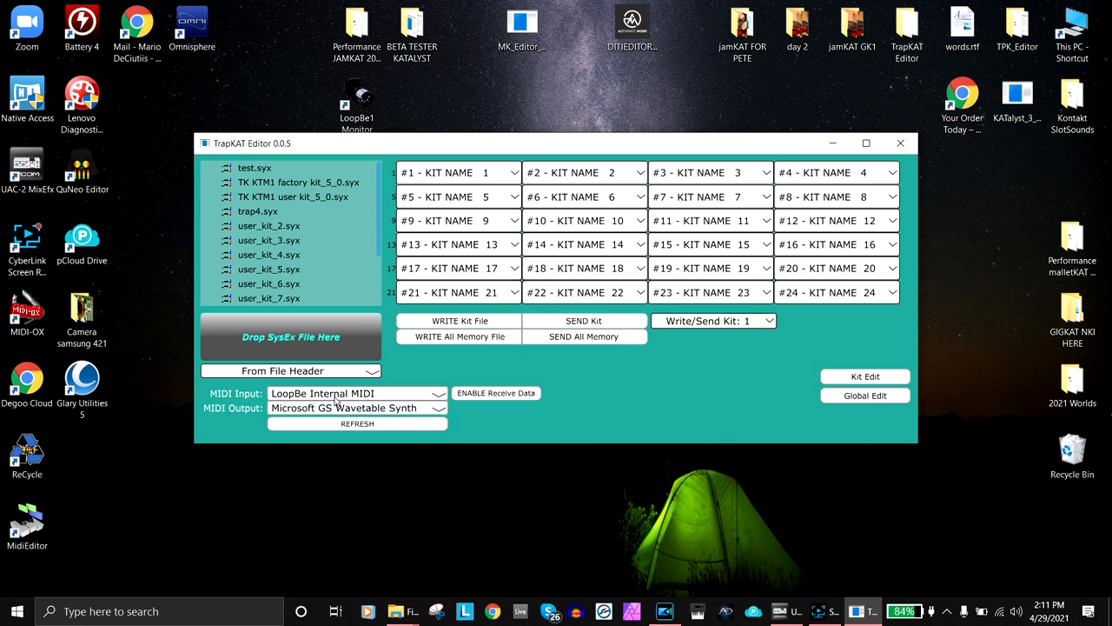
left_click(357, 406)
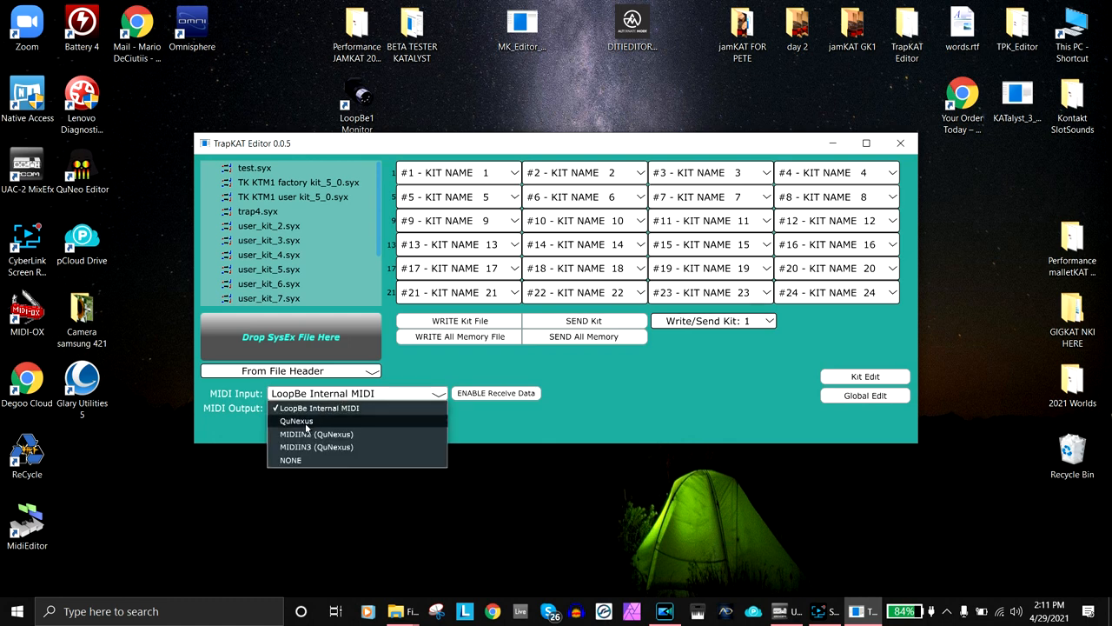
left_click(296, 421)
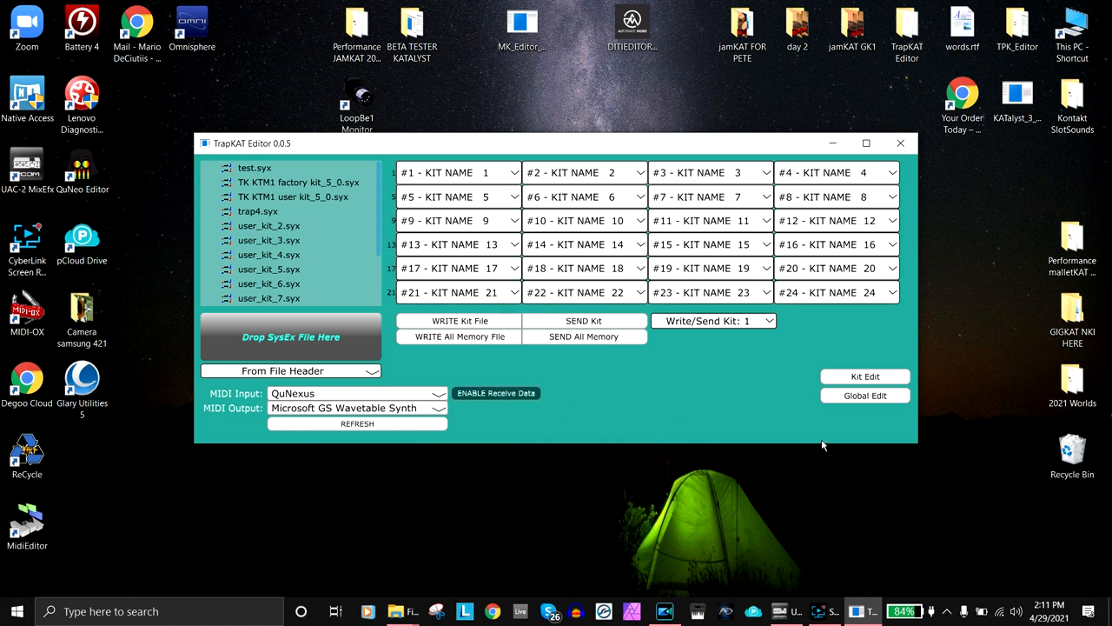
mouse_move(688, 441)
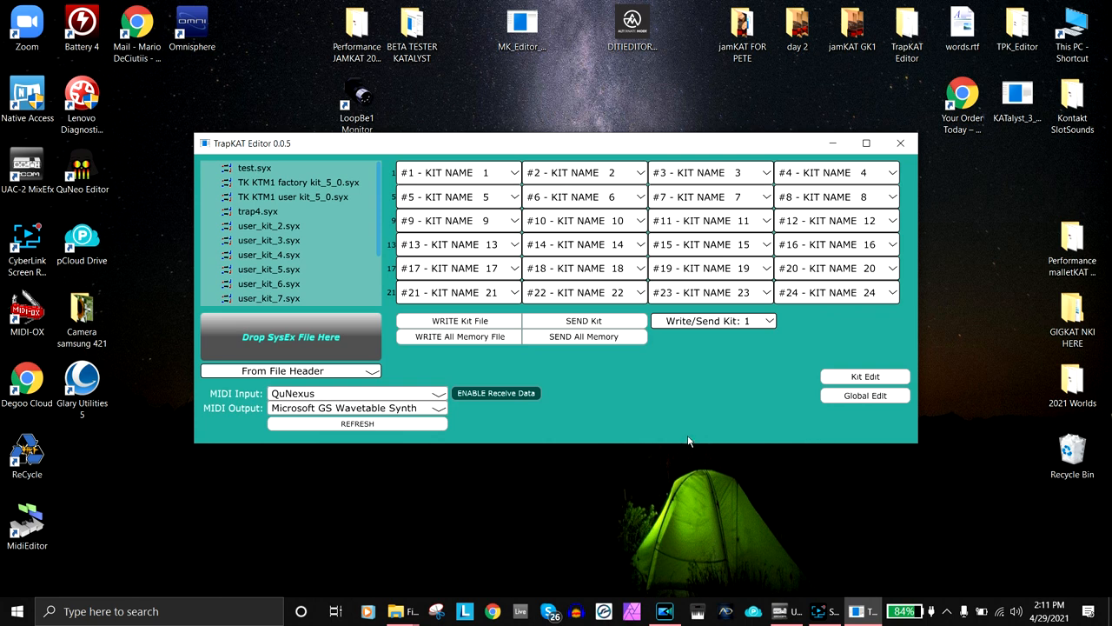
left_click(900, 142)
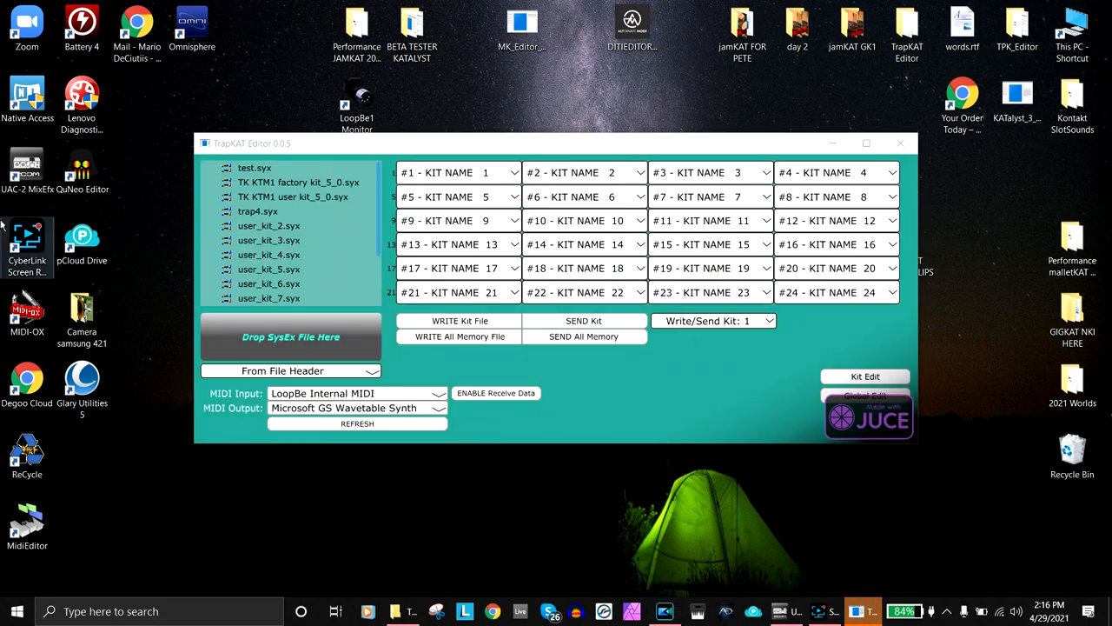
Load the user_kit_2 file into kit 1 and acknowledge the confirmation.
left_click(268, 226)
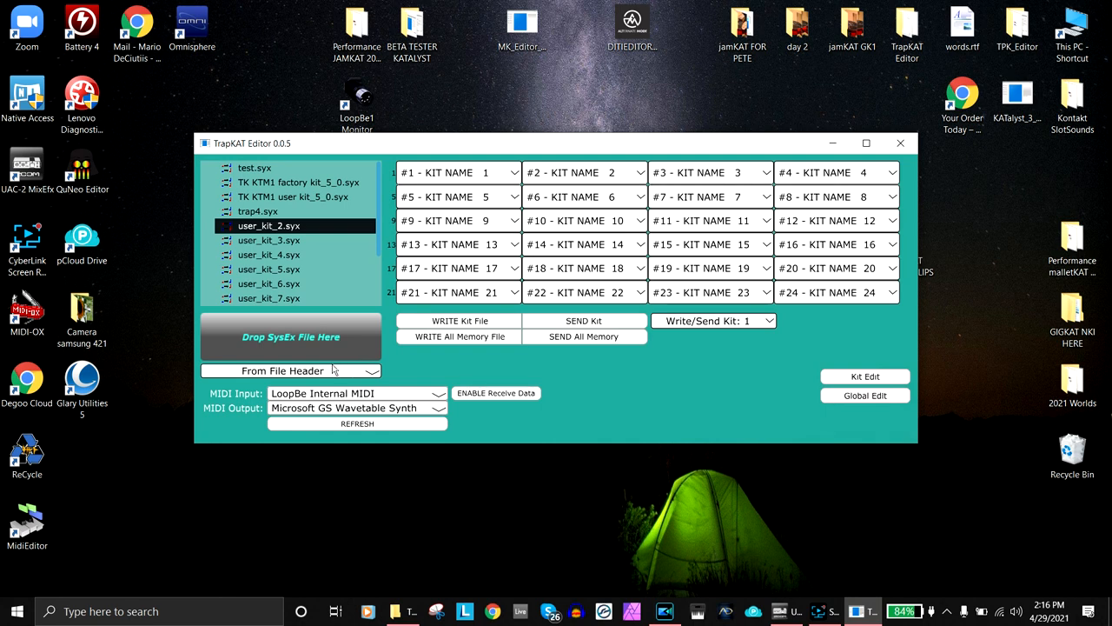
mouse_move(250, 287)
type("#2 - Cowbells")
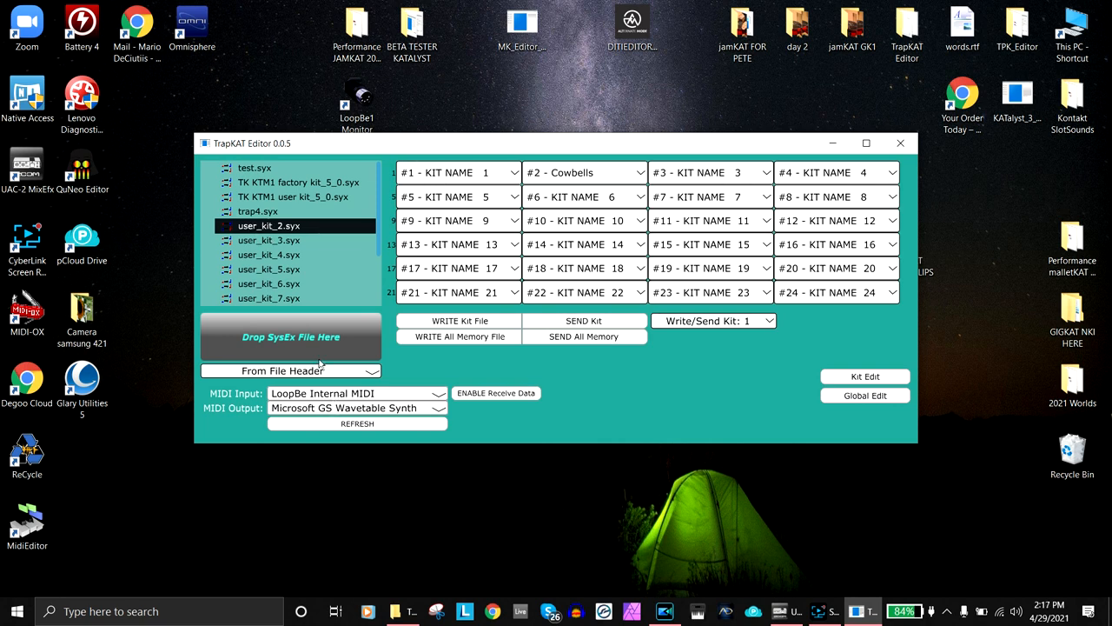
left_click(288, 372)
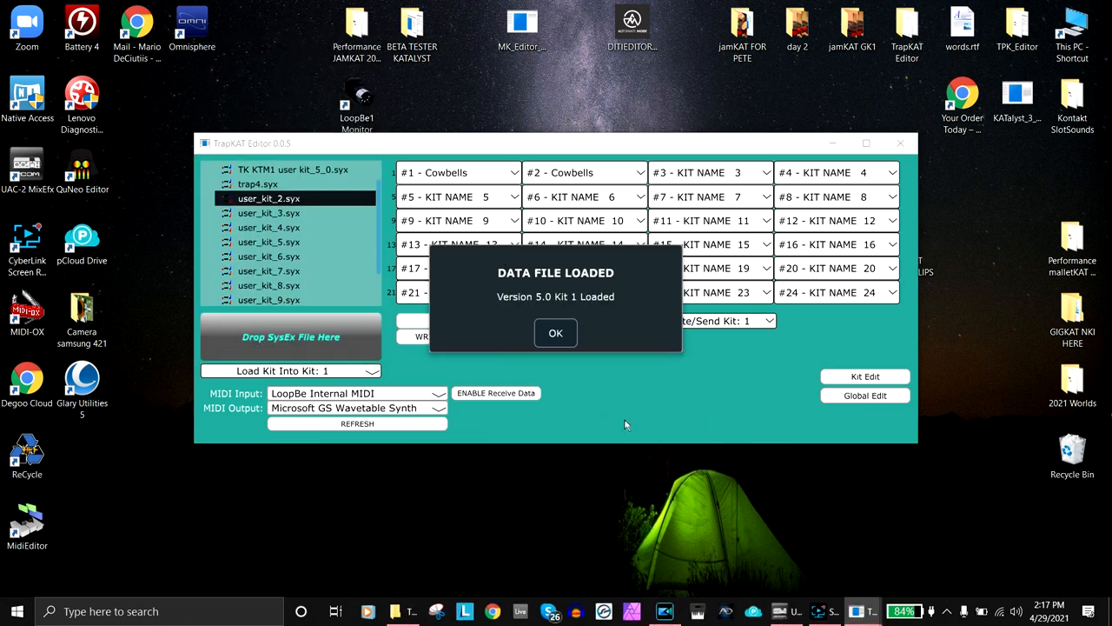
left_click(556, 333)
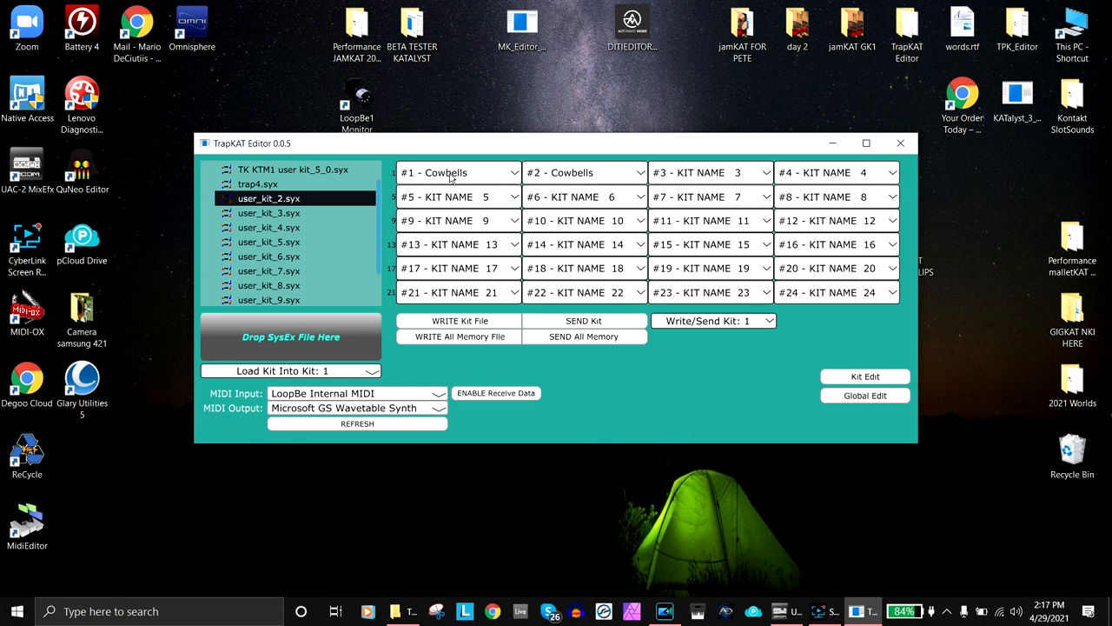
mouse_move(338, 394)
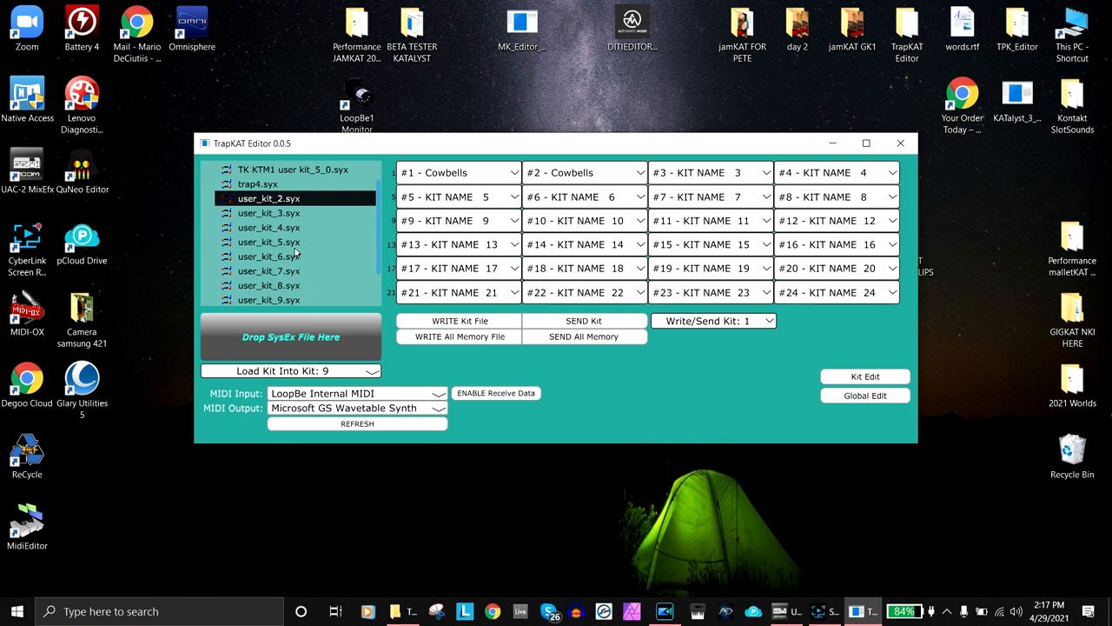
Load the user_kit_8 and user_kit_9 files into kits 8 and 9 and acknowledge the confirmation.
left_click(289, 370)
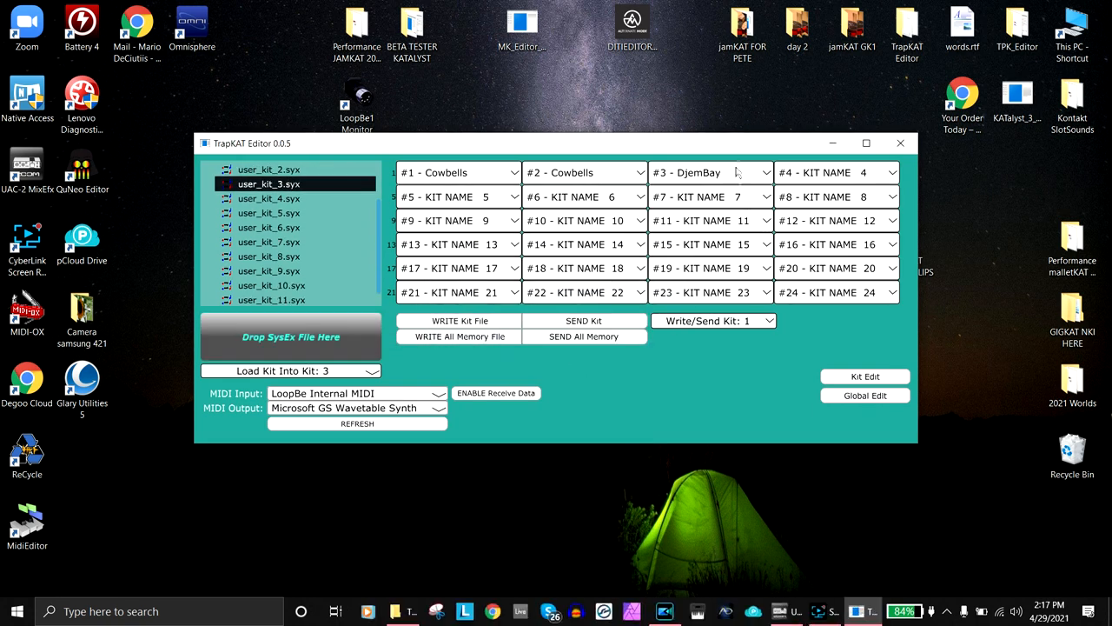
mouse_move(318, 286)
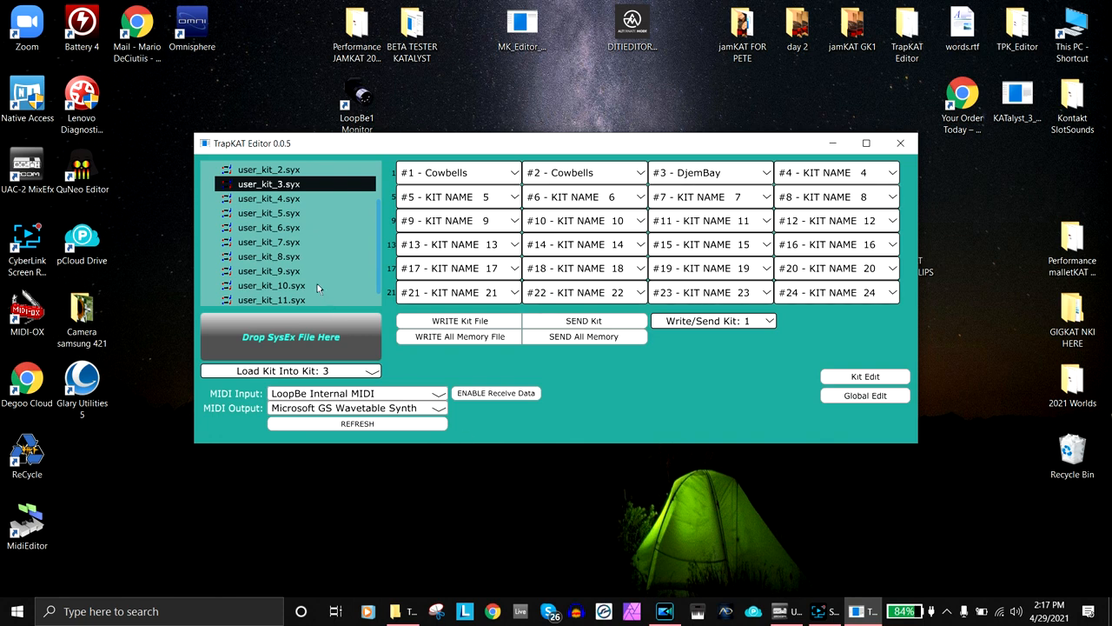
left_click(288, 370)
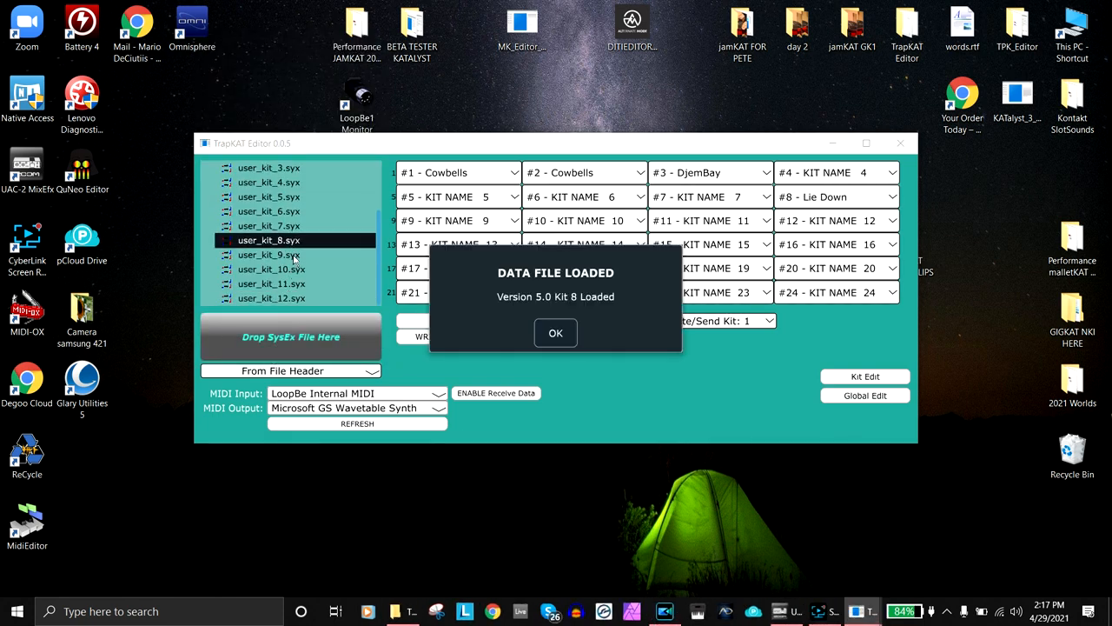
left_click(269, 253)
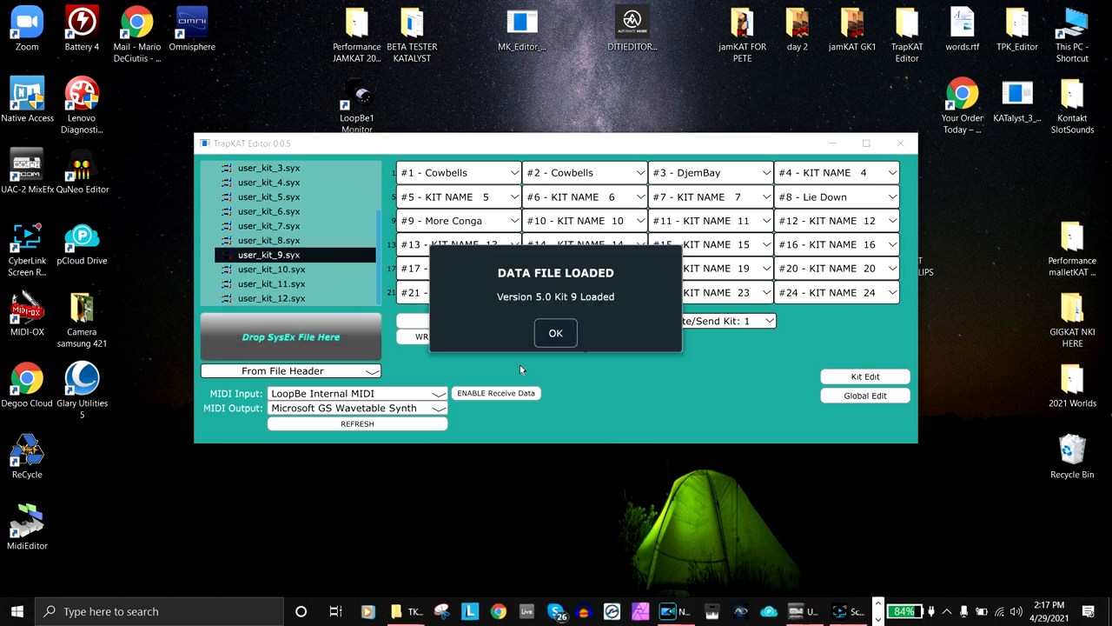
left_click(556, 333)
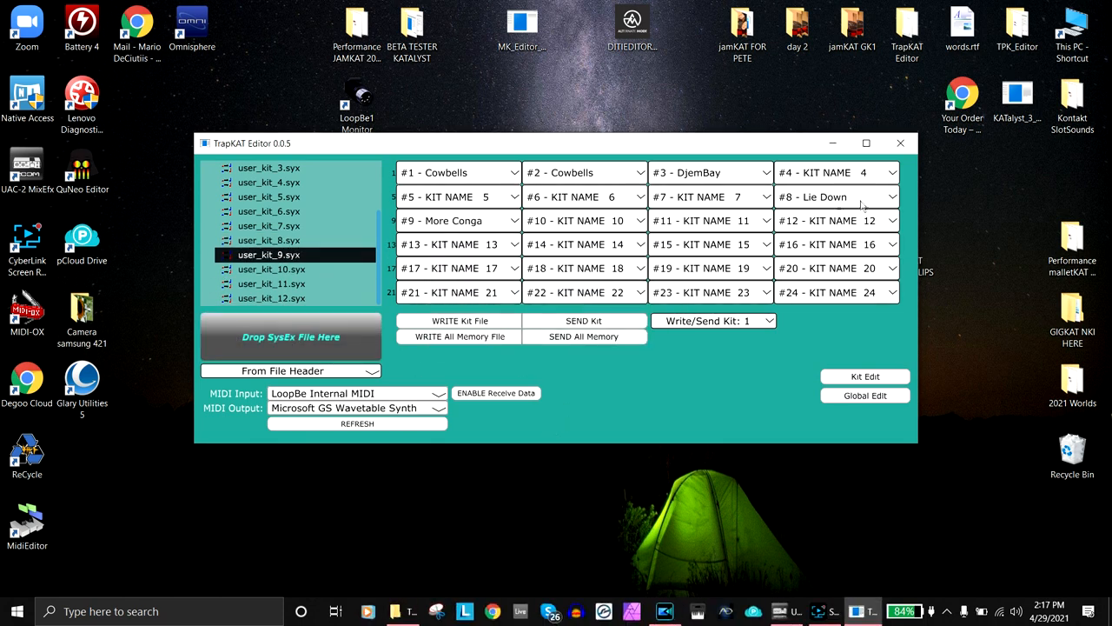
mouse_move(427, 315)
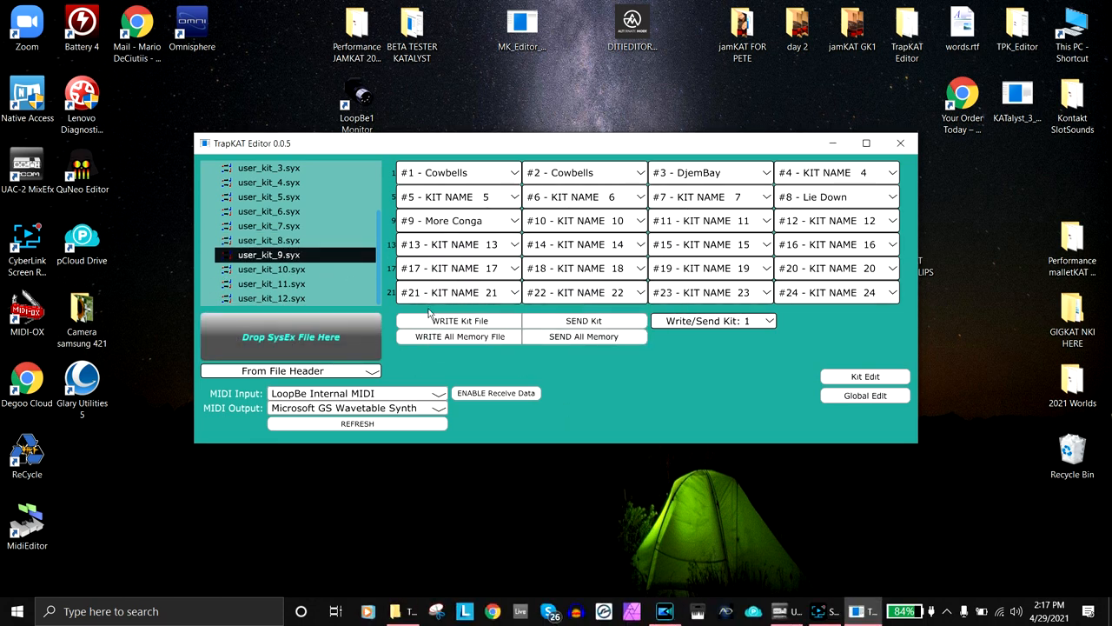
mouse_move(563, 431)
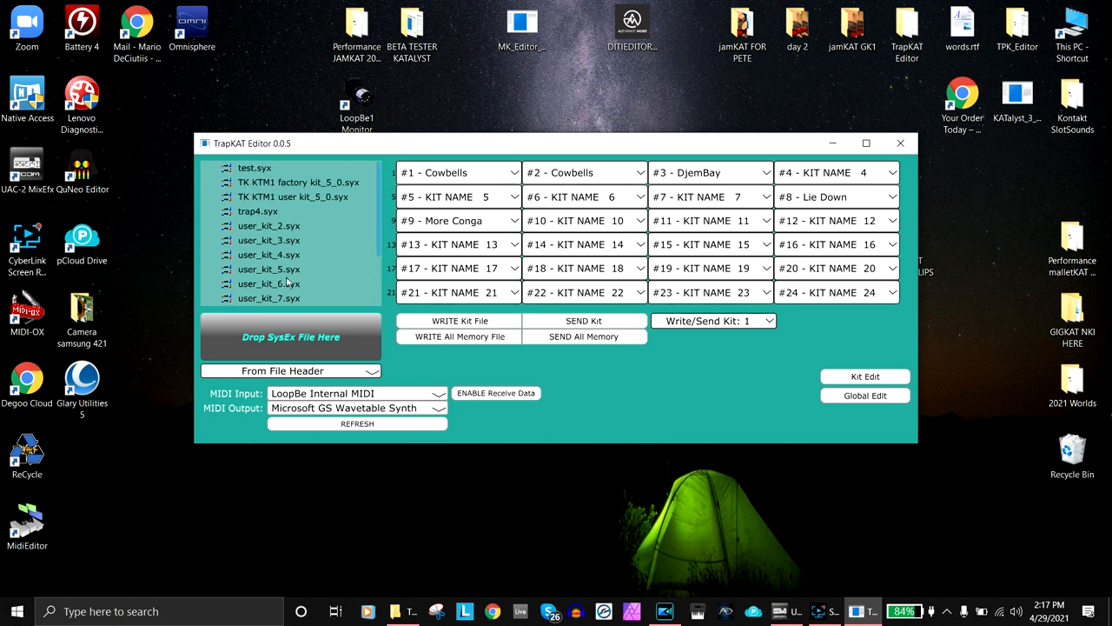
mouse_move(624, 358)
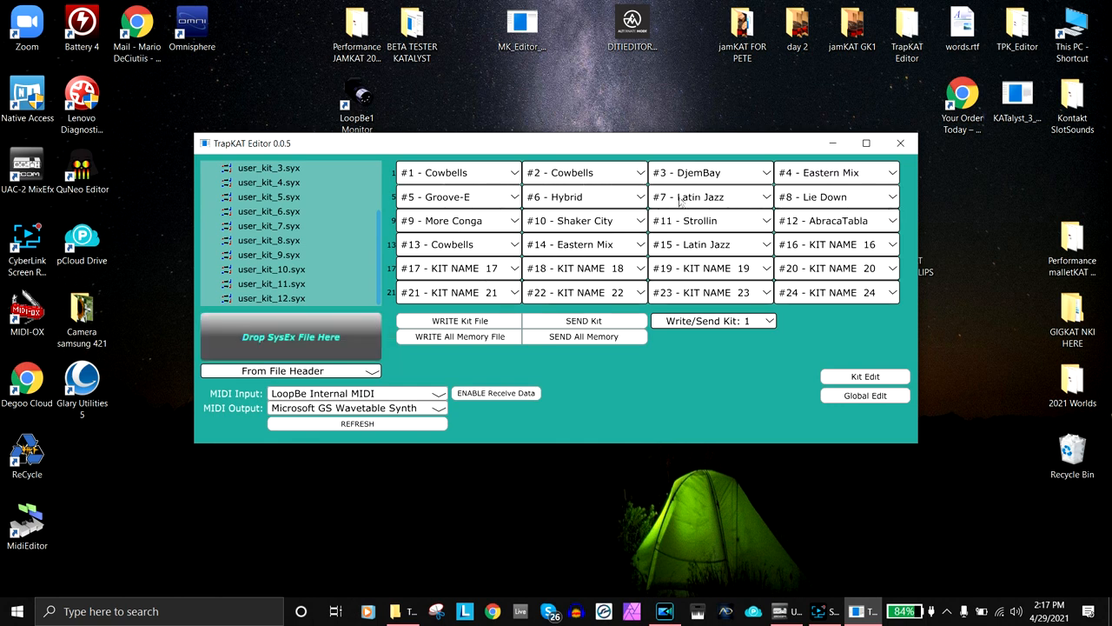
mouse_move(815, 425)
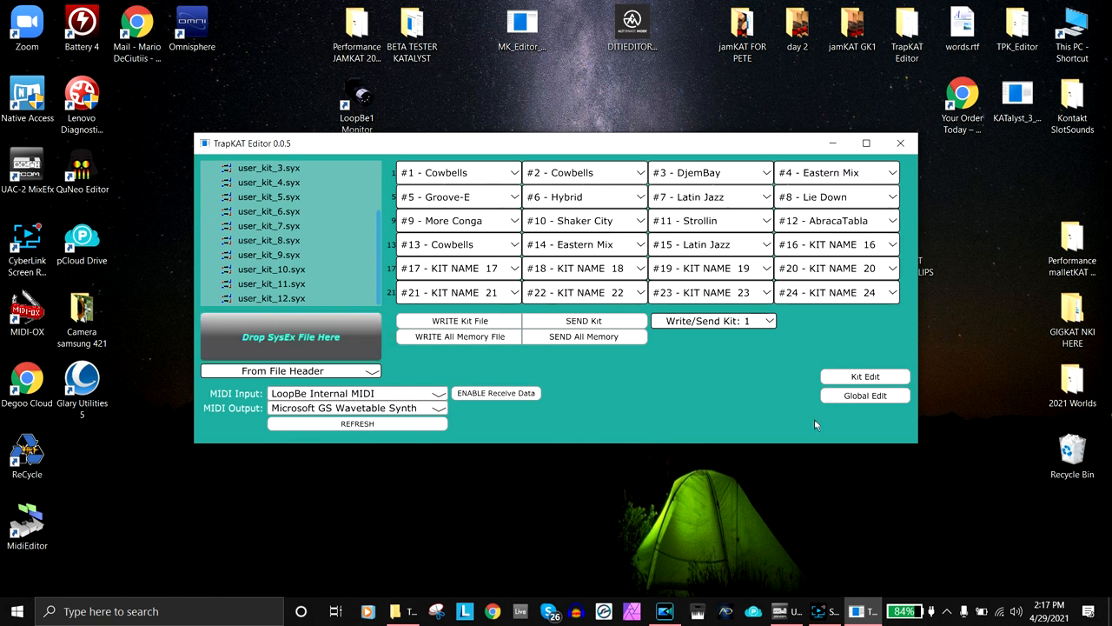
mouse_move(793, 389)
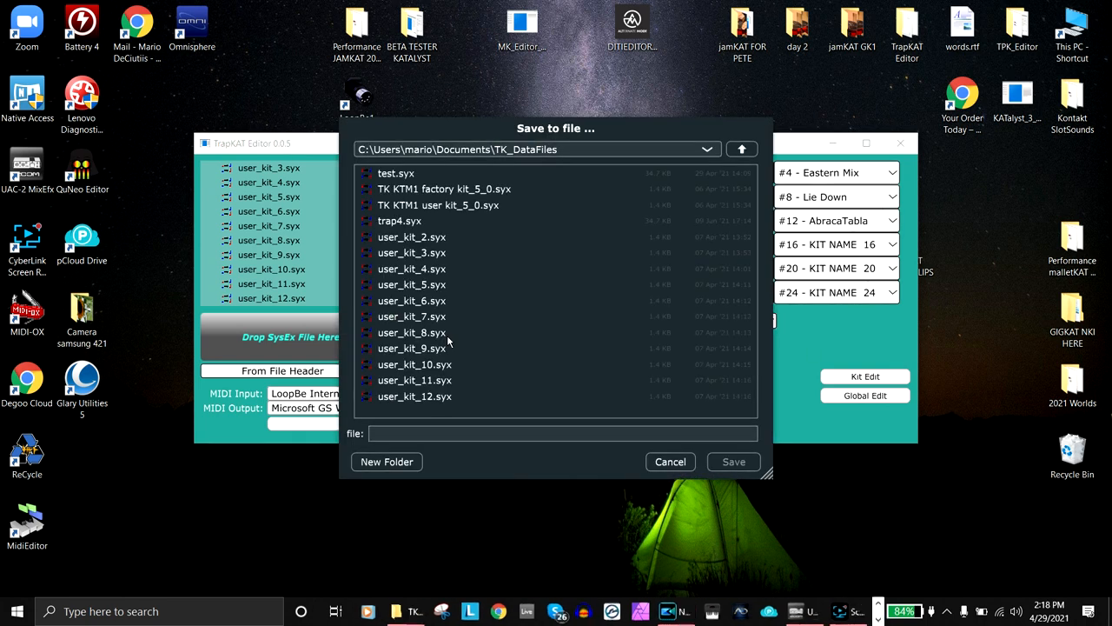
Save the kit file over the existing test.syx in TK_DataFiles, confirming the overwrite.
left_click(397, 173)
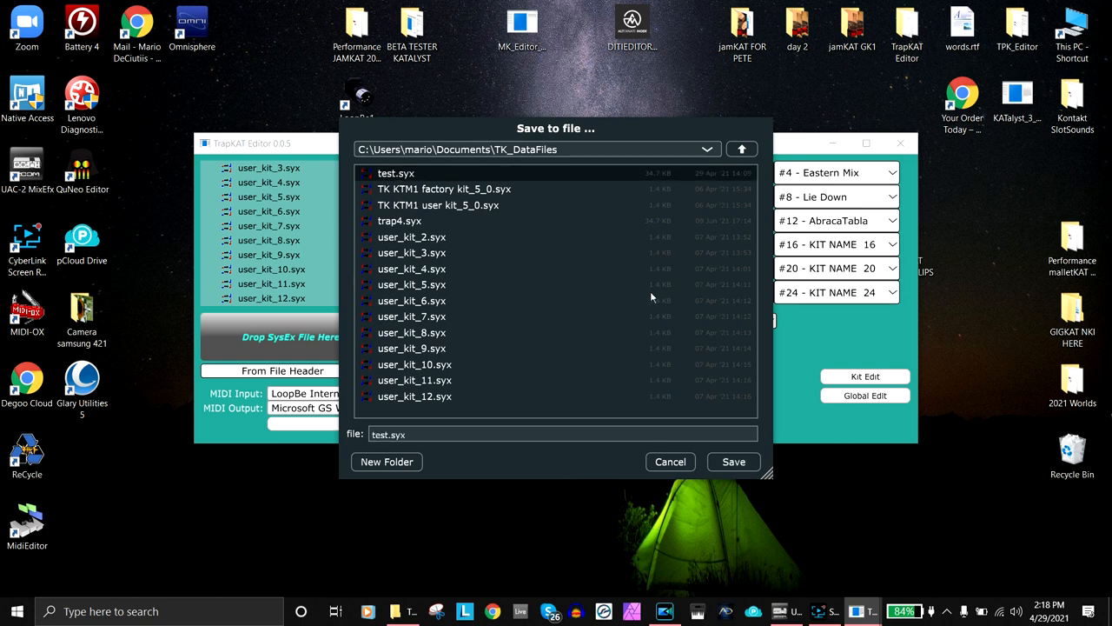
left_click(734, 462)
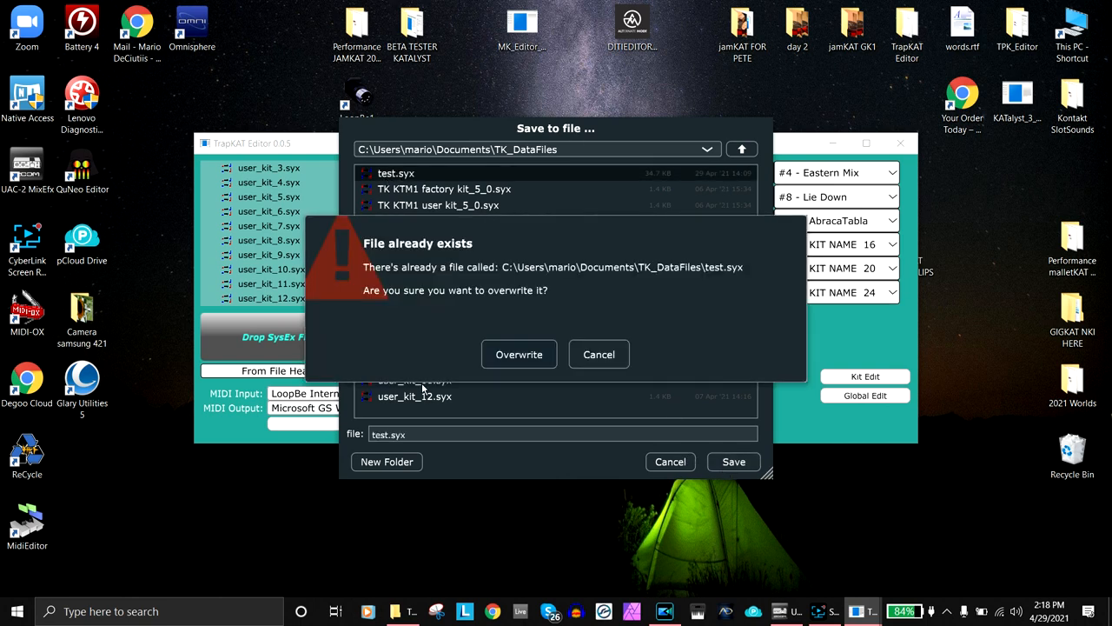
left_click(518, 355)
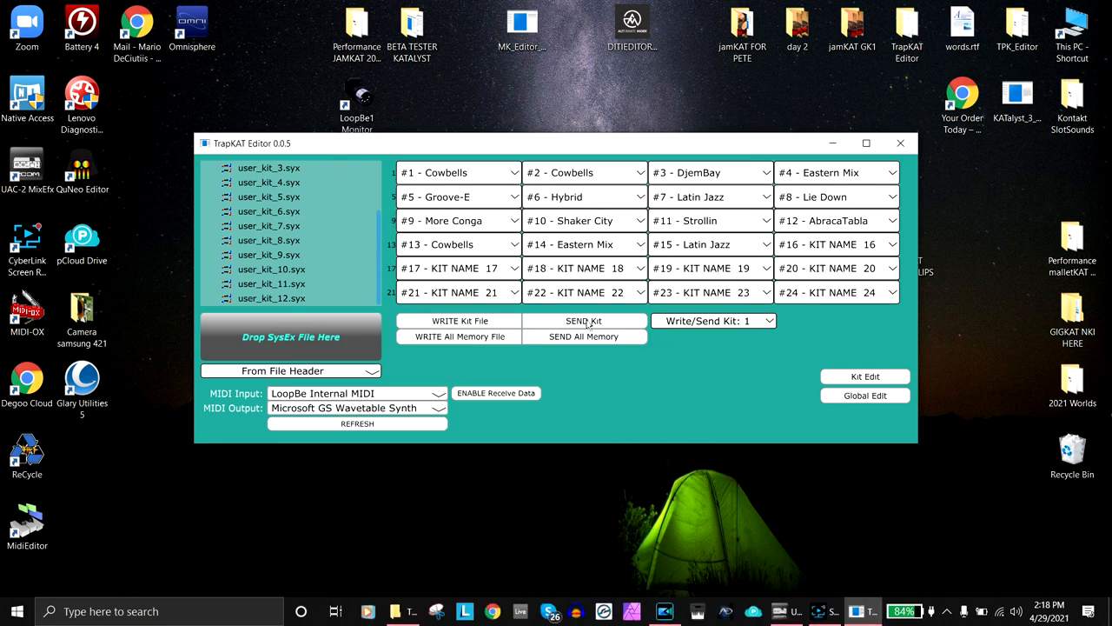
mouse_move(723, 431)
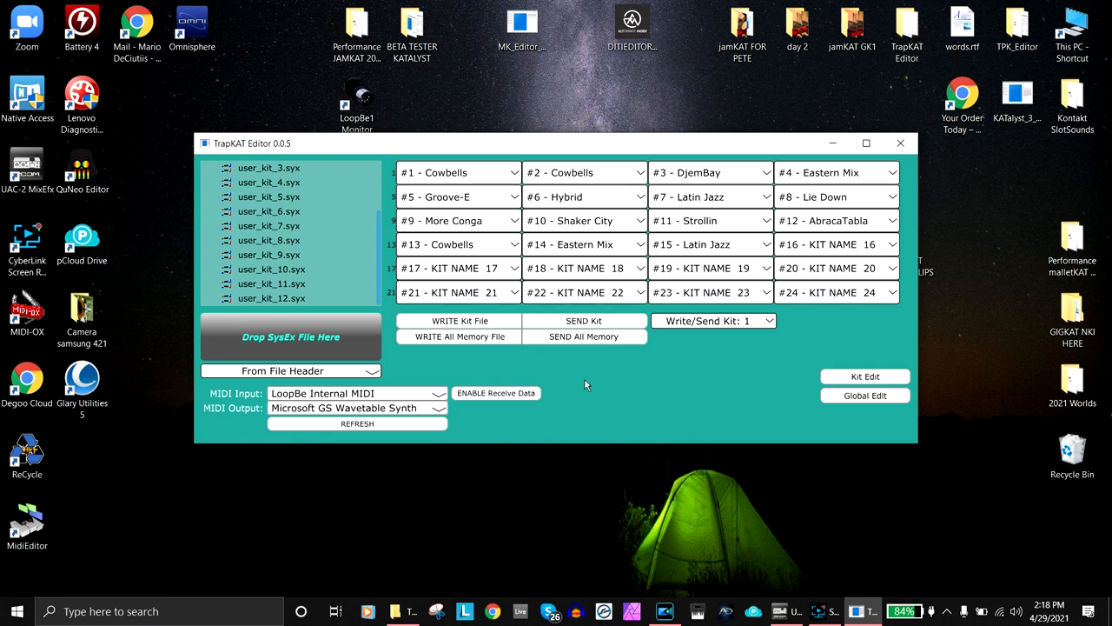
mouse_move(721, 324)
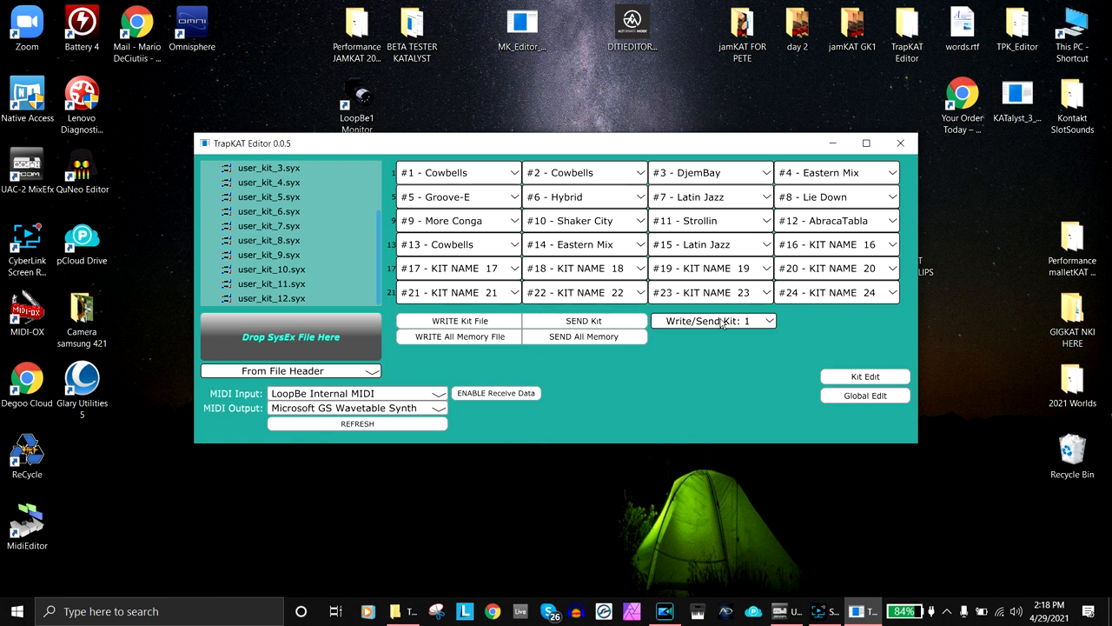
Set Write/Send Kit to slot 5, send the kit and confirm overwriting kit 5.
left_click(713, 319)
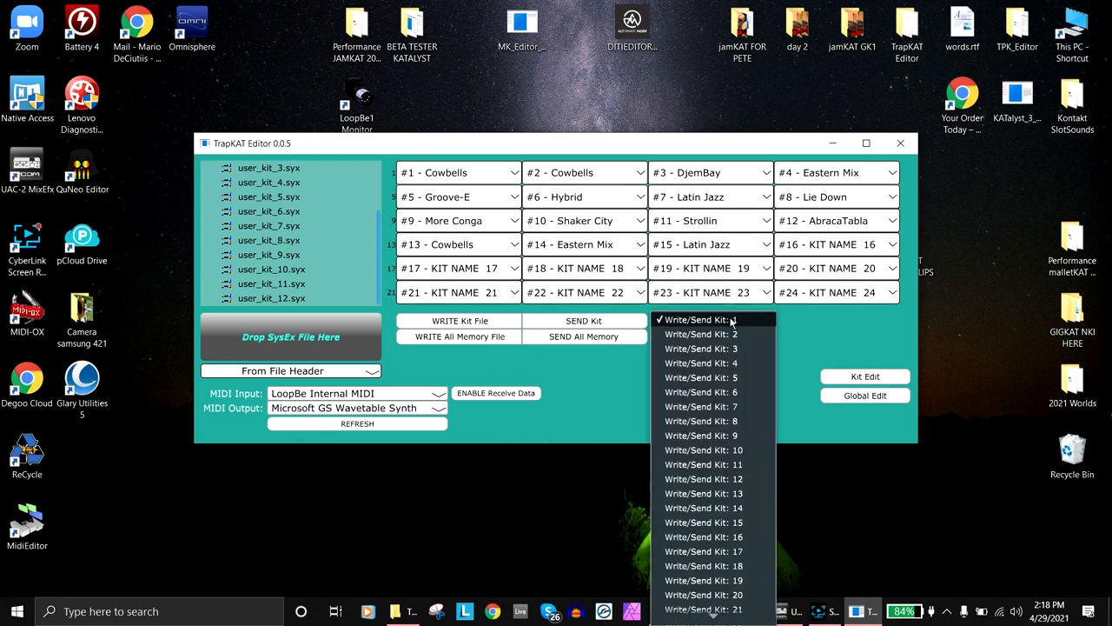
mouse_move(699, 377)
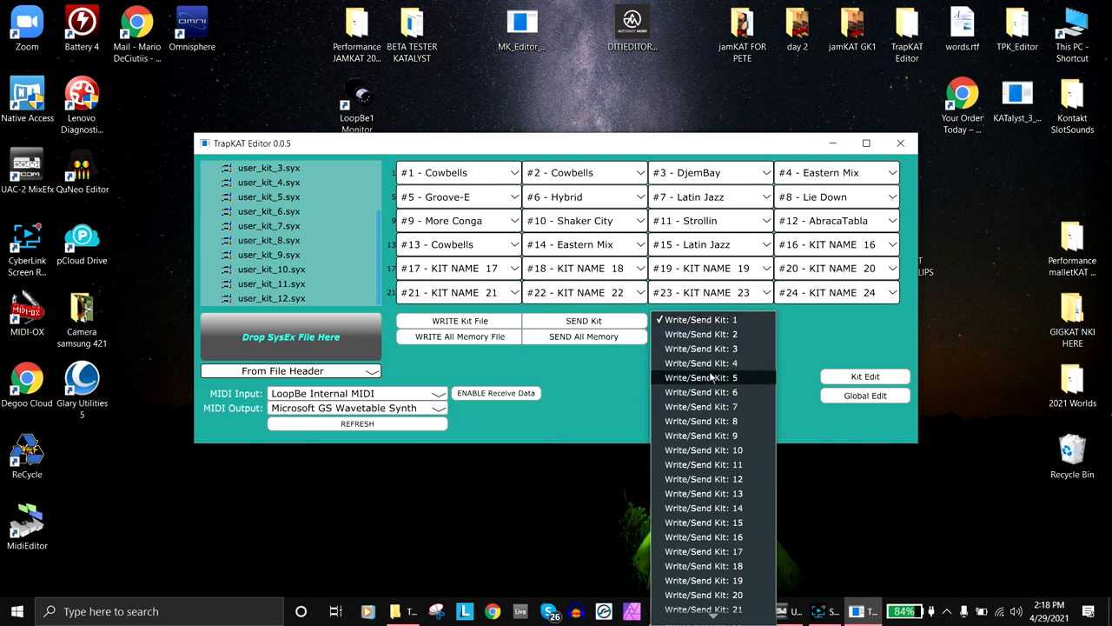
left_click(702, 378)
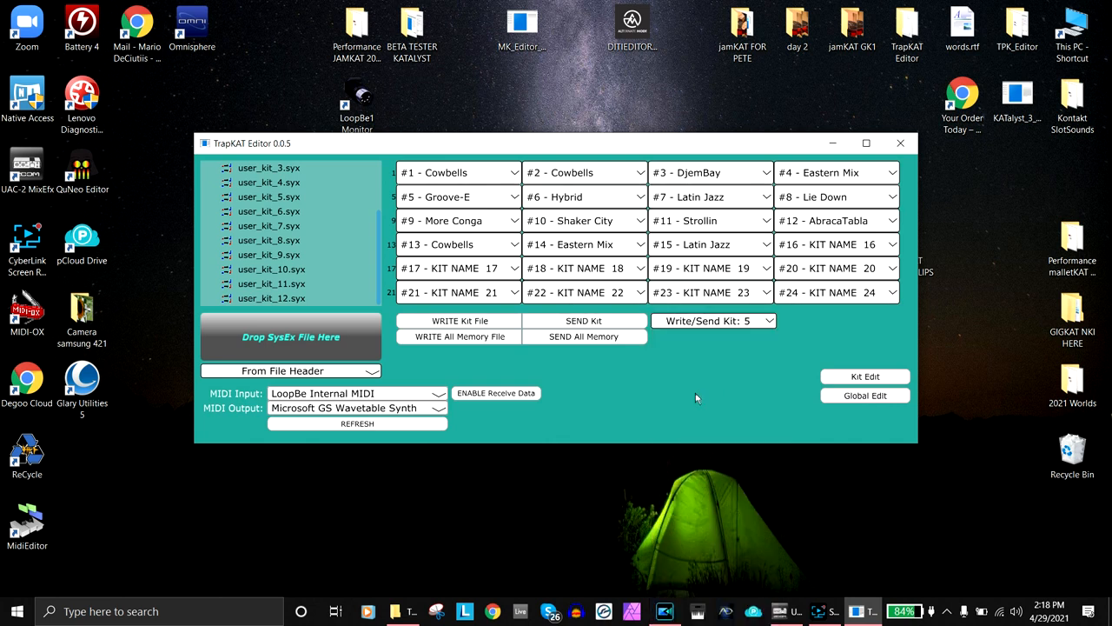
left_click(584, 320)
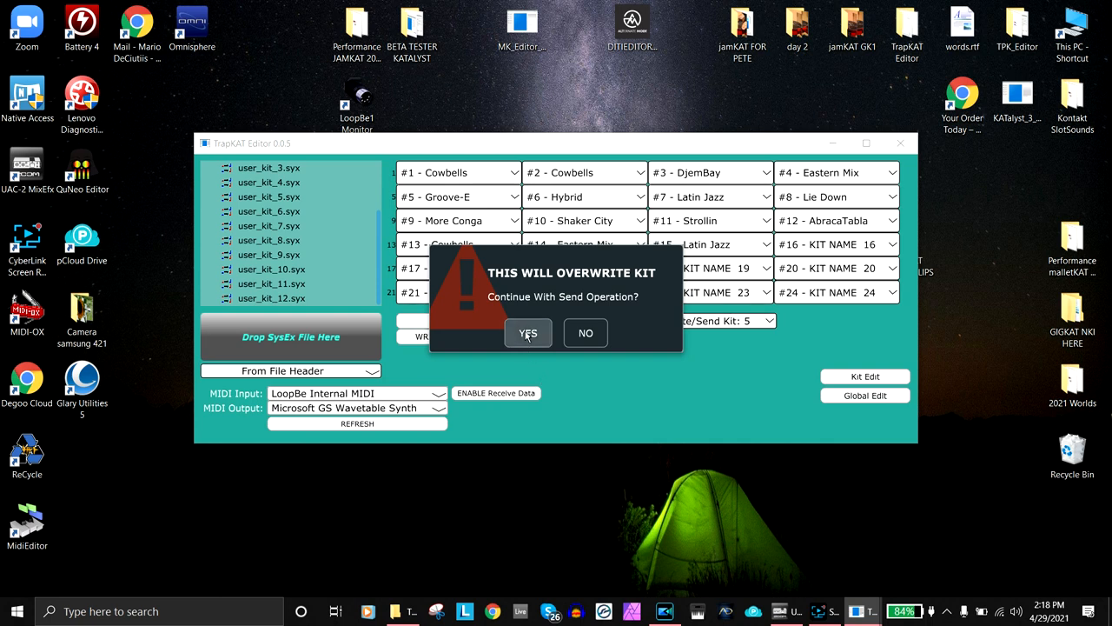
left_click(528, 334)
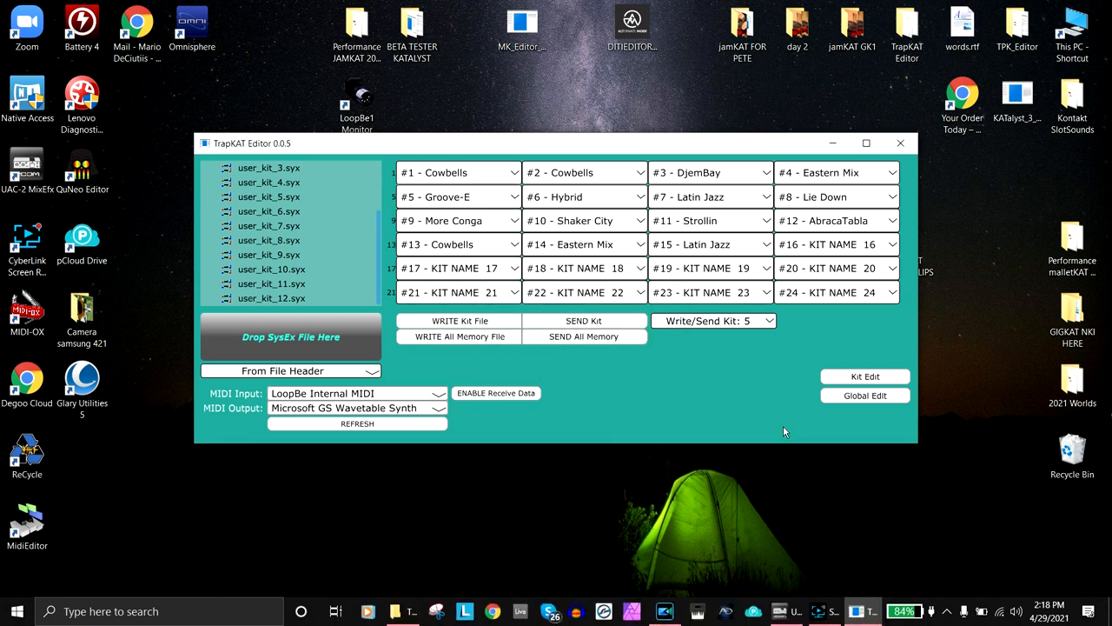
mouse_move(655, 455)
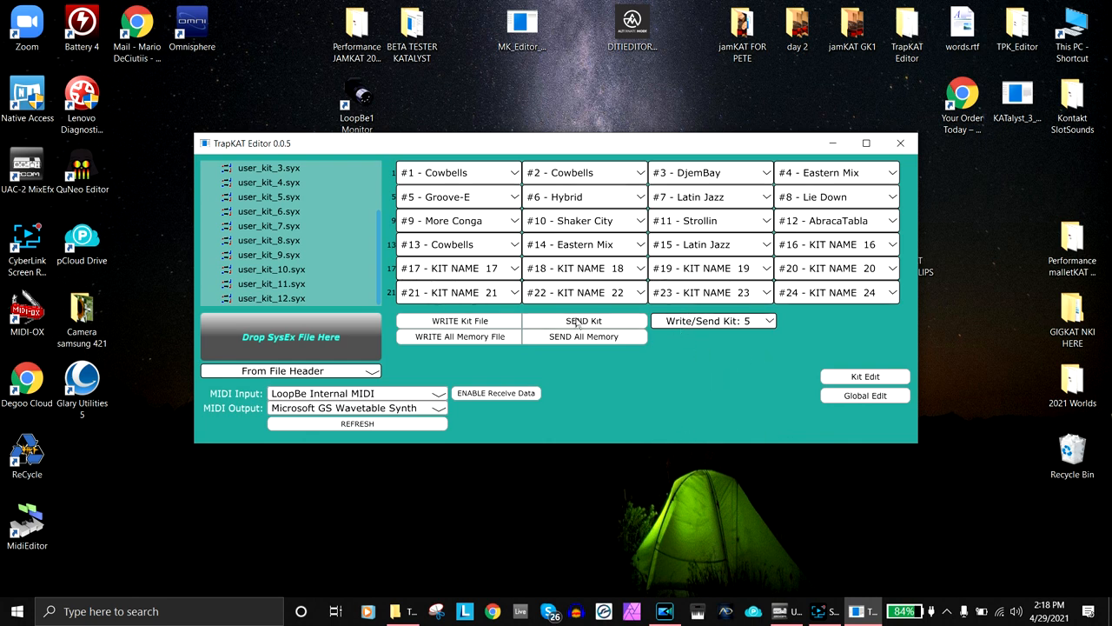
mouse_move(549, 372)
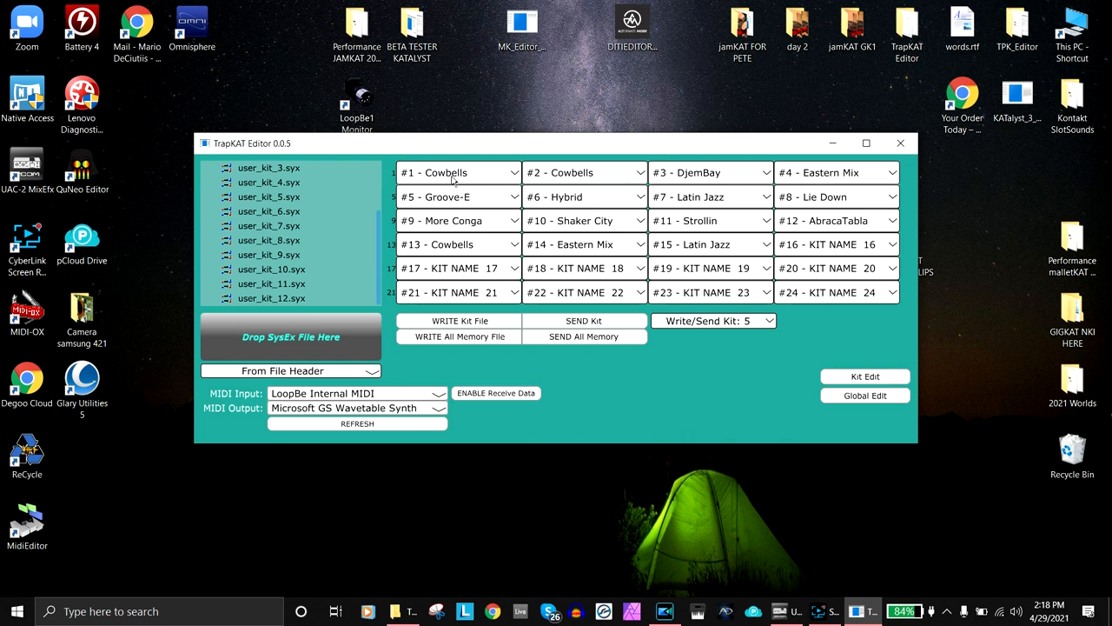
Load the default kit set so slots show KIT NAME 1–24 with the send target on kit 1.
left_click(459, 172)
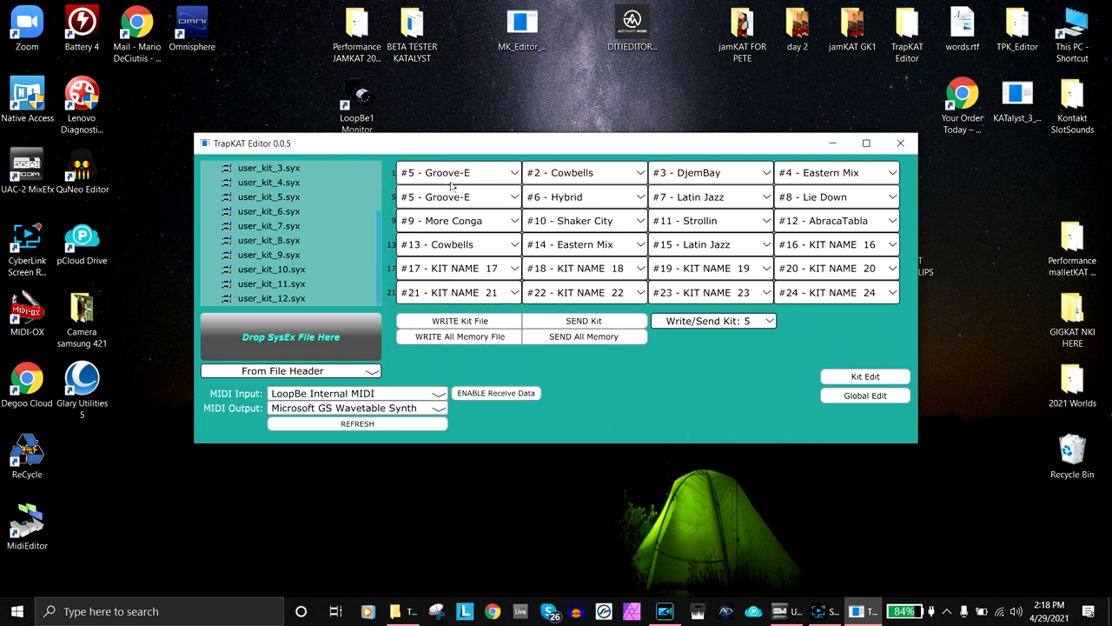
left_click(712, 320)
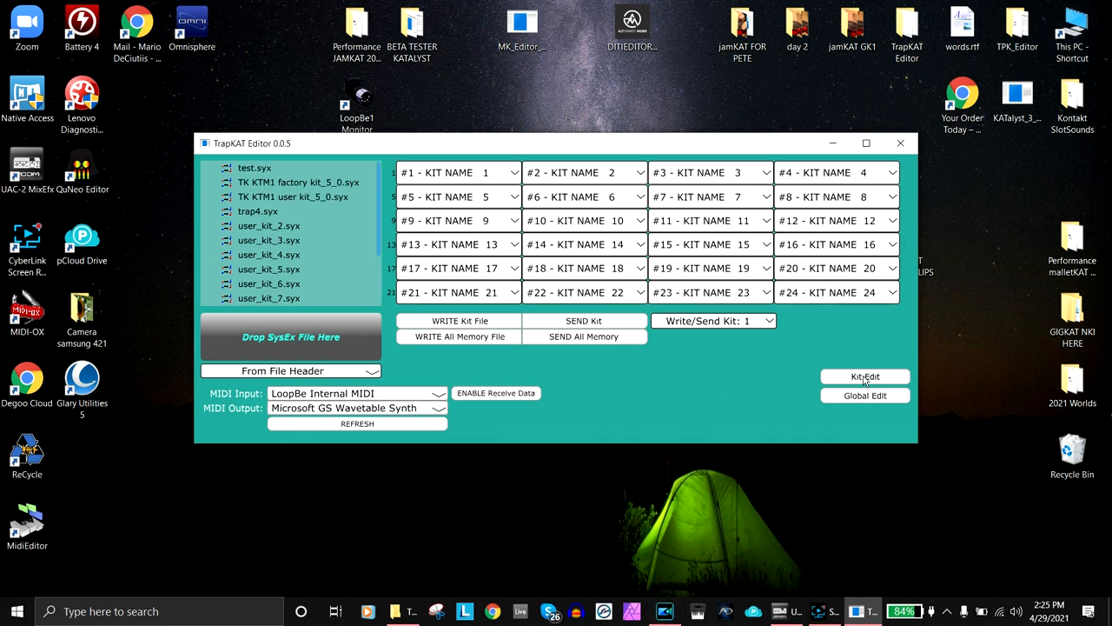
Enter Kit Edit and choose Kit # 1, KIT NAME 1, for editing.
left_click(865, 375)
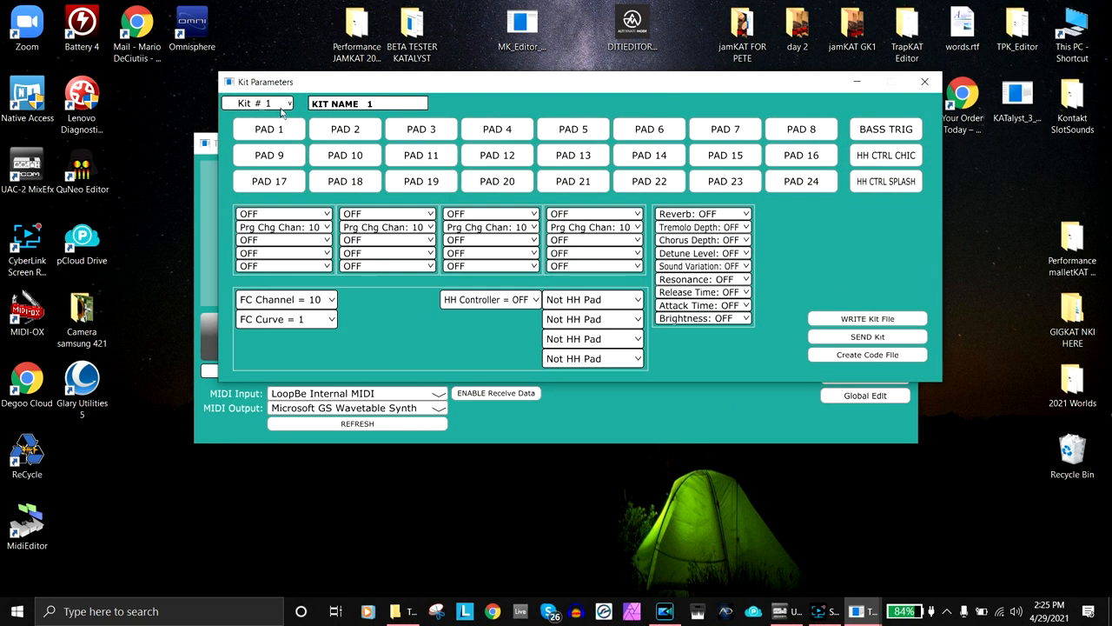
left_click(257, 104)
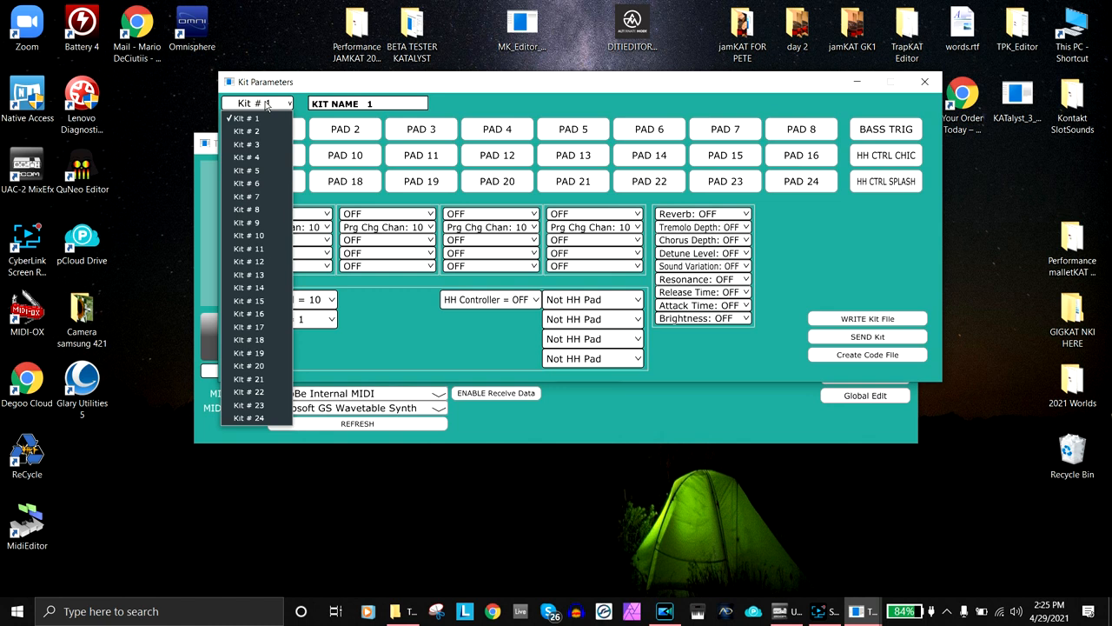
left_click(257, 118)
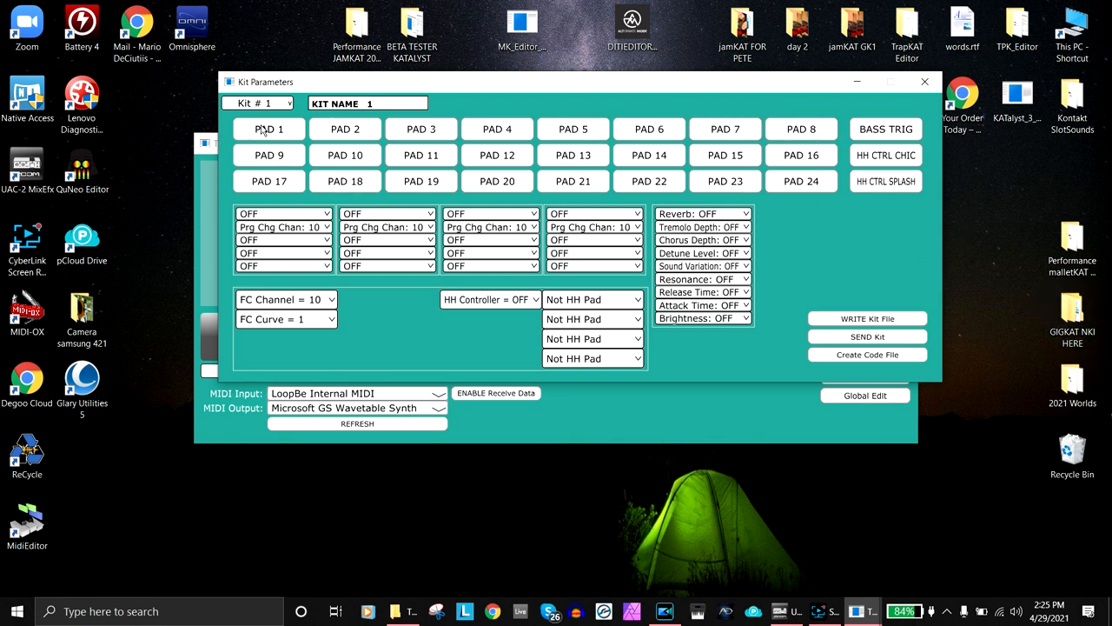
In Pad 1's settings change Note 3 from 69 - A 3 to 48 - C 2.
left_click(268, 128)
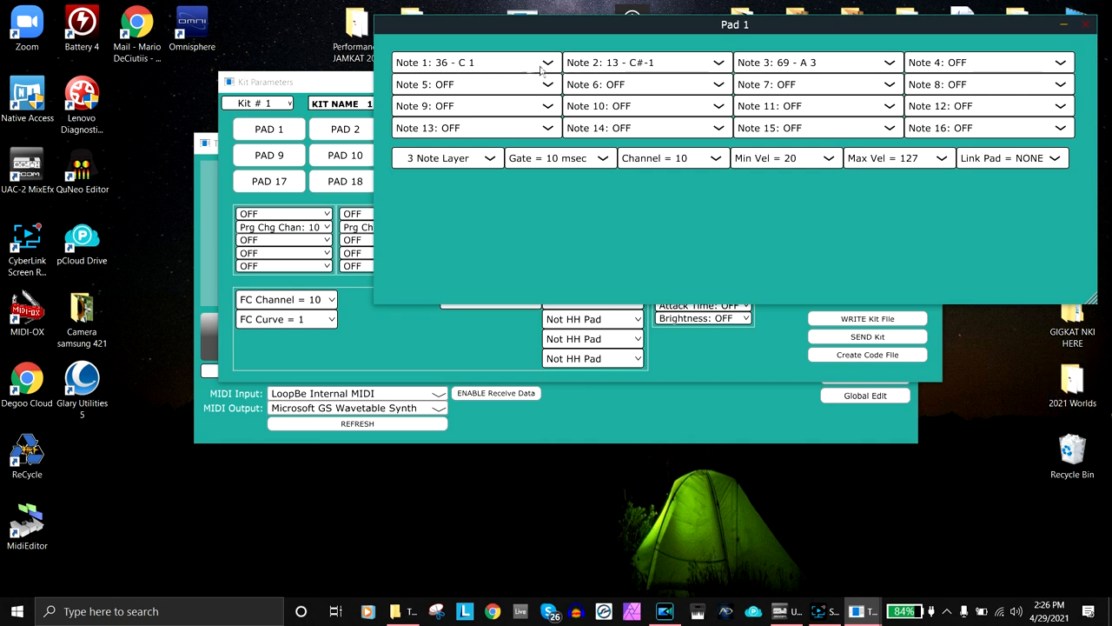
mouse_move(715, 97)
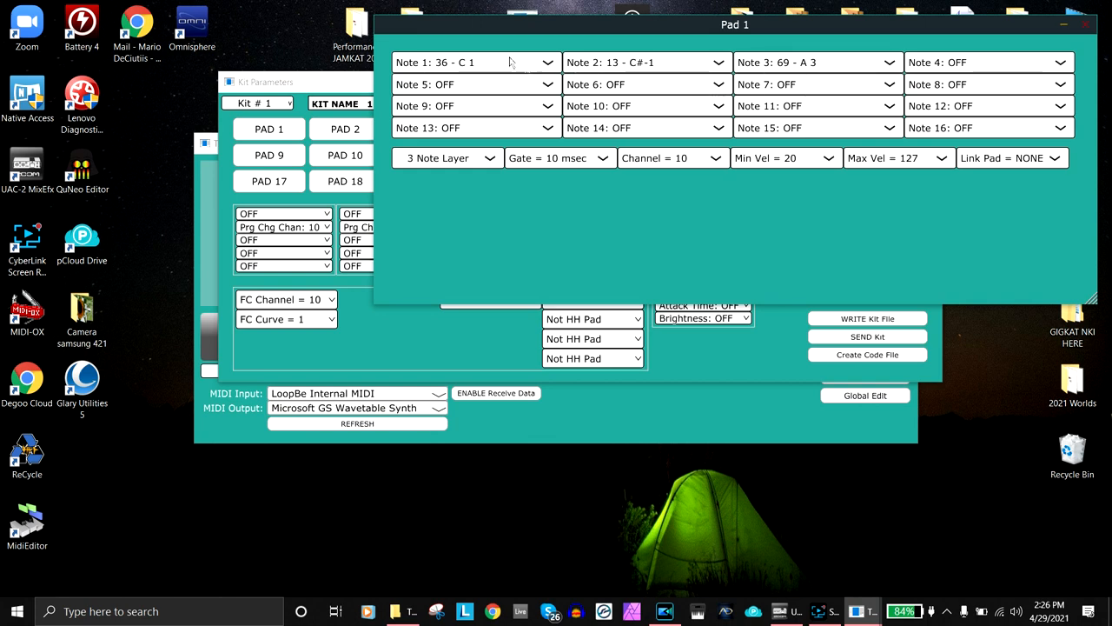
mouse_move(817, 70)
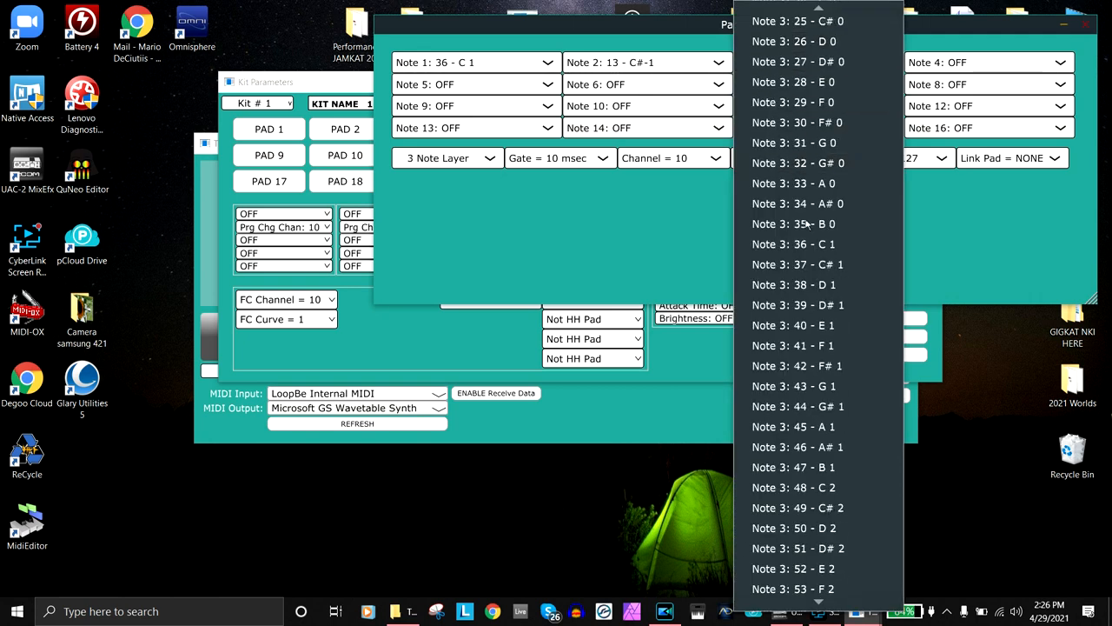
mouse_move(799, 487)
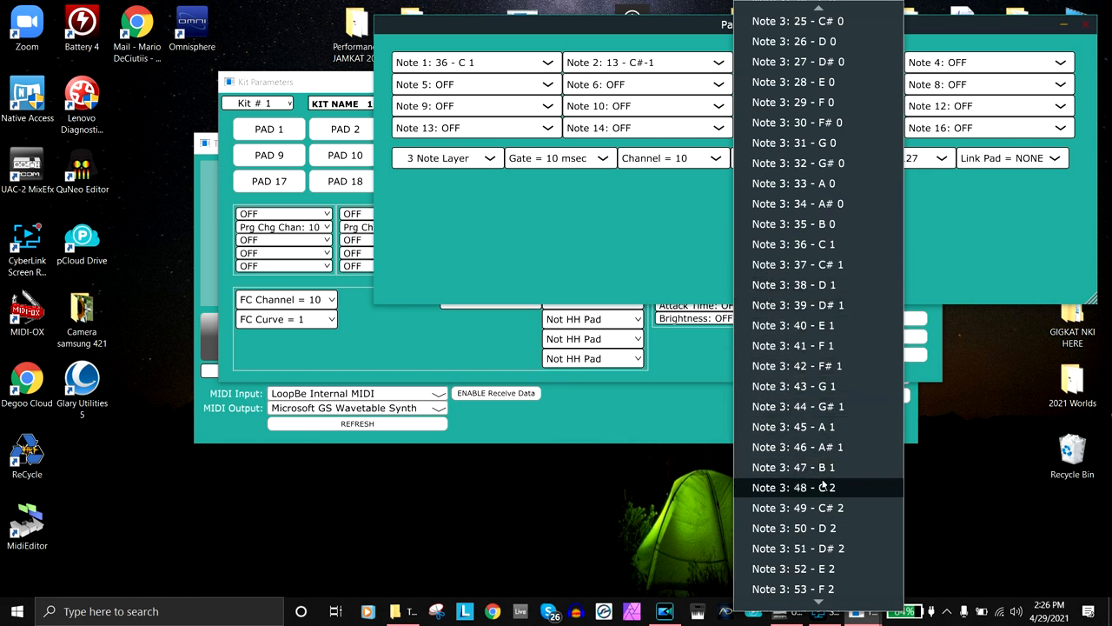
left_click(793, 487)
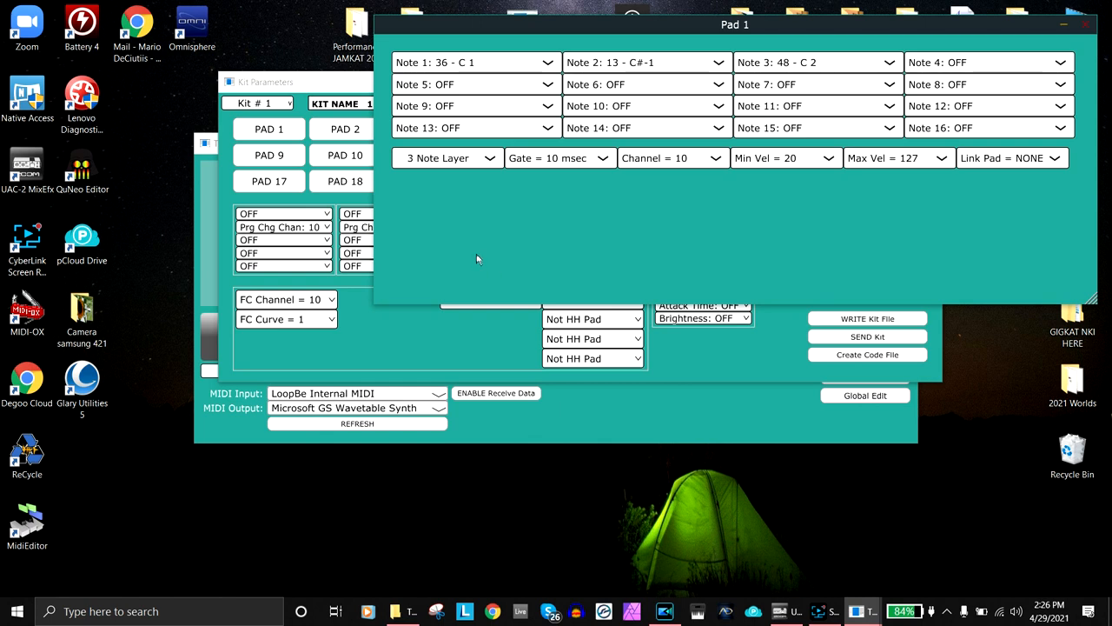
Set Pad 1's curve/layering mode to 3 Note Layer on channel 10.
left_click(448, 157)
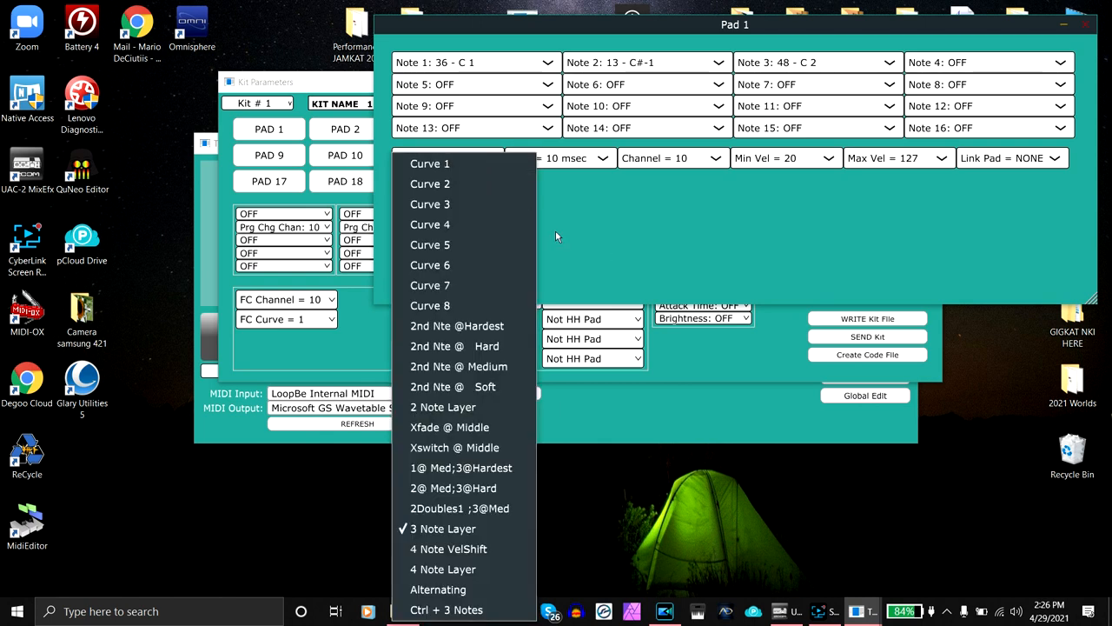
mouse_move(584, 228)
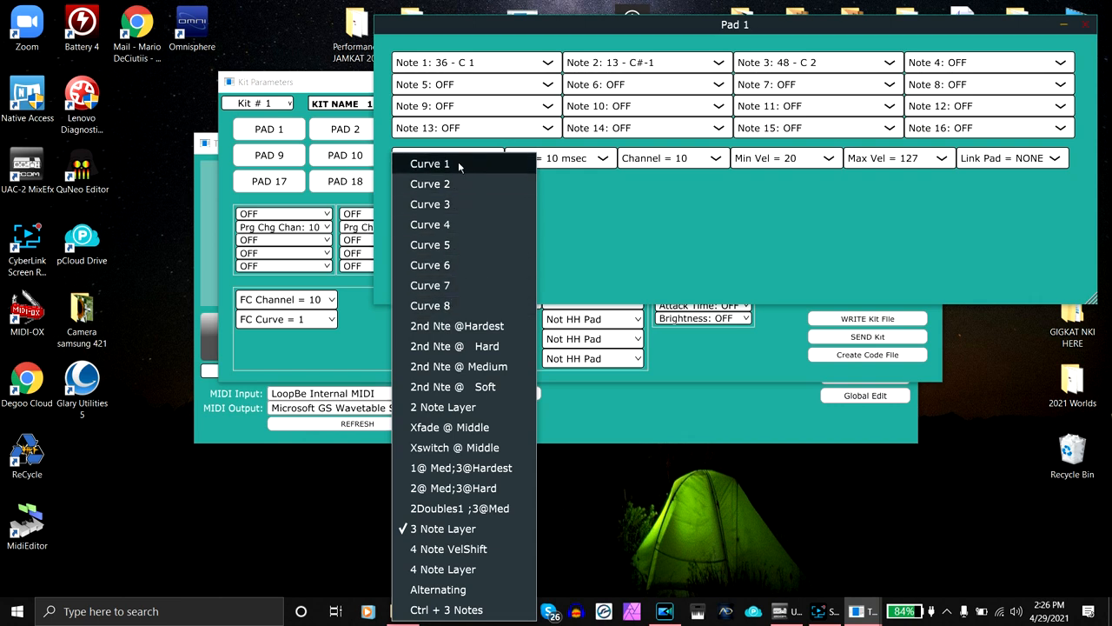
mouse_move(431, 306)
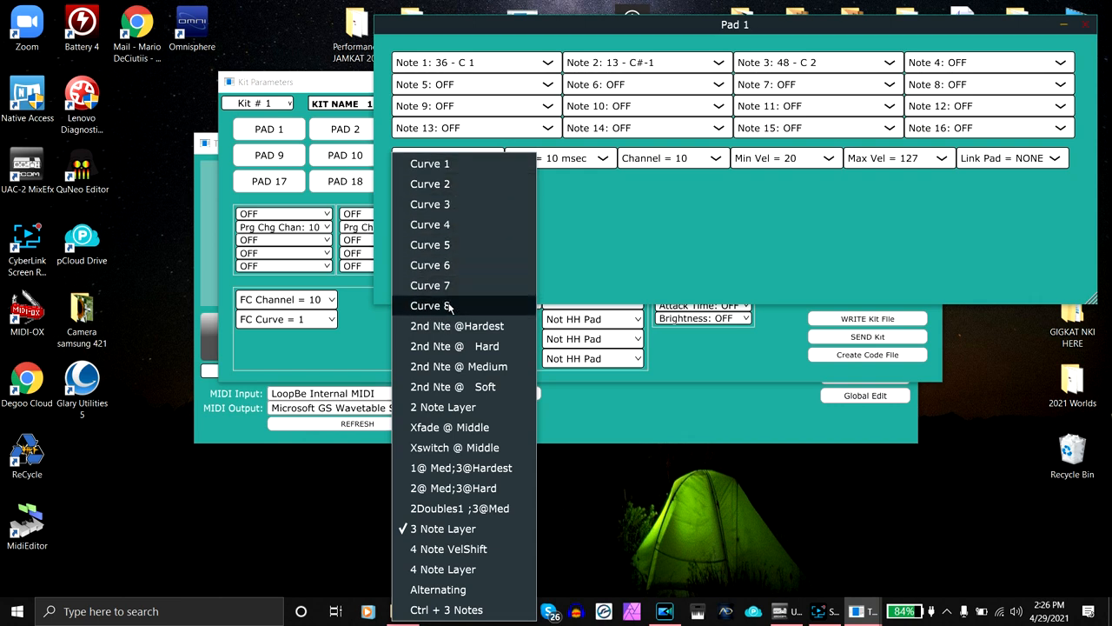
mouse_move(462, 326)
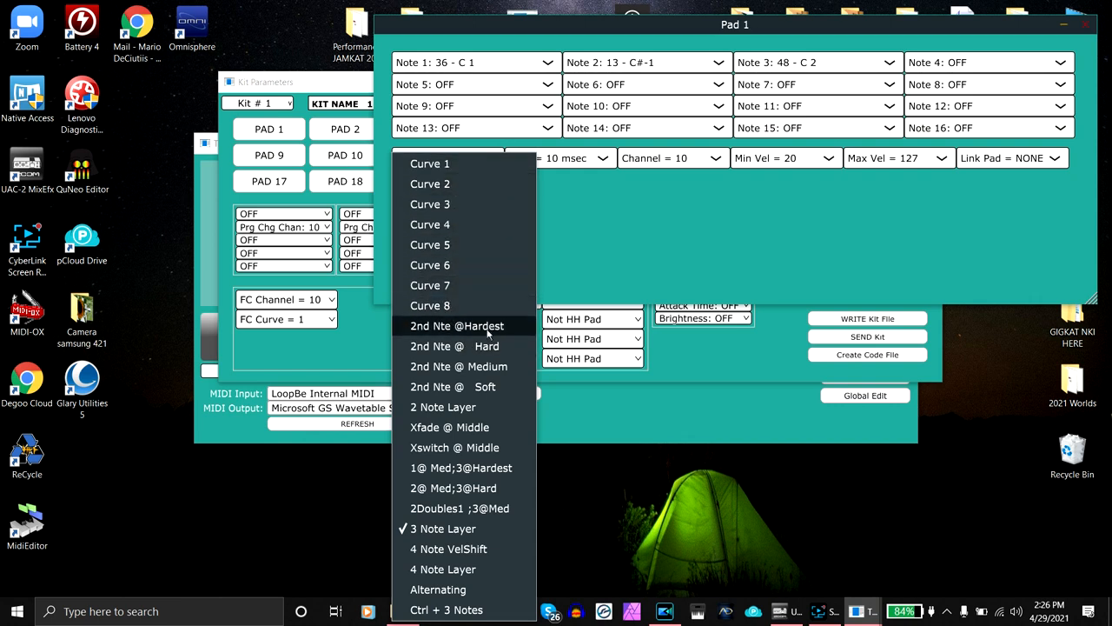
mouse_move(462, 346)
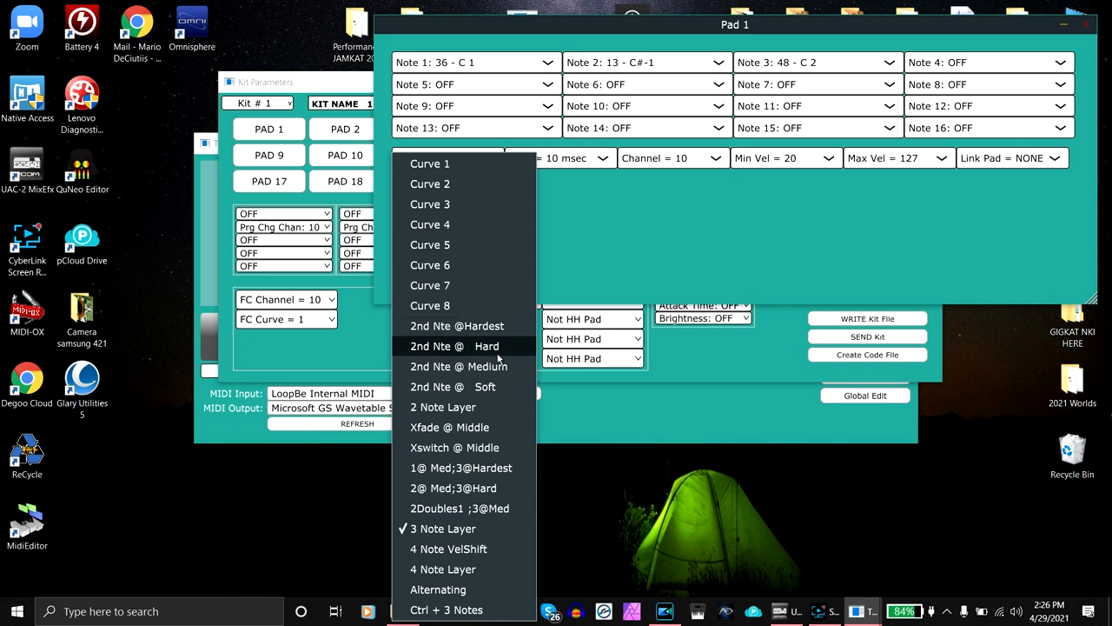
mouse_move(448, 428)
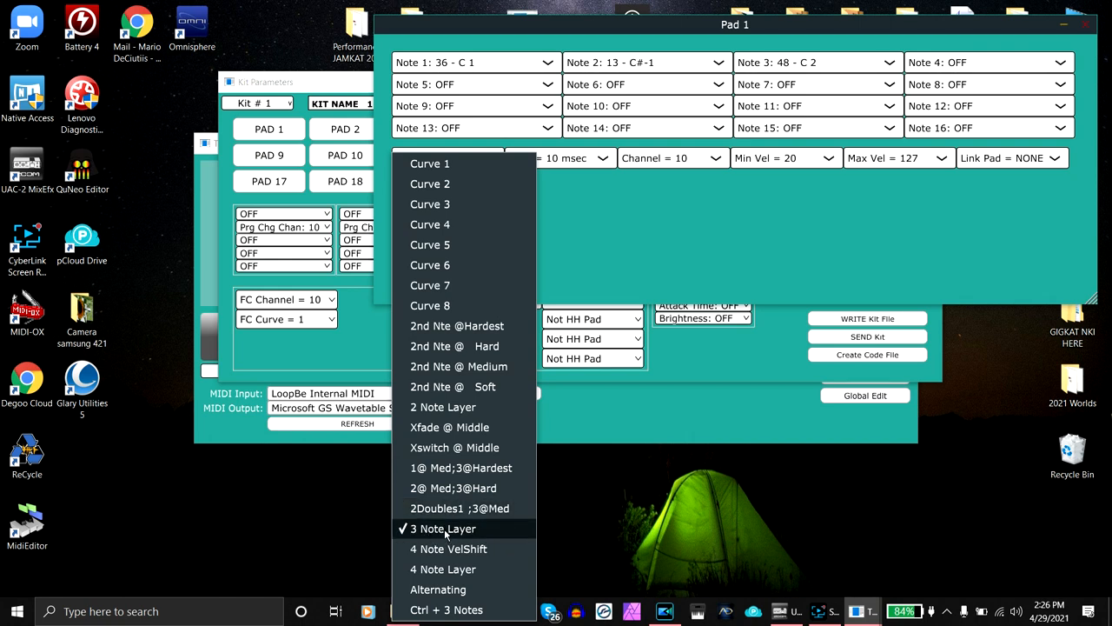
mouse_move(450, 536)
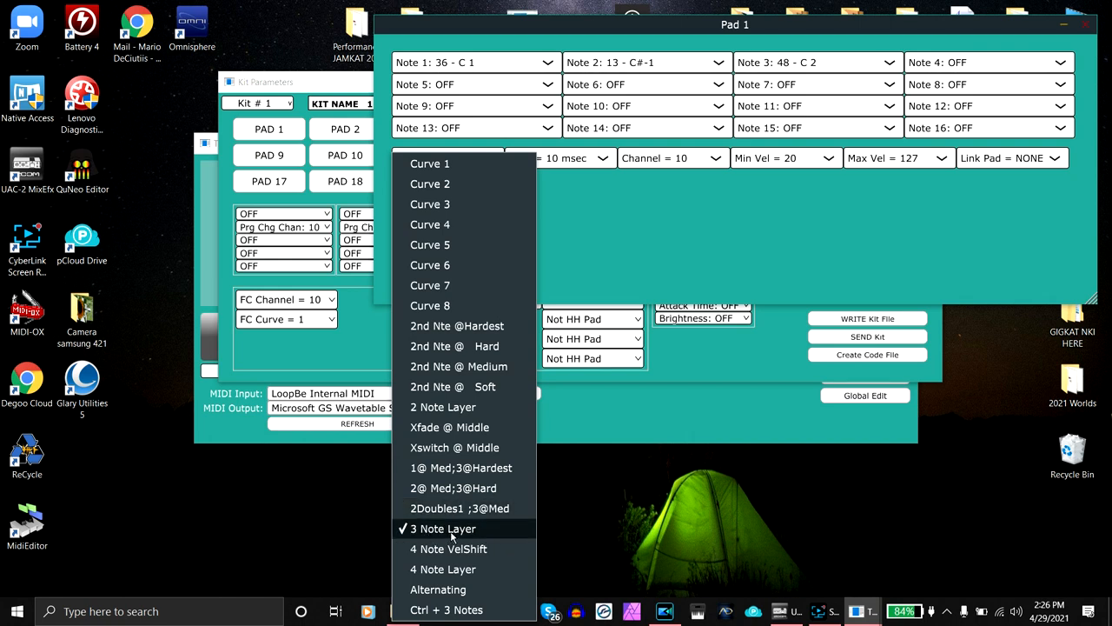
left_click(444, 528)
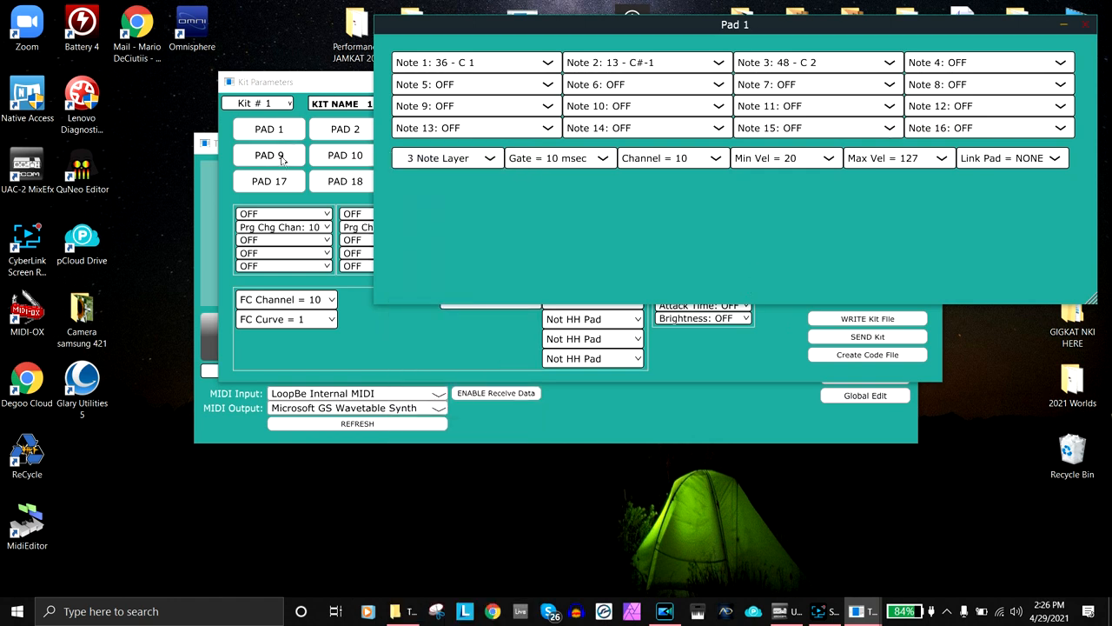
mouse_move(543, 163)
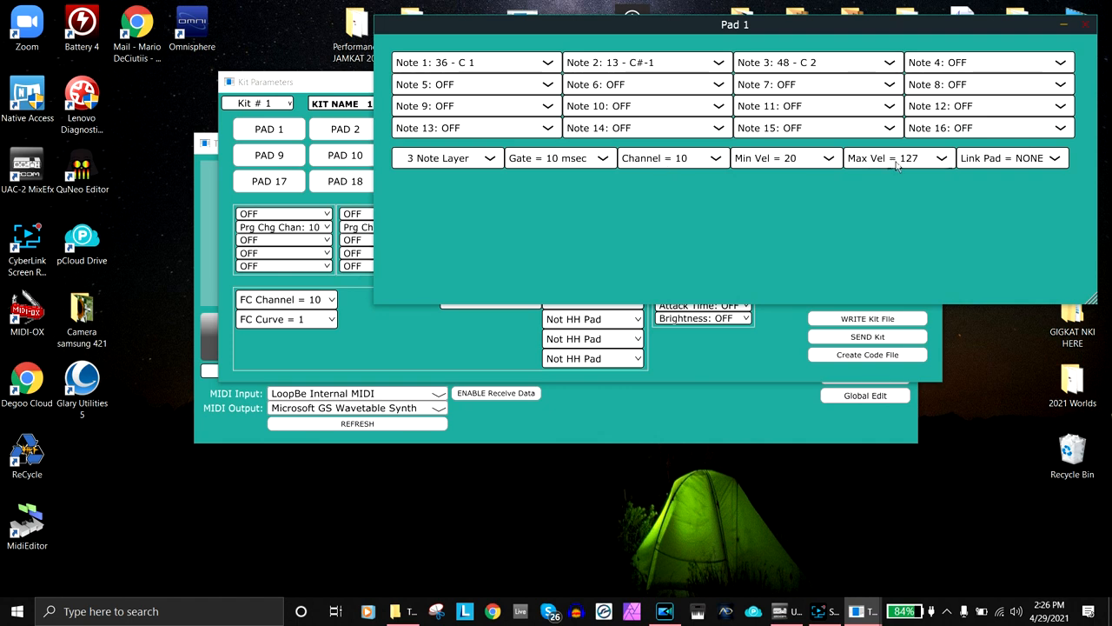
mouse_move(999, 155)
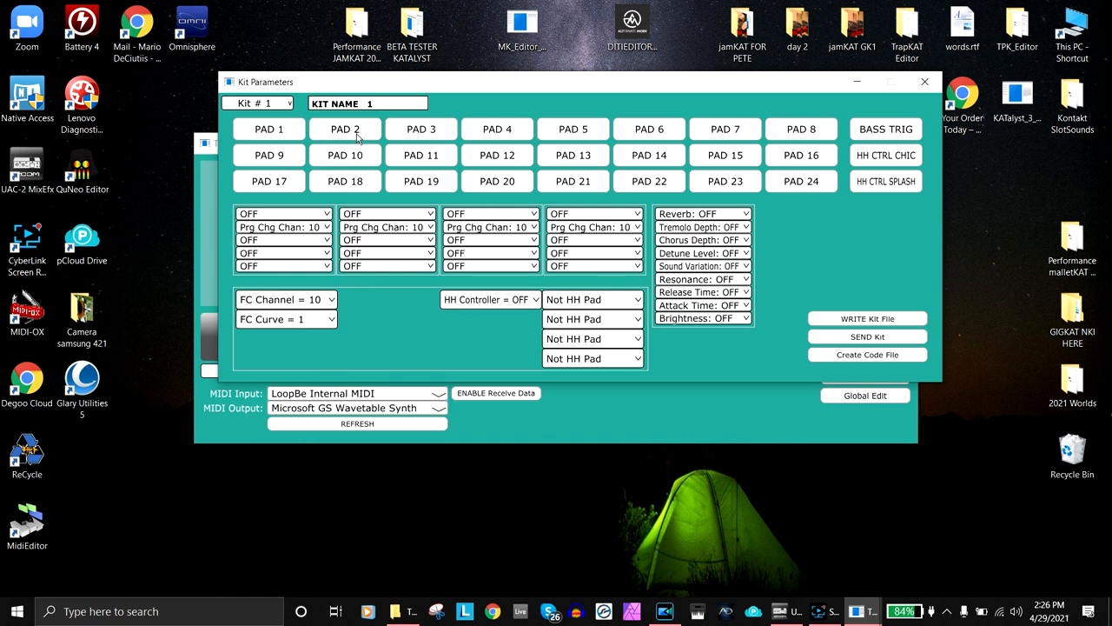
Set Pad 2 to Alternating mode over notes 36, 124, 117 with ALT RESET as Note 4, then close it.
left_click(344, 129)
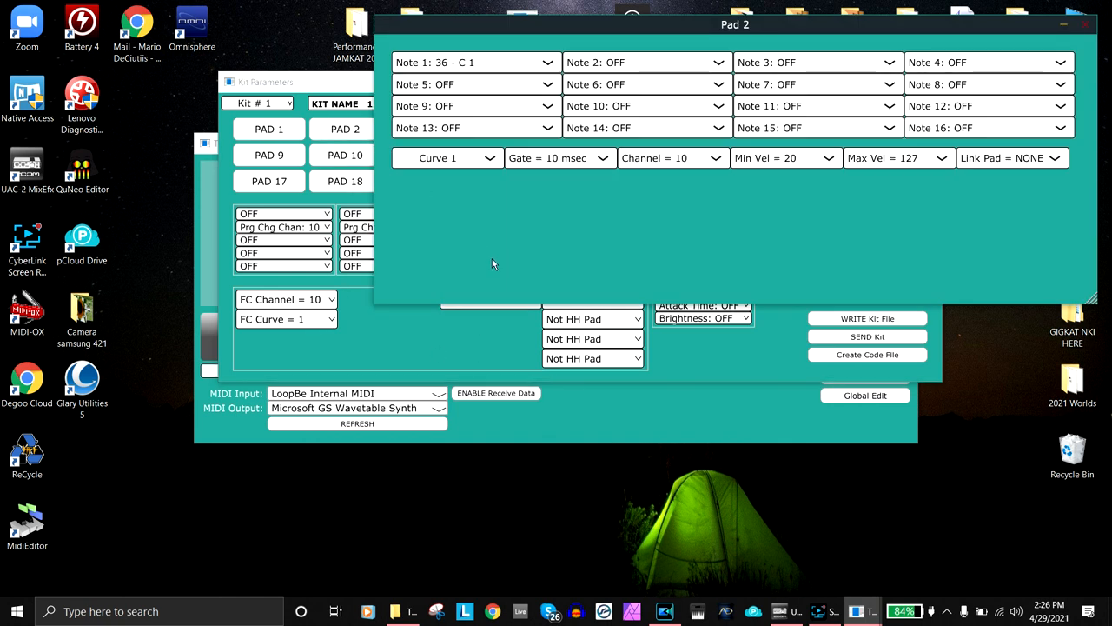
mouse_move(499, 257)
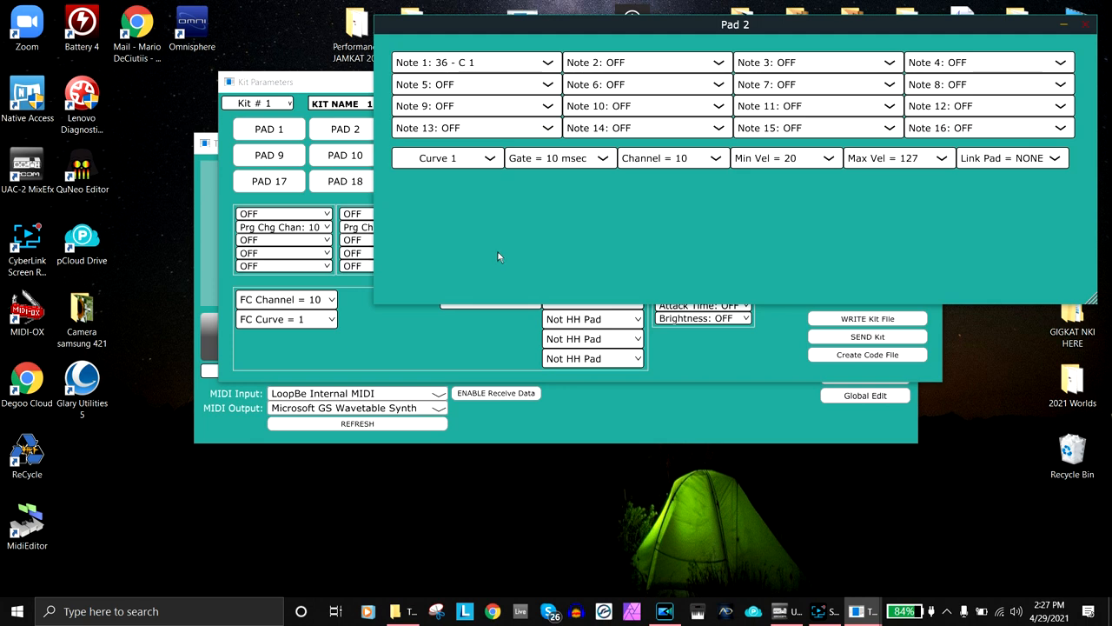
left_click(445, 156)
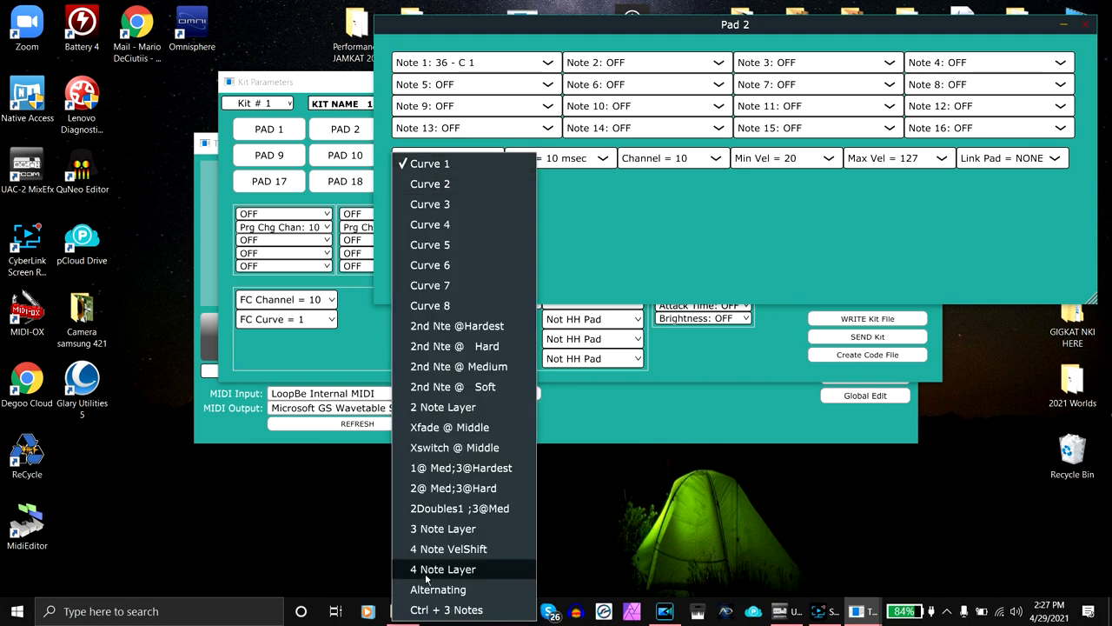
left_click(438, 589)
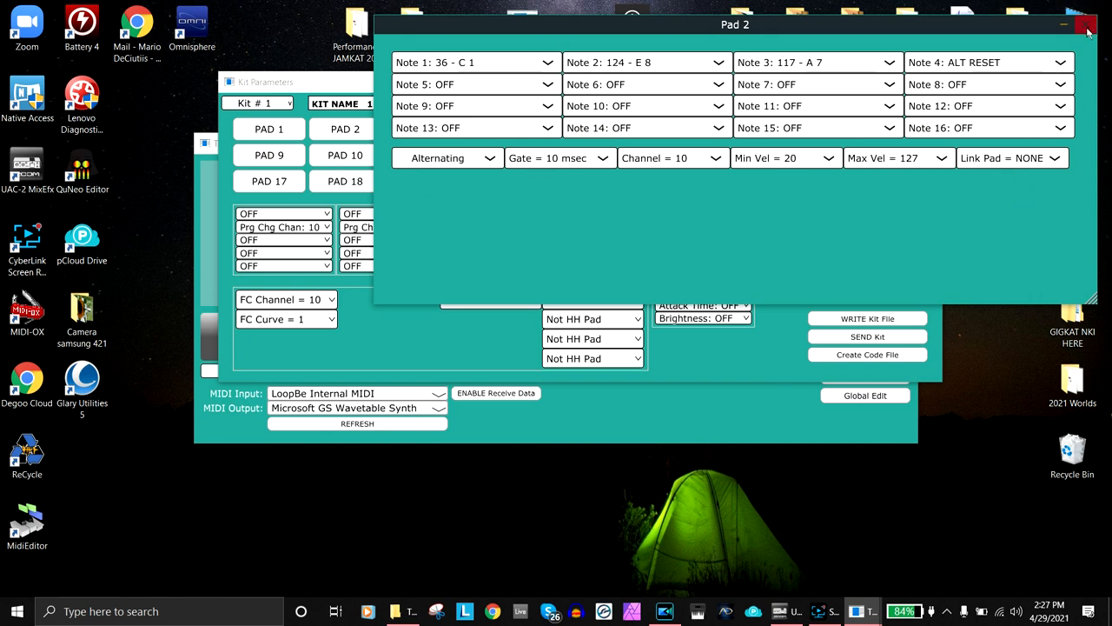
left_click(1085, 24)
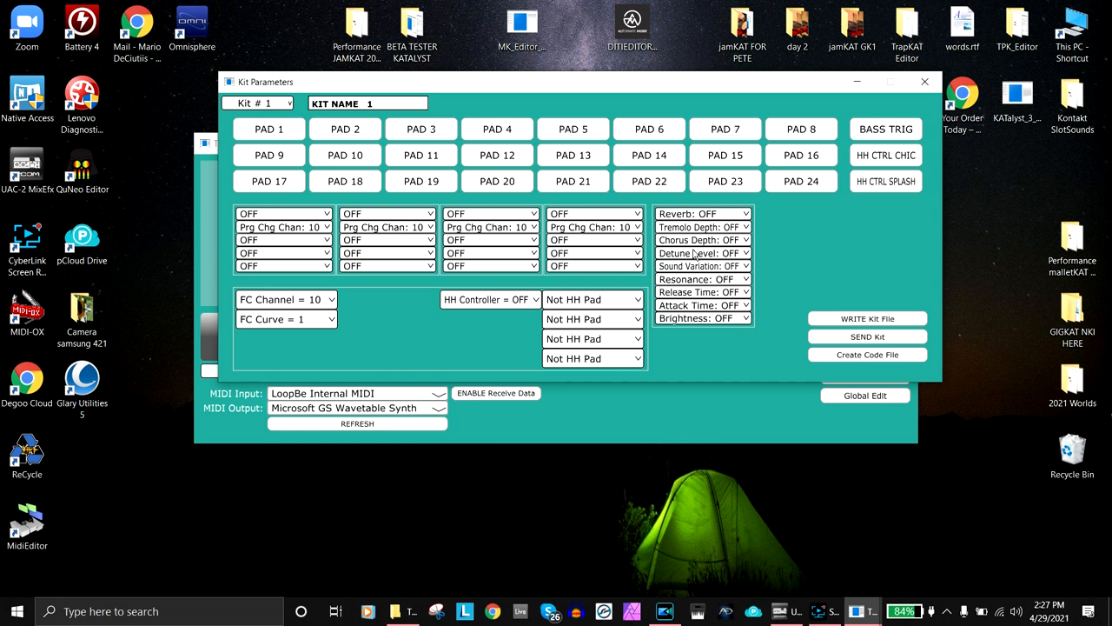
mouse_move(746, 277)
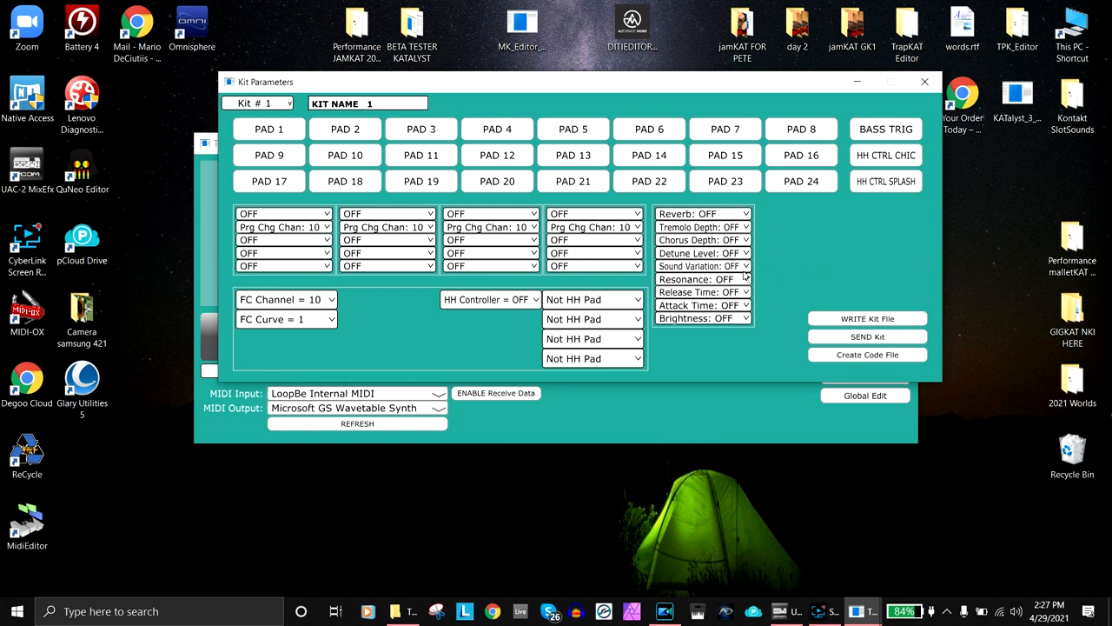
mouse_move(831, 125)
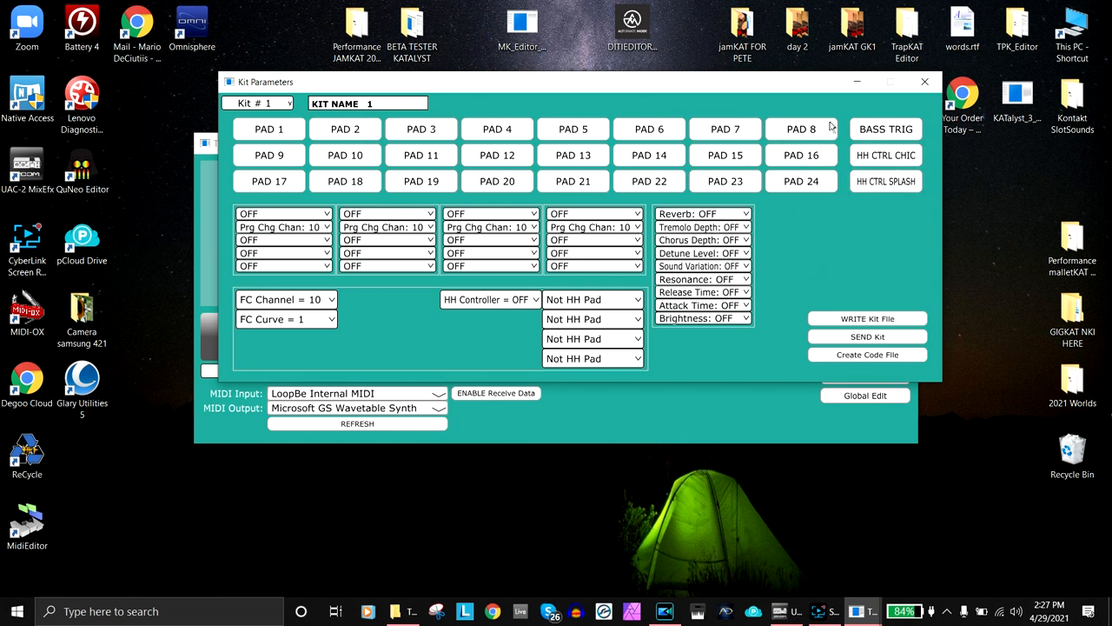
mouse_move(796, 189)
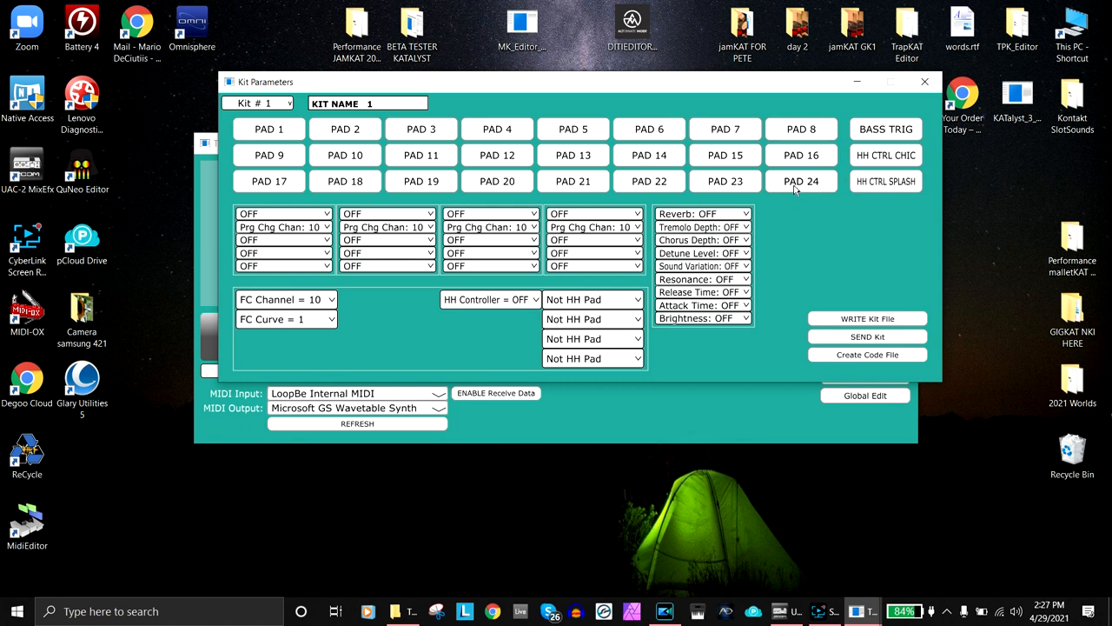
left_click(886, 128)
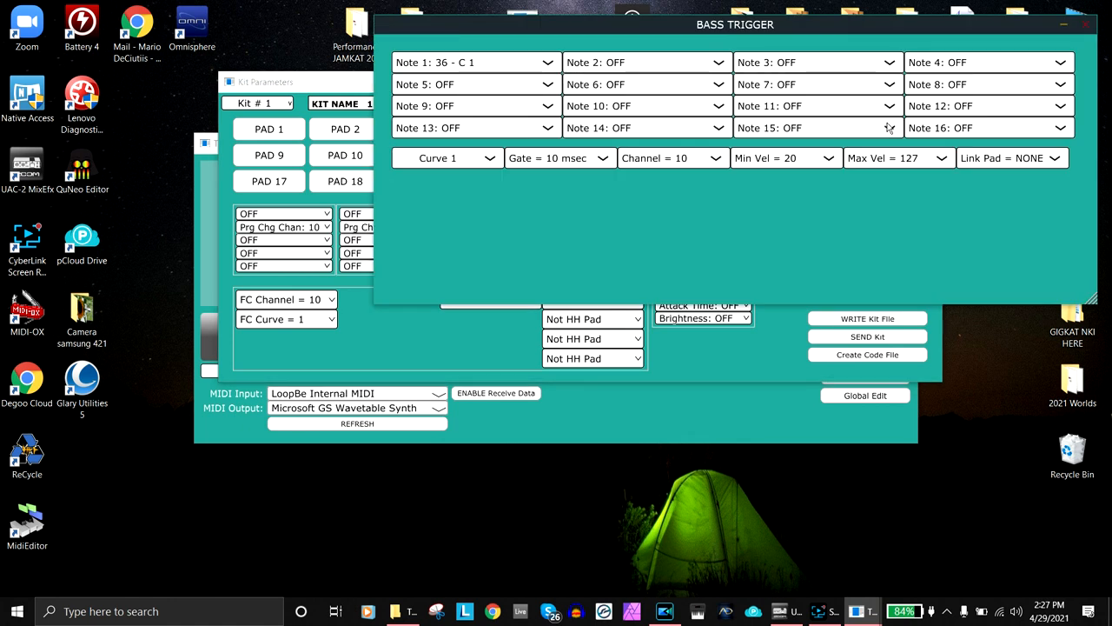
left_click(1091, 24)
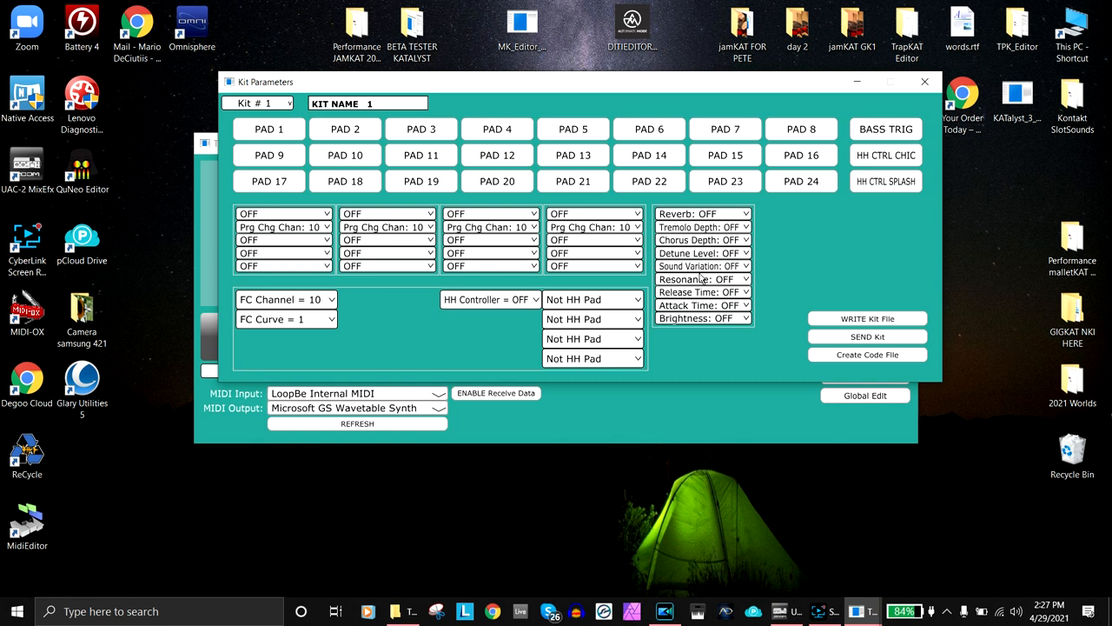
mouse_move(769, 377)
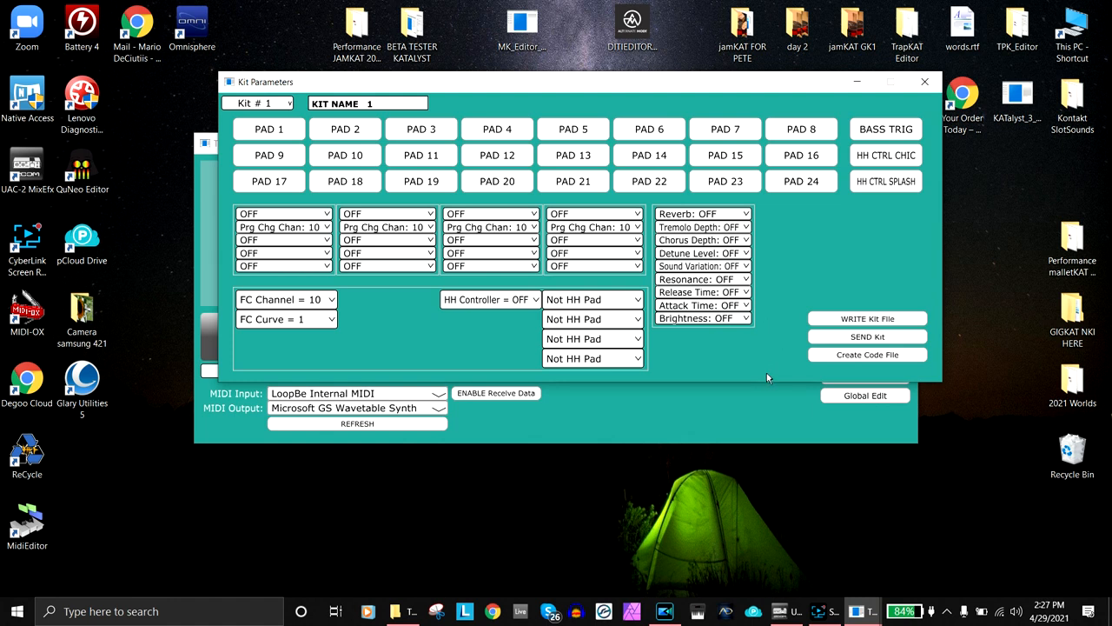
Assign HH Pad 1 and HH Pad 4 as hi-hat pads, leaving HH Controller OFF.
left_click(594, 299)
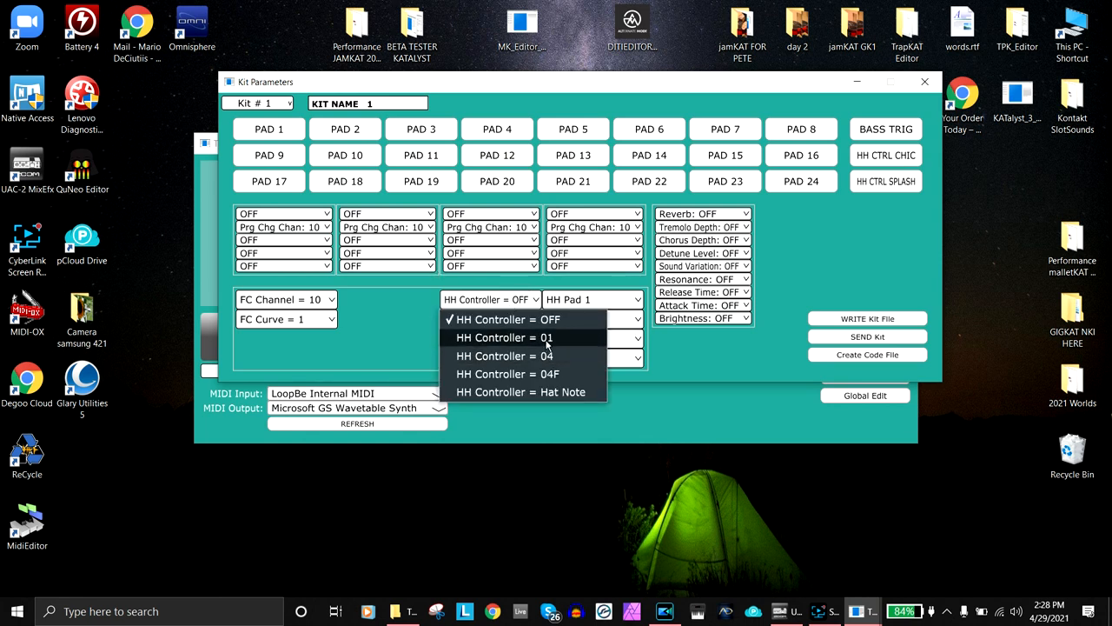
mouse_move(547, 354)
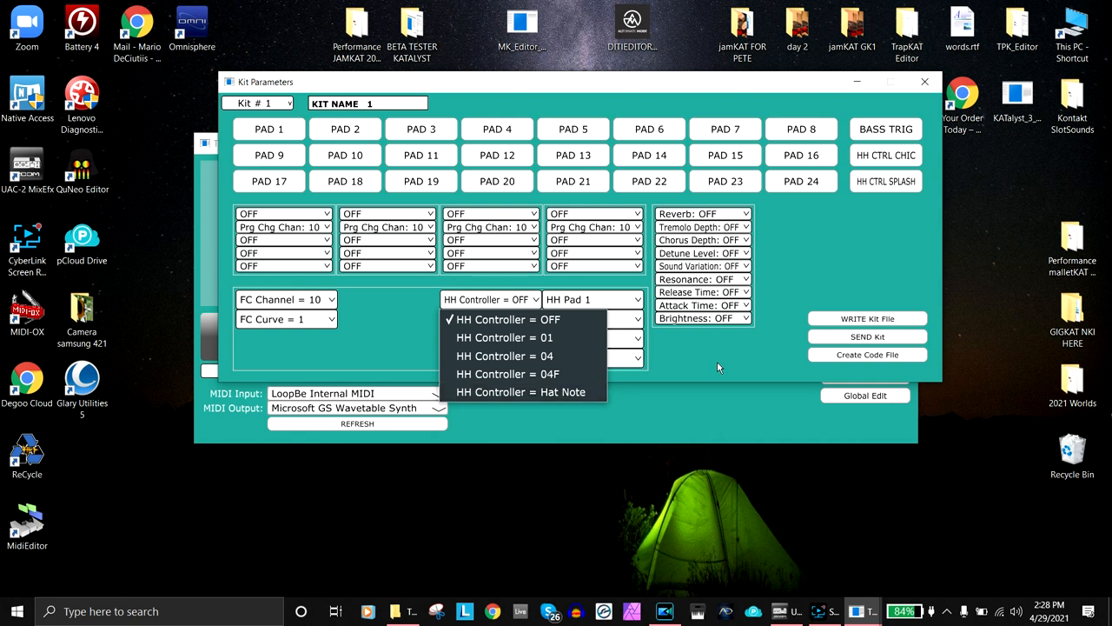
mouse_move(721, 369)
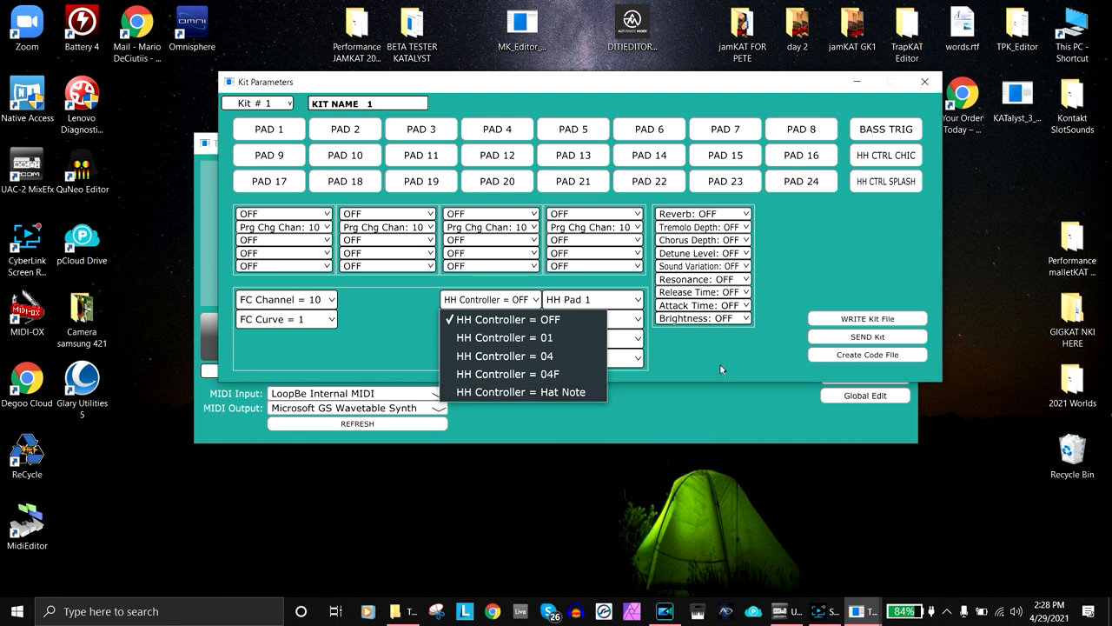
left_click(504, 319)
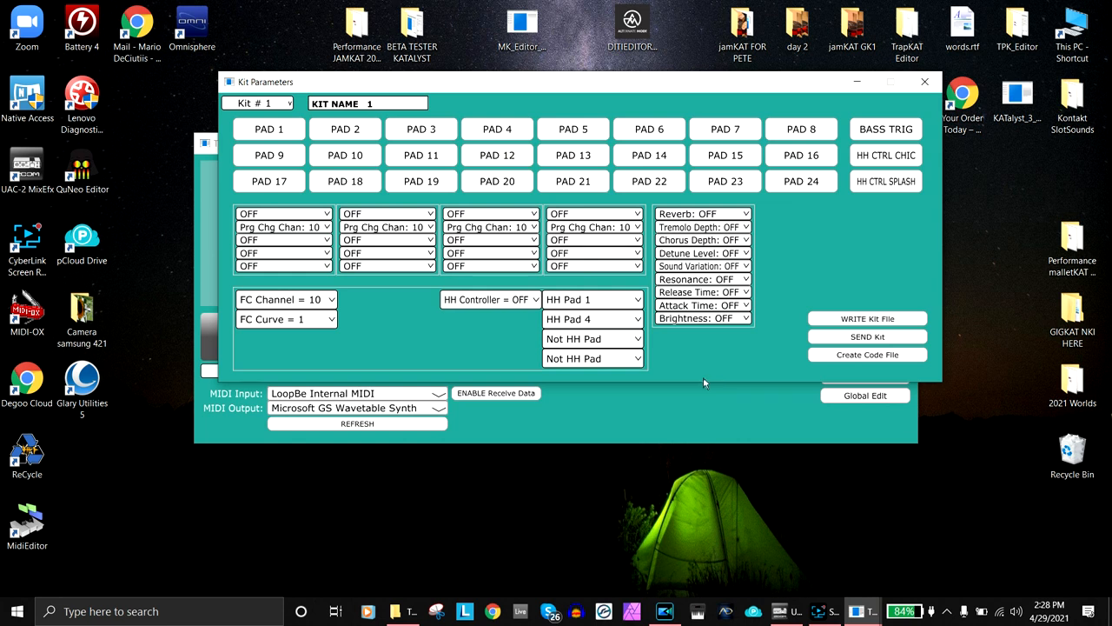
mouse_move(688, 379)
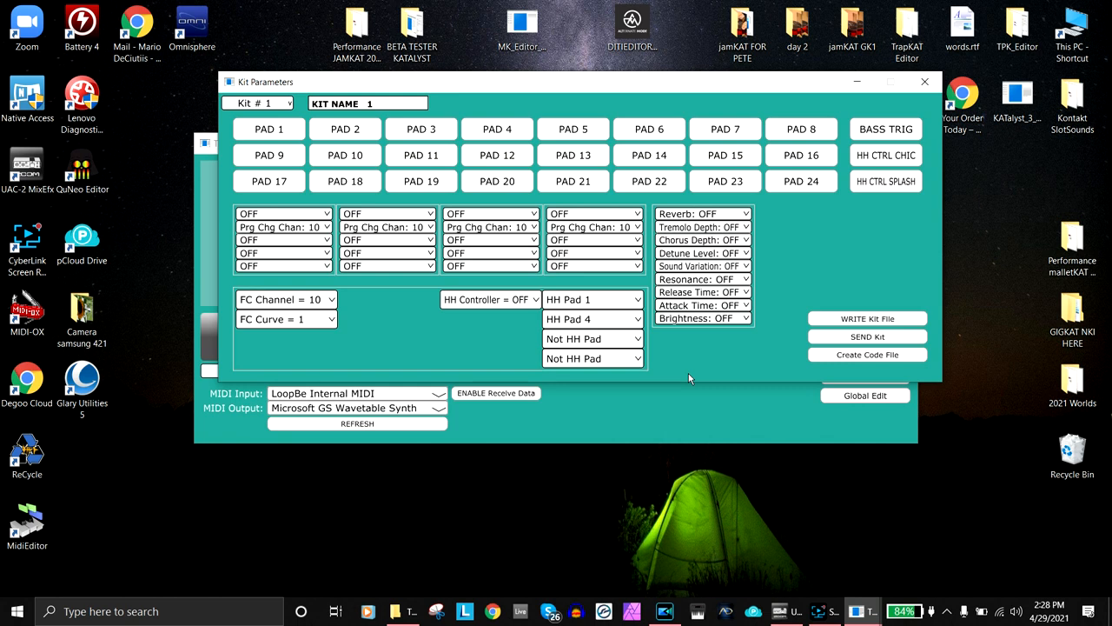
mouse_move(886, 128)
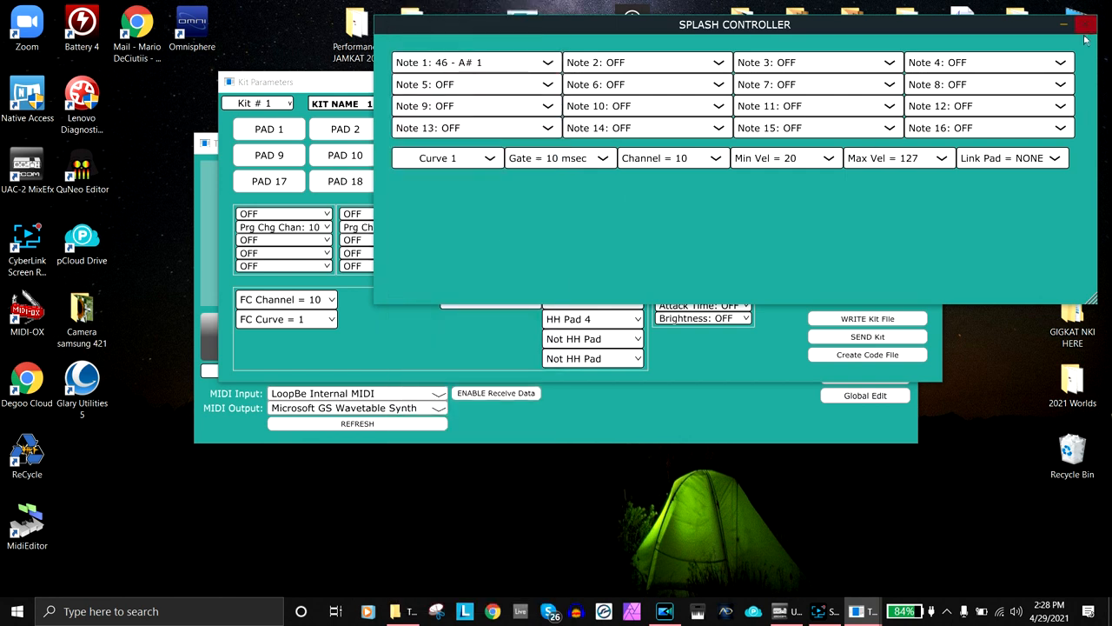
left_click(1084, 24)
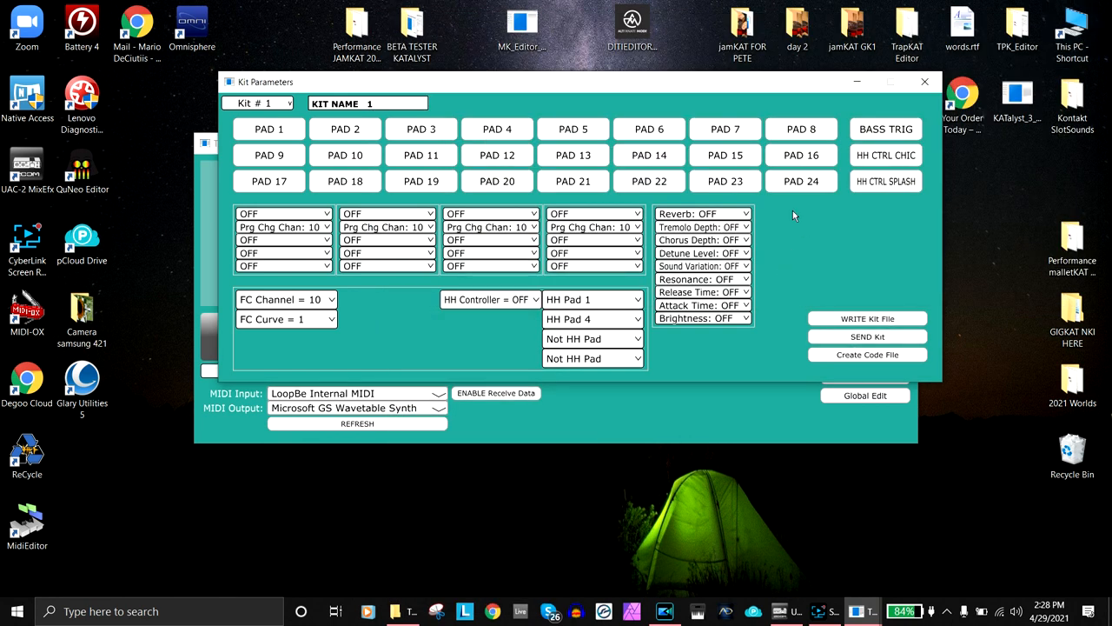
mouse_move(320, 295)
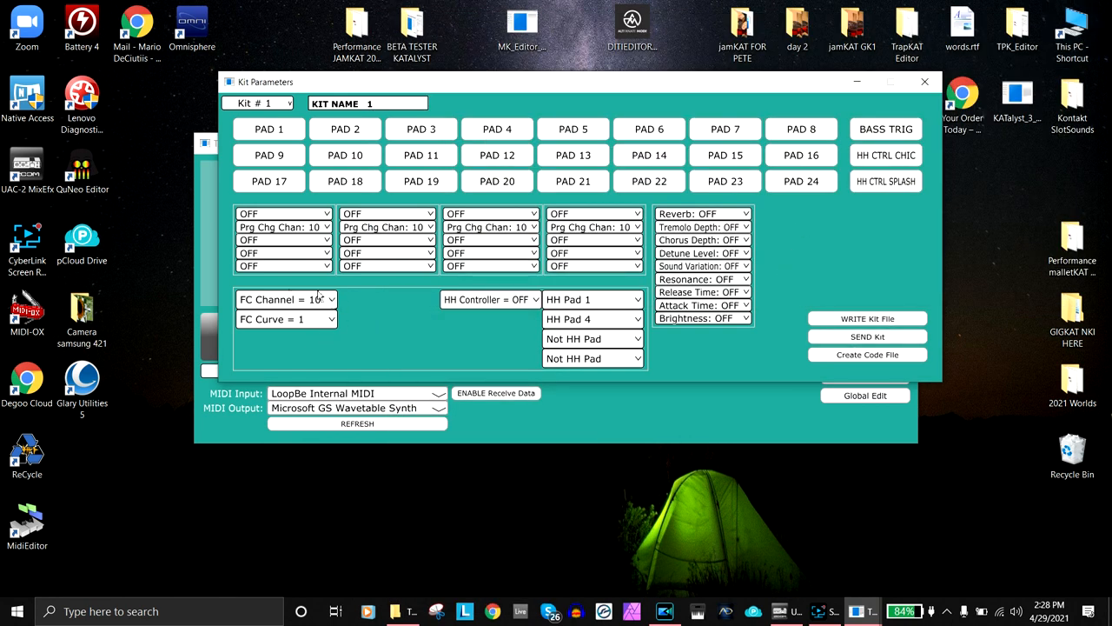
left_click(285, 299)
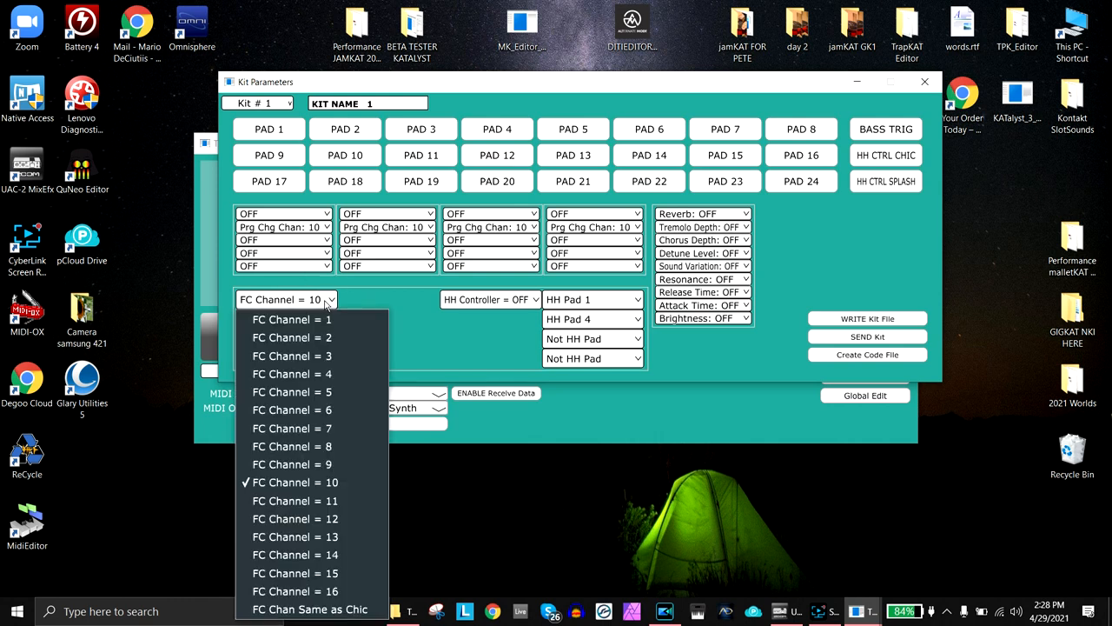
left_click(286, 320)
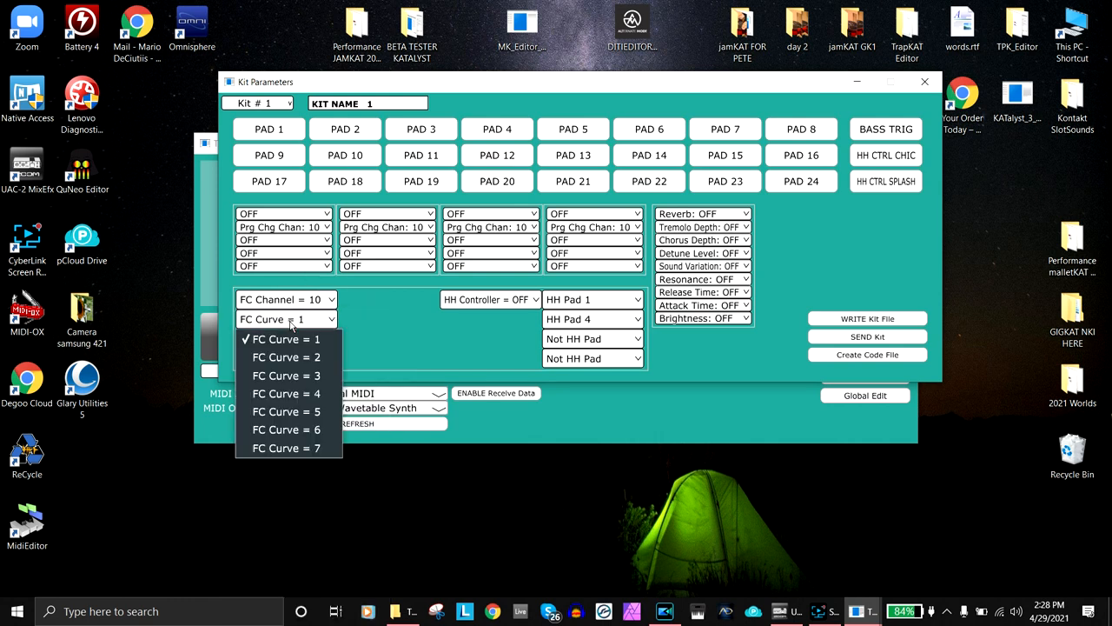
mouse_move(460, 351)
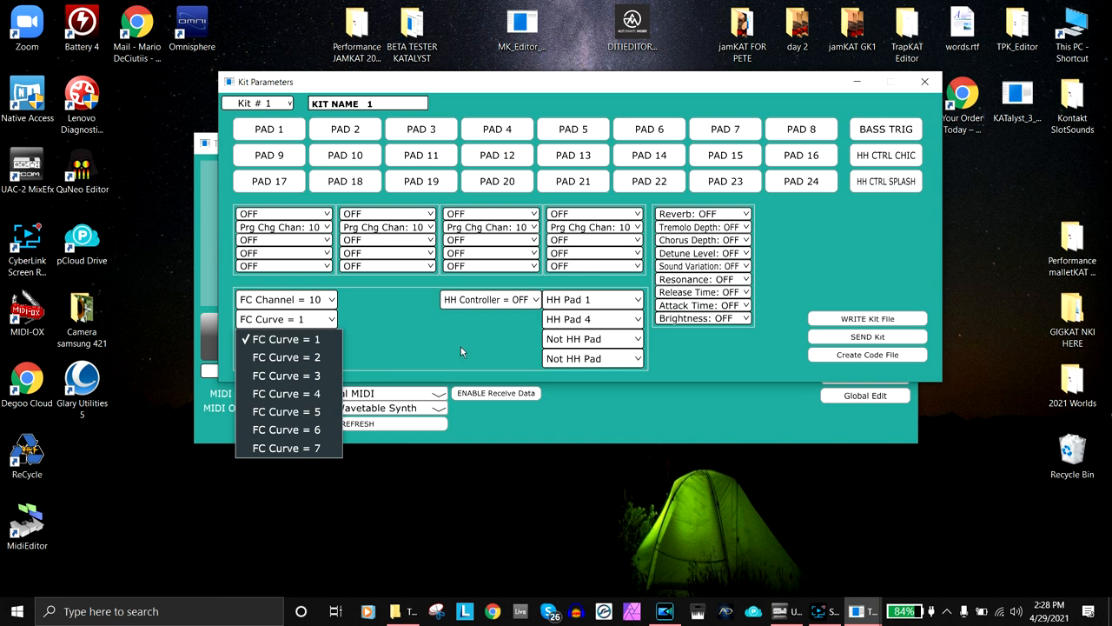
left_click(285, 338)
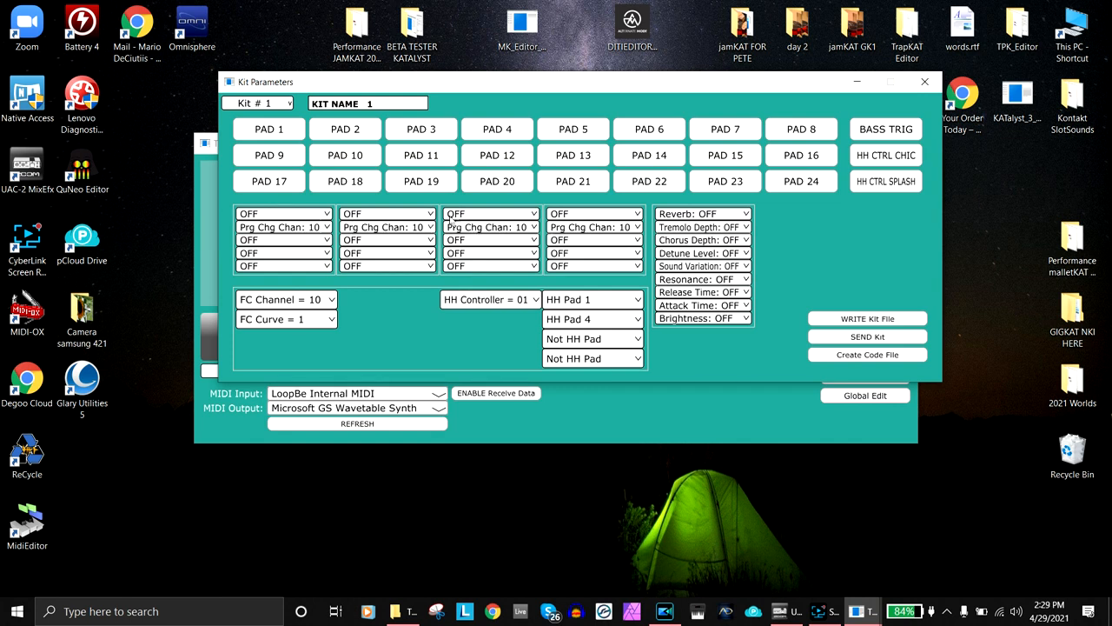
mouse_move(316, 250)
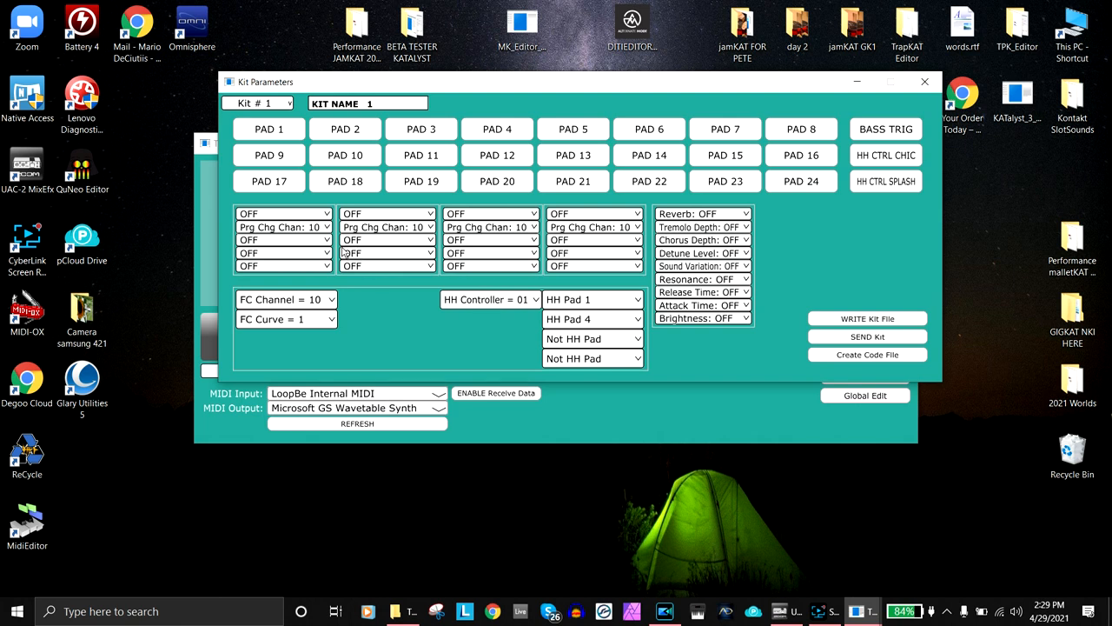
mouse_move(133, 192)
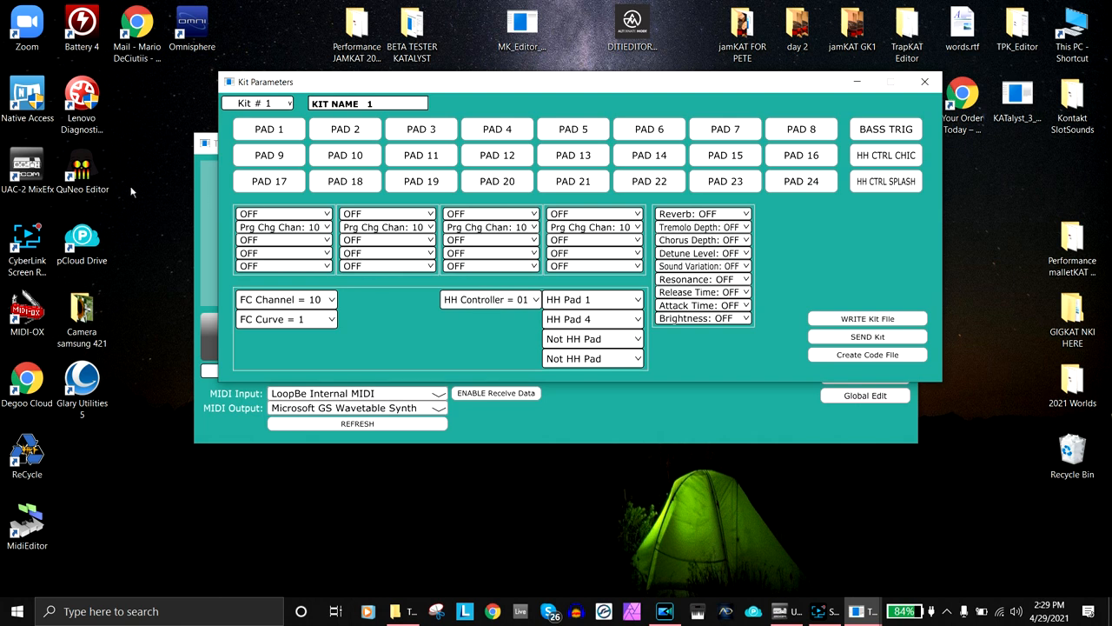
Set the first program change to 89 on channel 2 with bank MSB 0 and LSB 3.
left_click(281, 226)
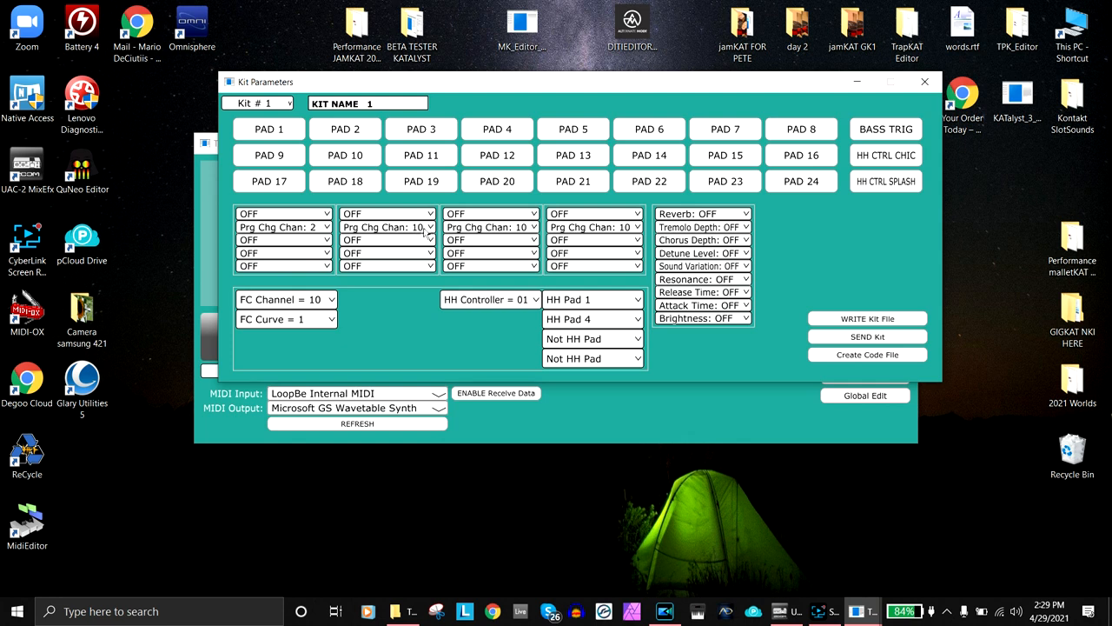
left_click(282, 226)
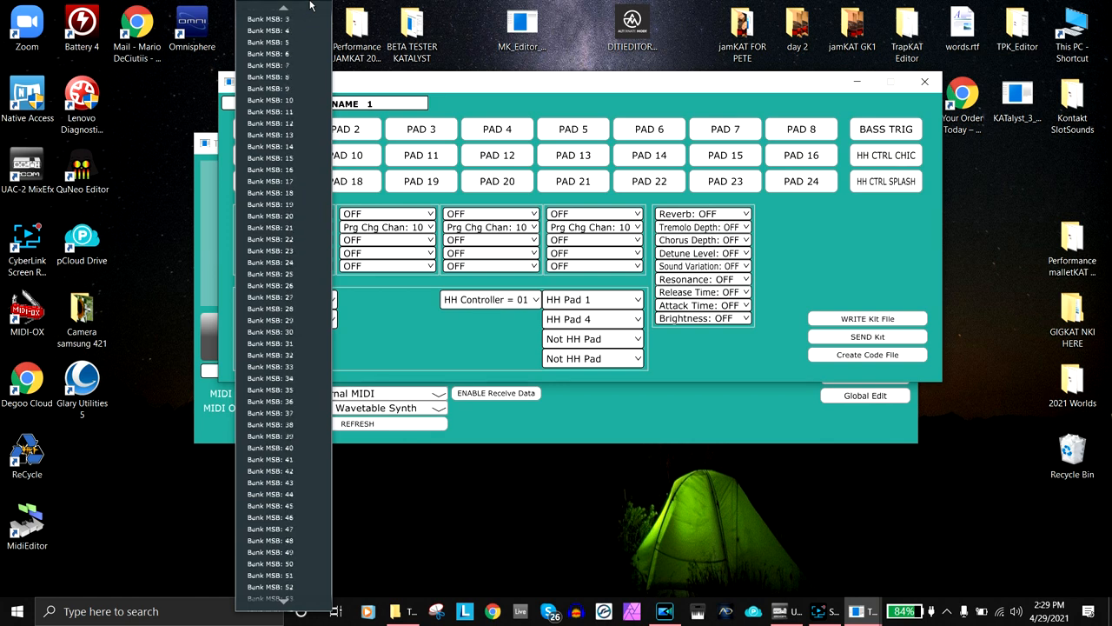
left_click(269, 240)
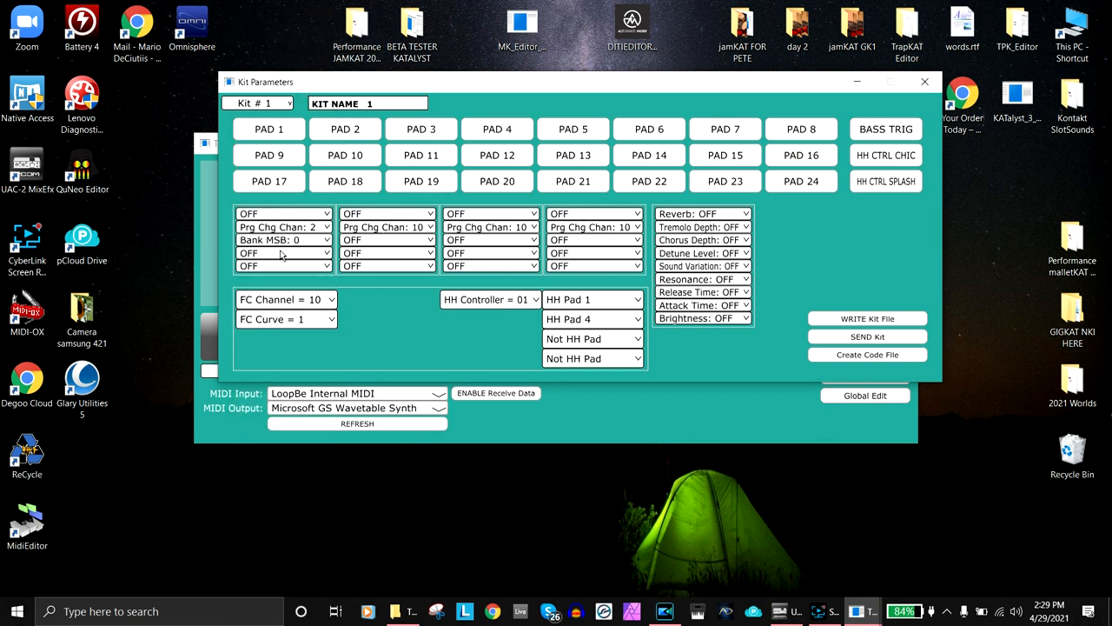
left_click(281, 240)
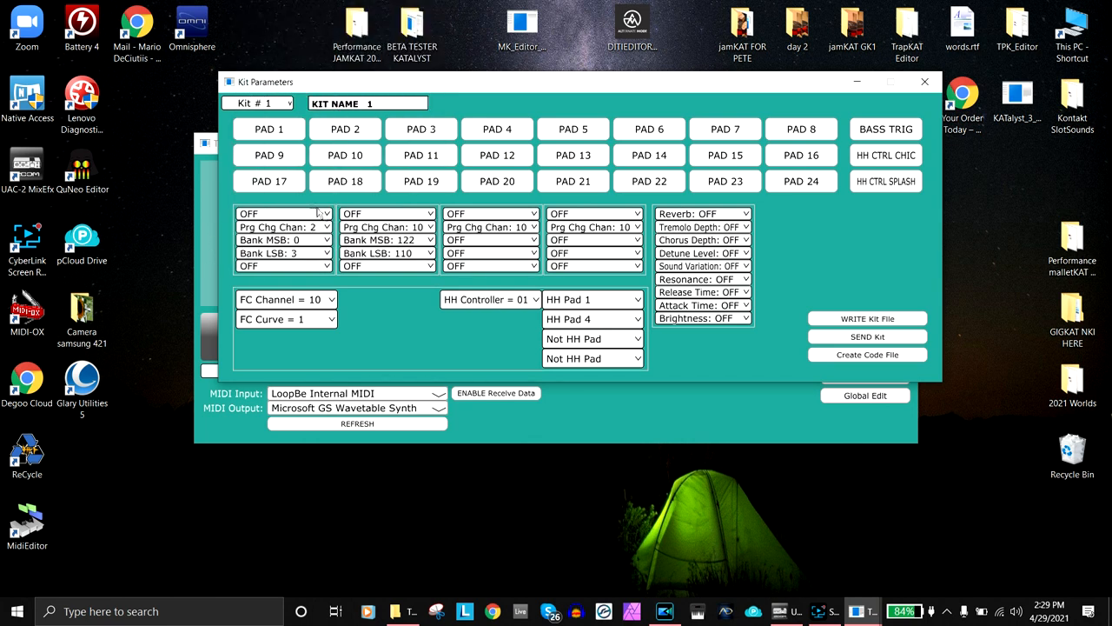
left_click(281, 212)
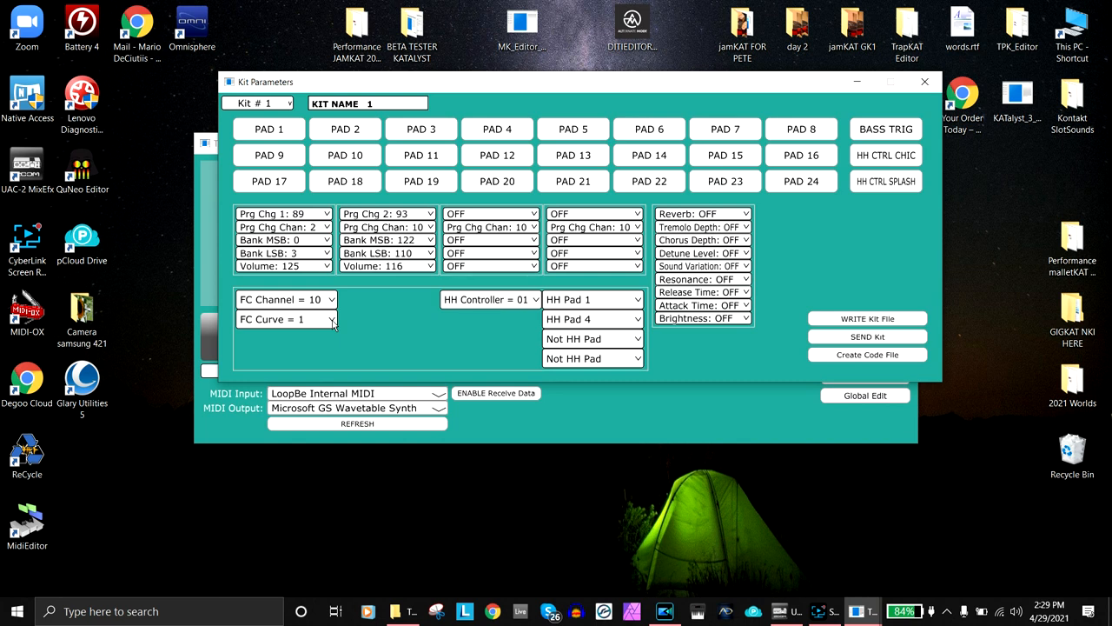
mouse_move(286, 348)
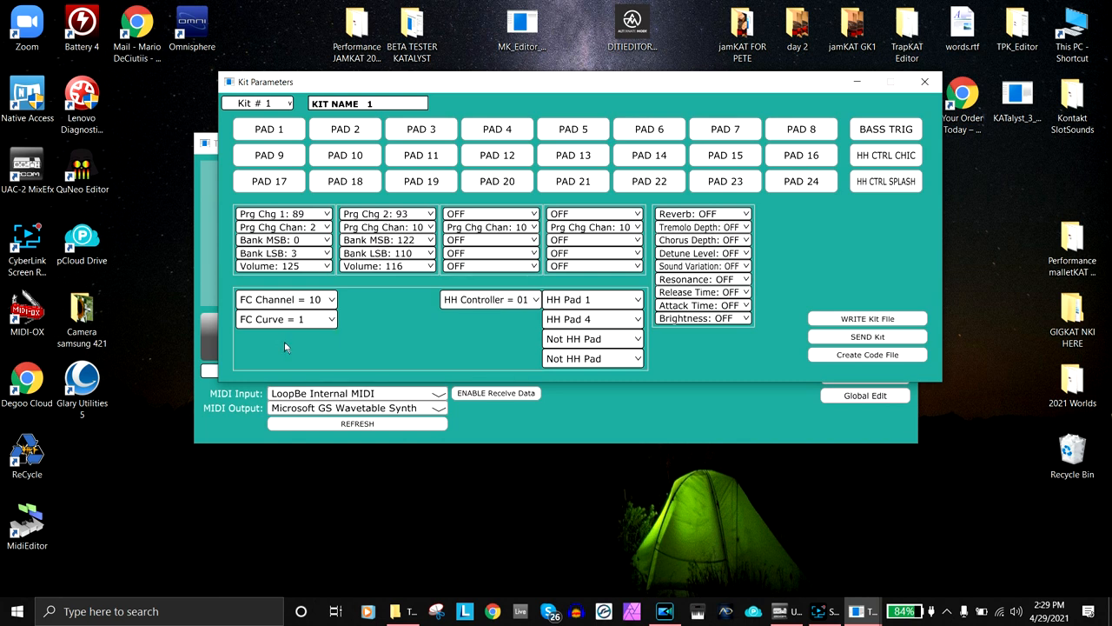
mouse_move(654, 292)
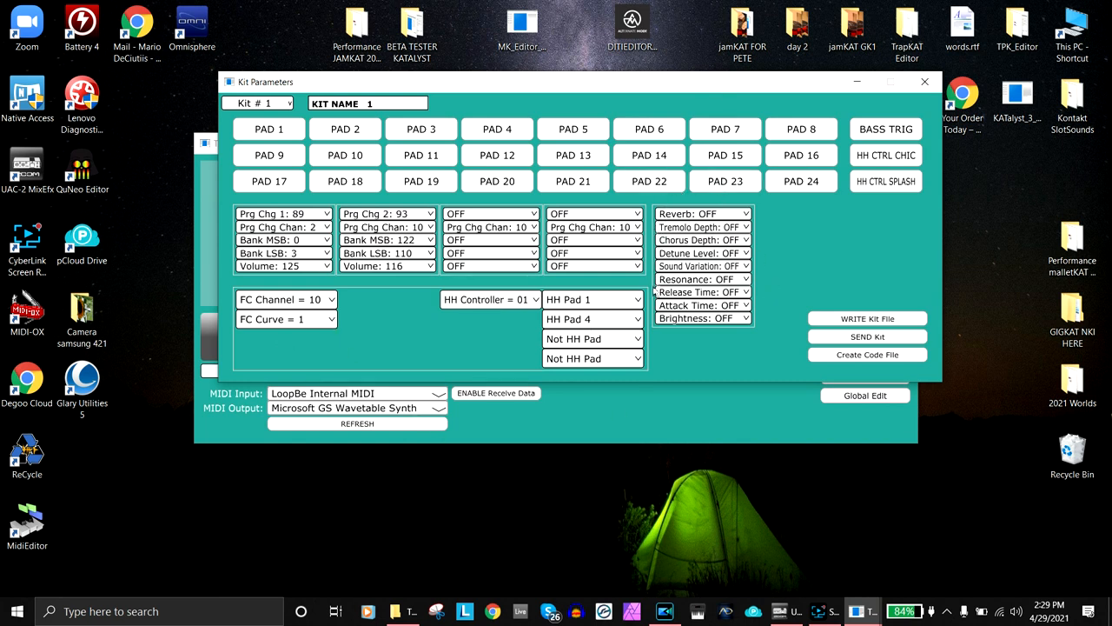
mouse_move(695, 376)
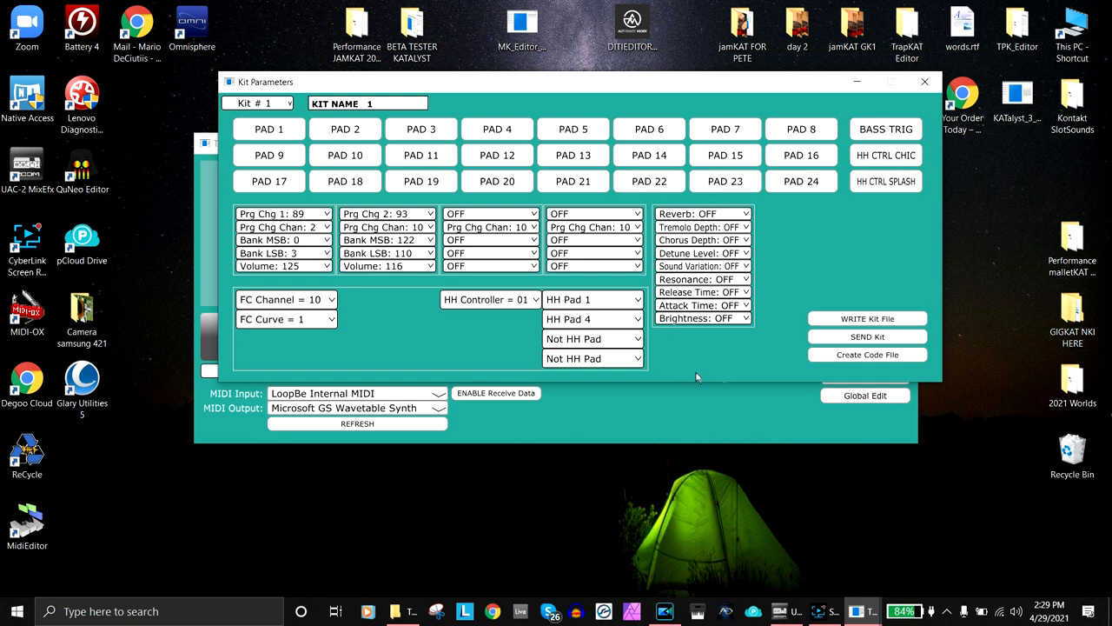
mouse_move(716, 205)
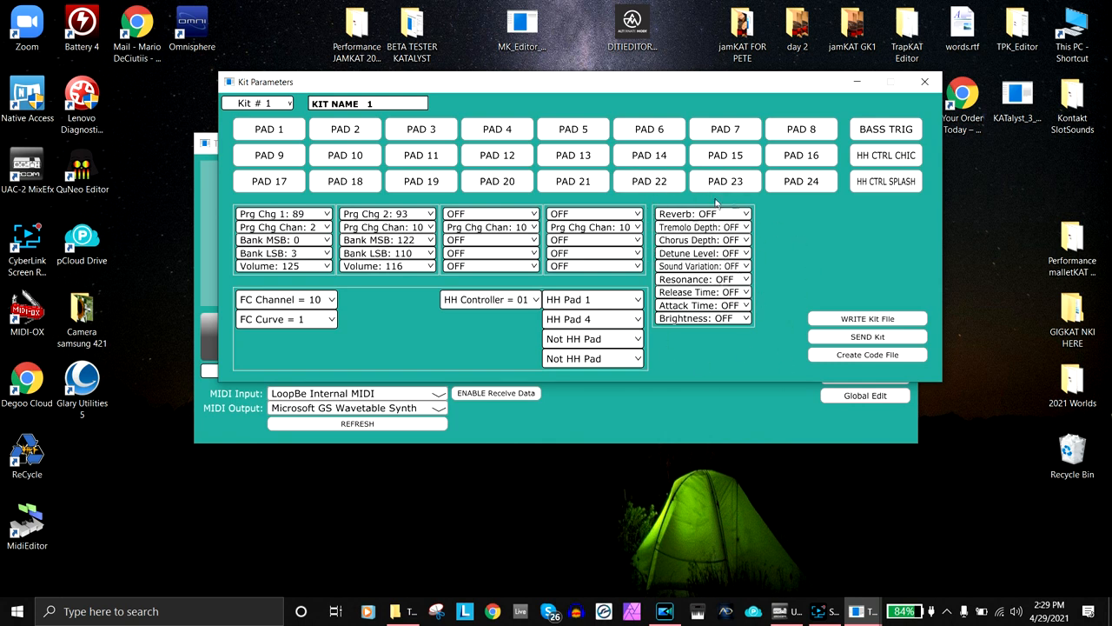
mouse_move(709, 344)
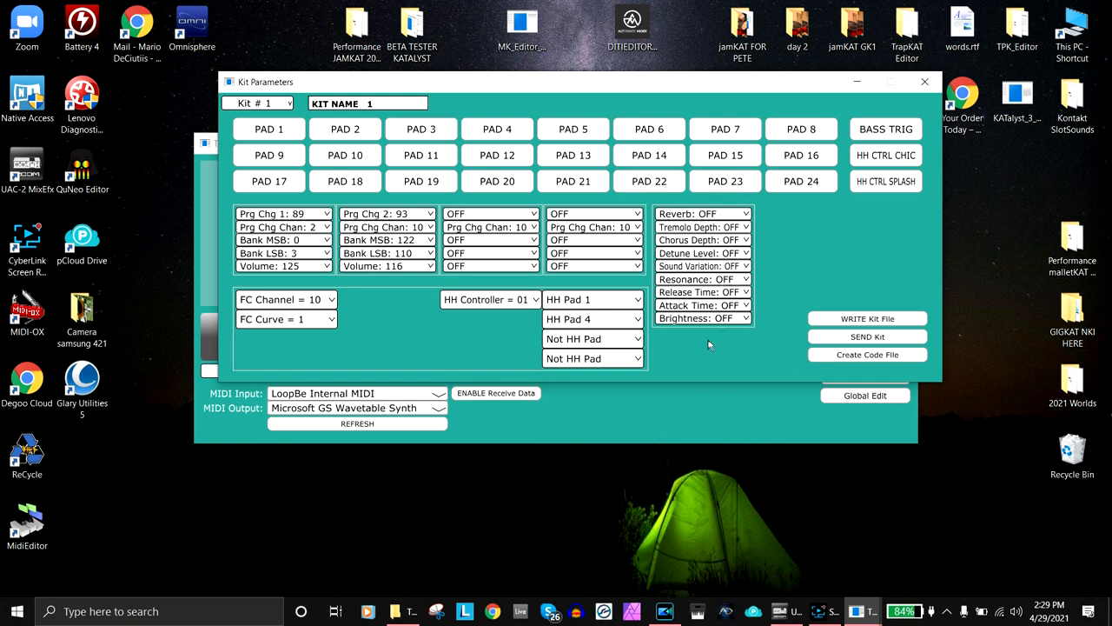
mouse_move(721, 346)
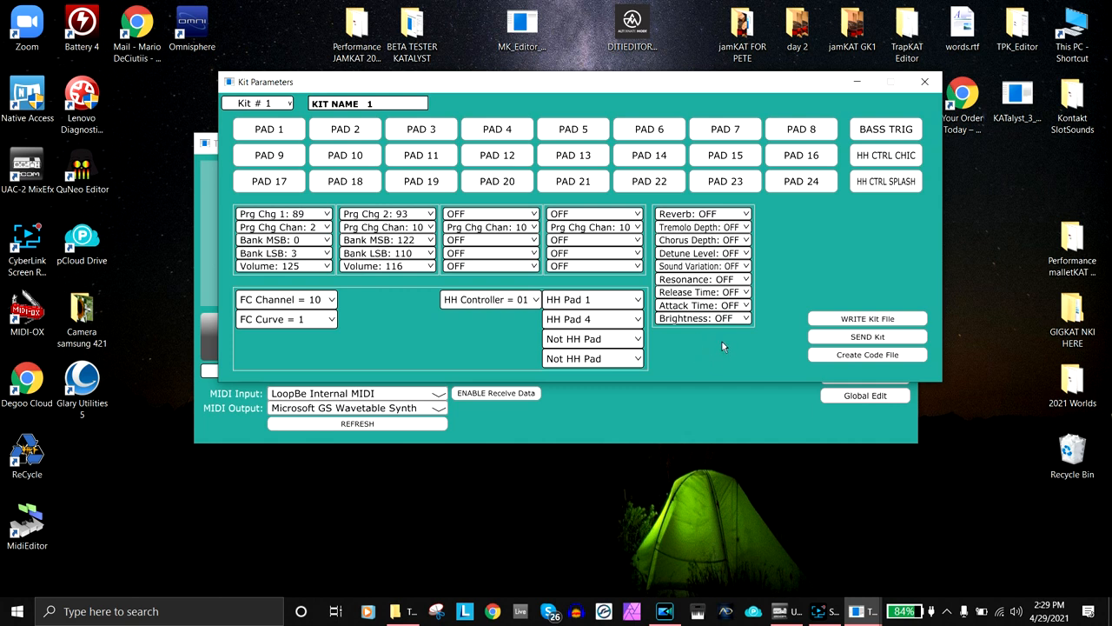
mouse_move(721, 237)
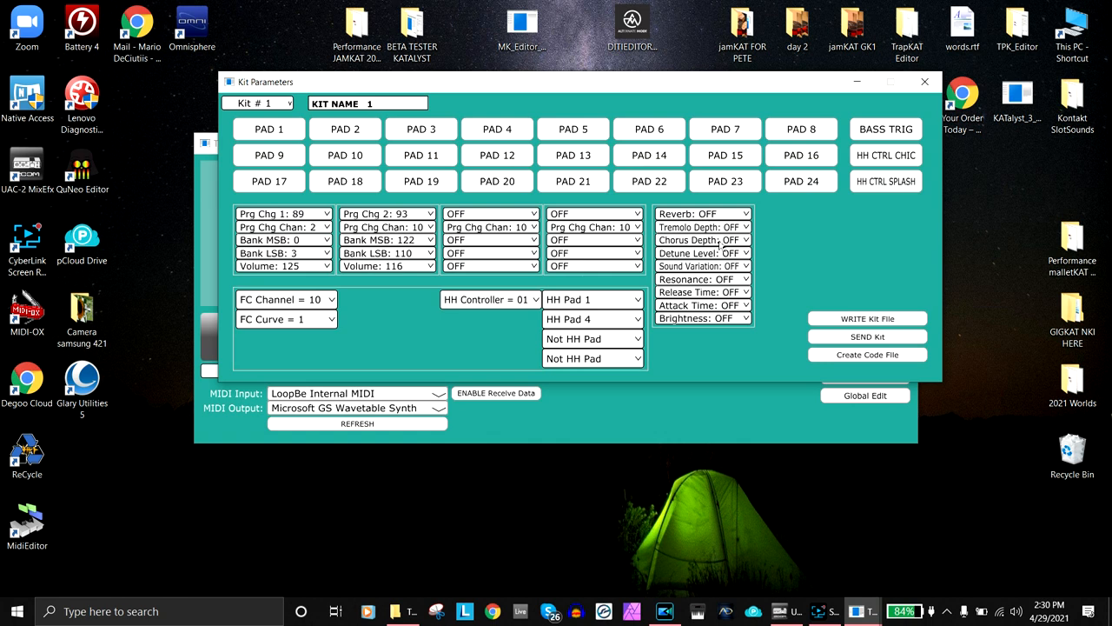
mouse_move(703, 343)
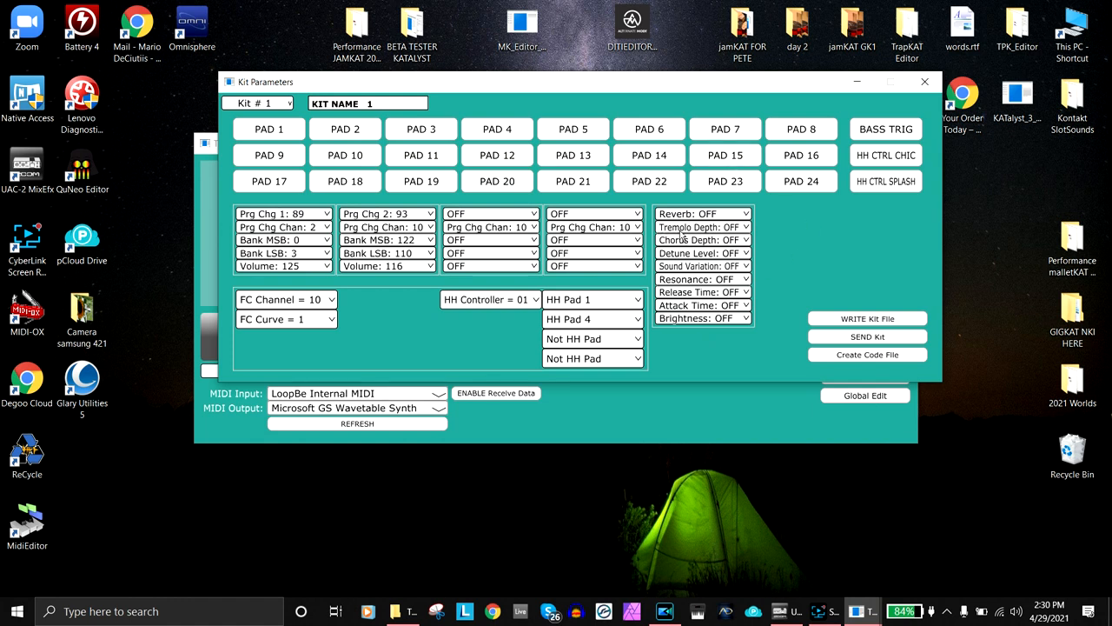
mouse_move(684, 320)
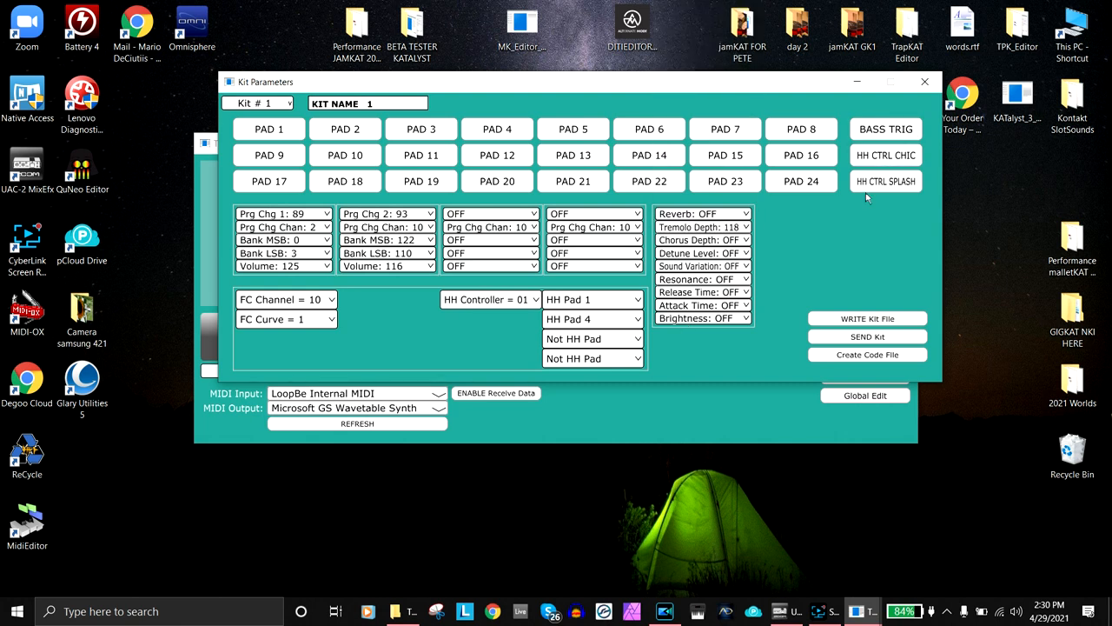
Set tremolo depth to 118 and send Kit 1 to the drum controller.
left_click(1071, 386)
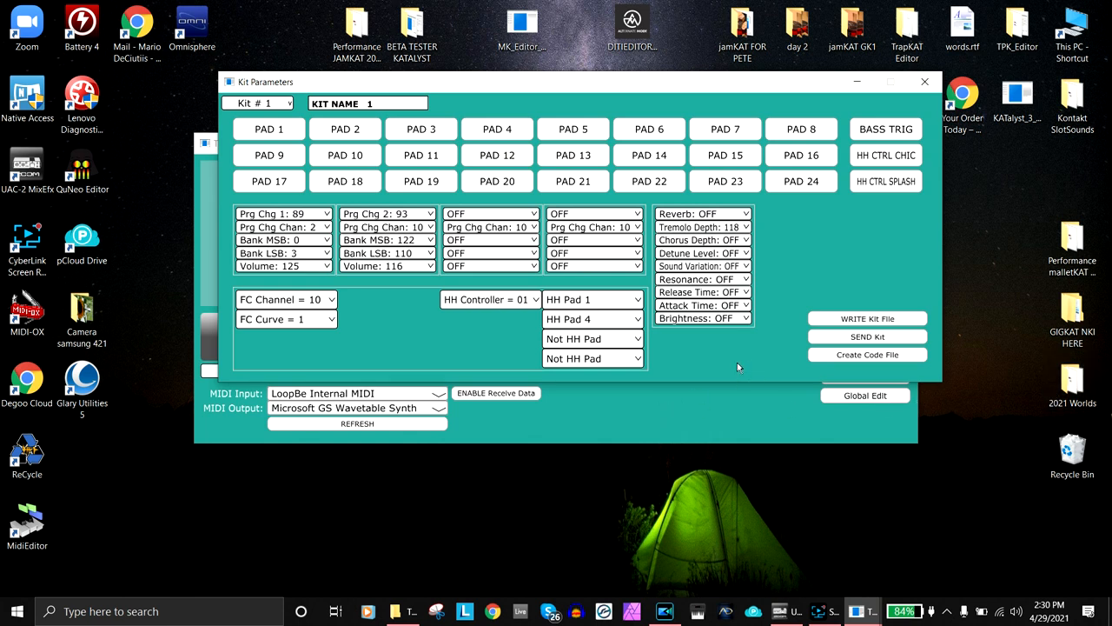
mouse_move(709, 373)
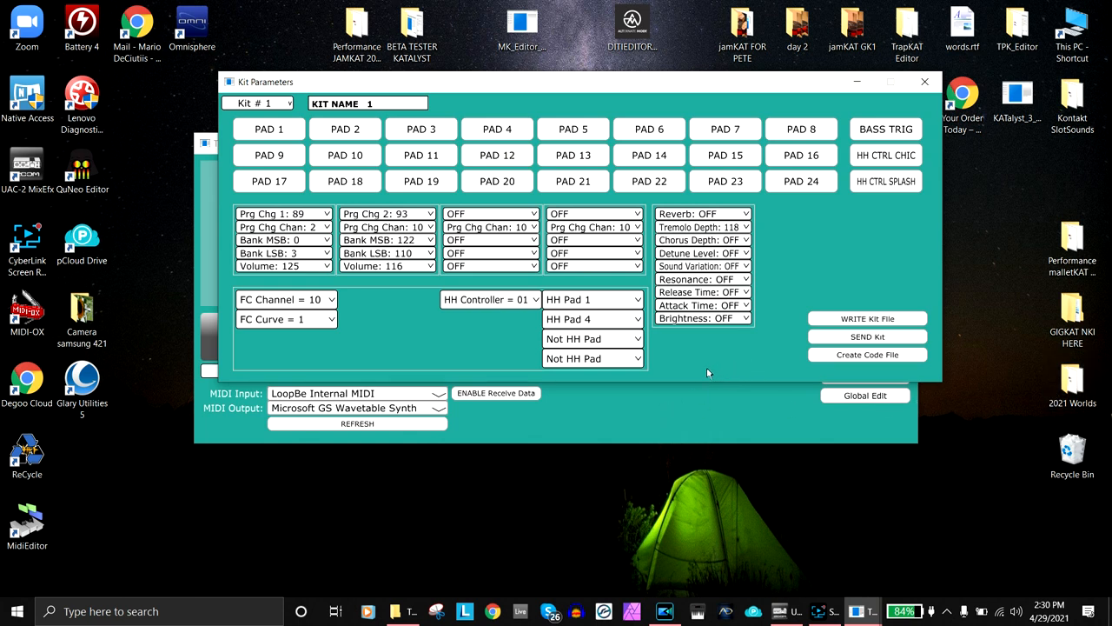
left_click(866, 337)
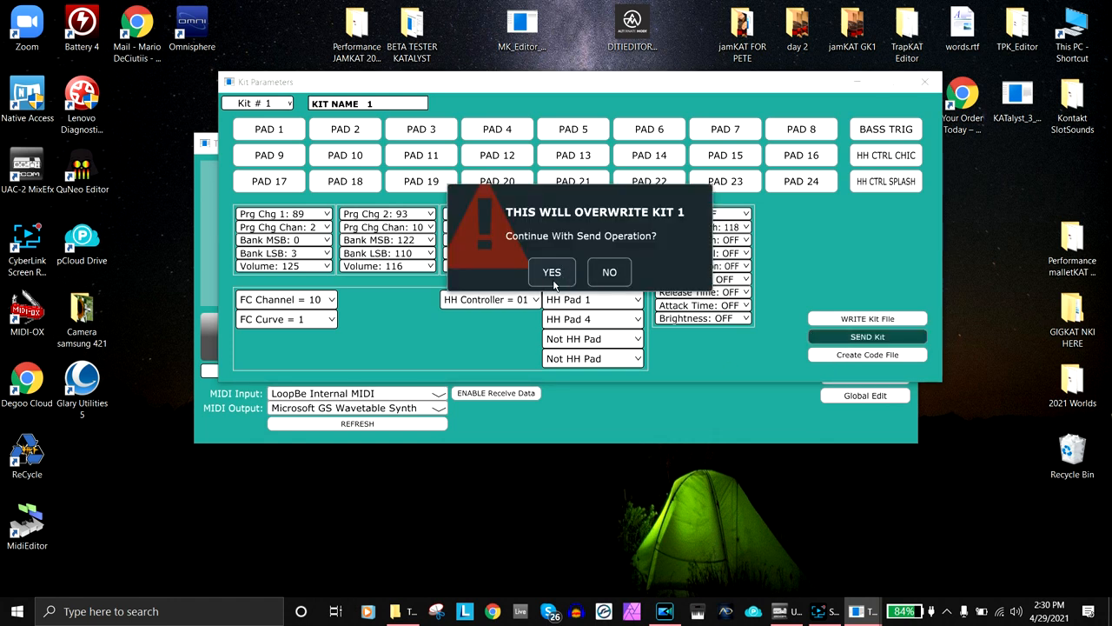
Confirm overwriting Kit 1 on the unit, then save it over the existing user_kit_2.syx.
left_click(551, 271)
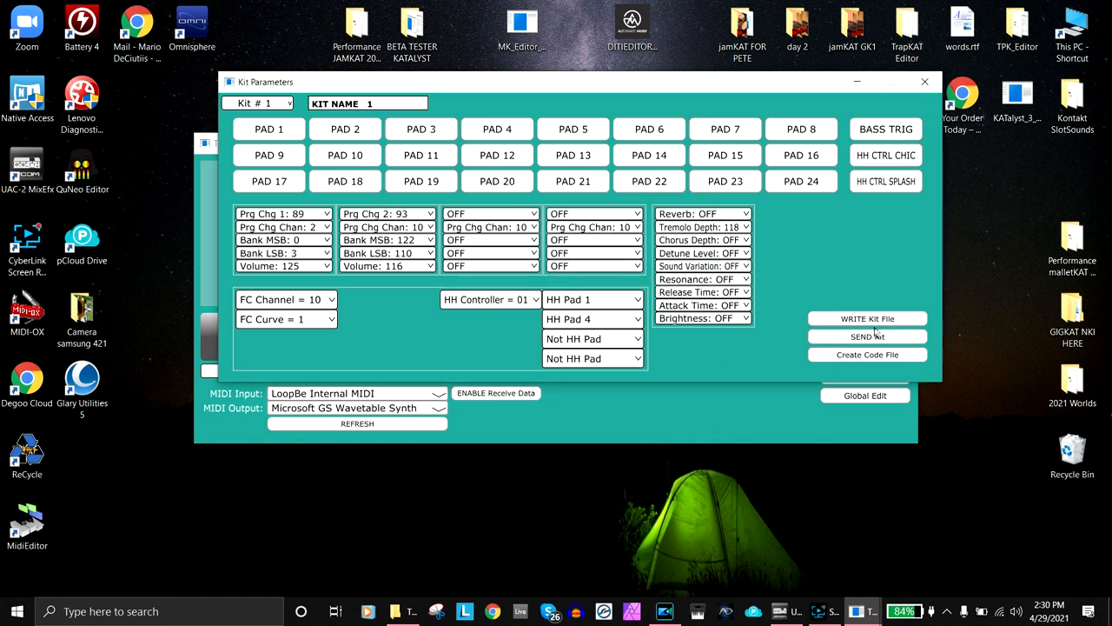
left_click(865, 318)
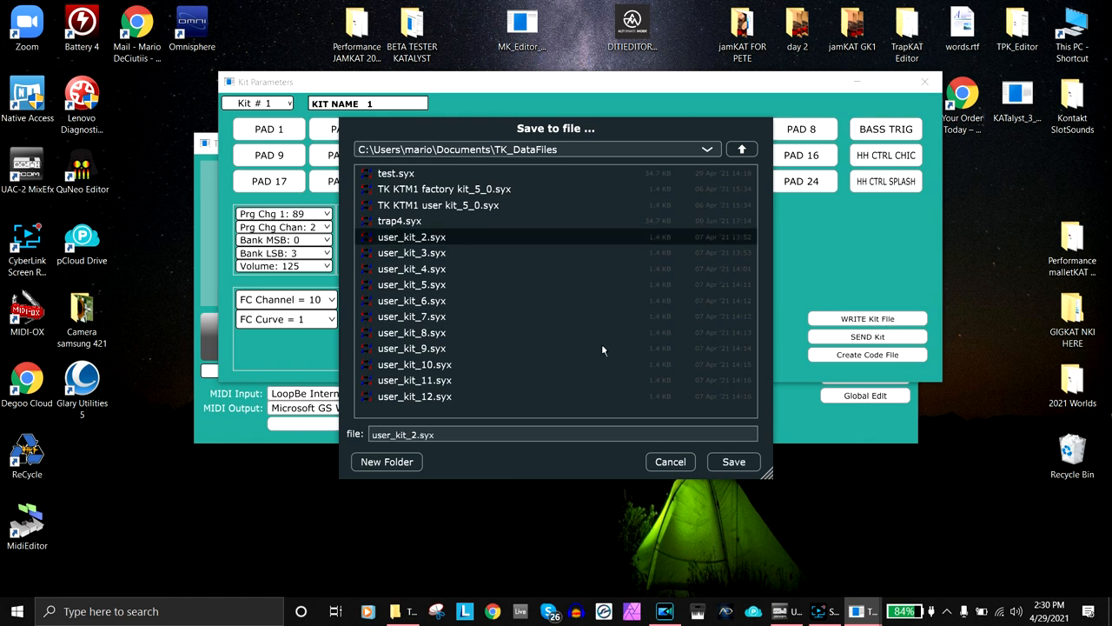
left_click(733, 462)
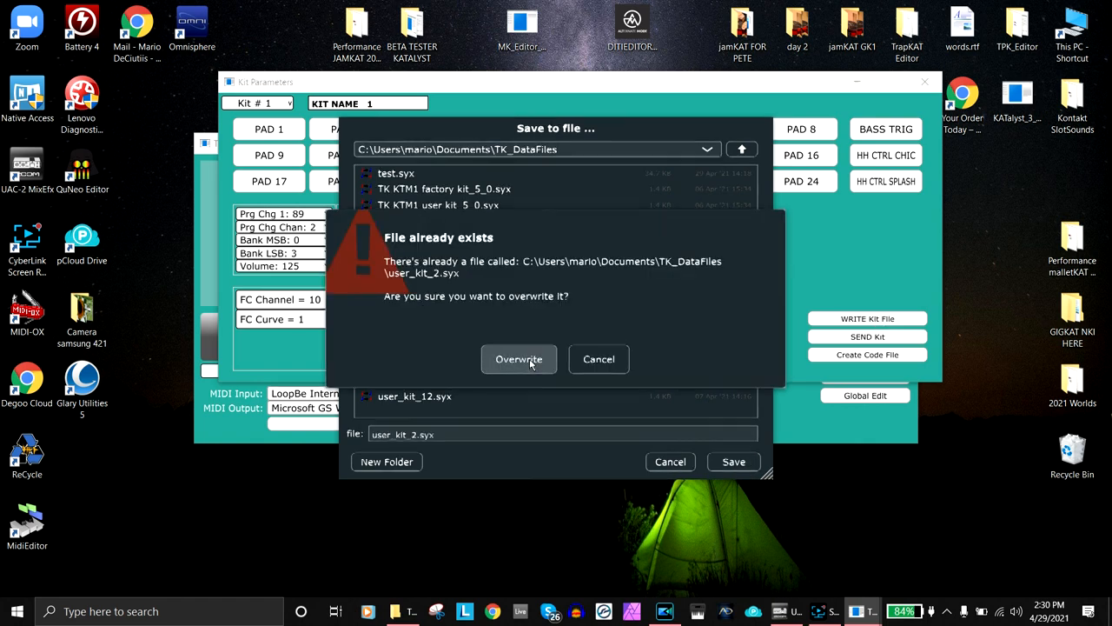
left_click(518, 358)
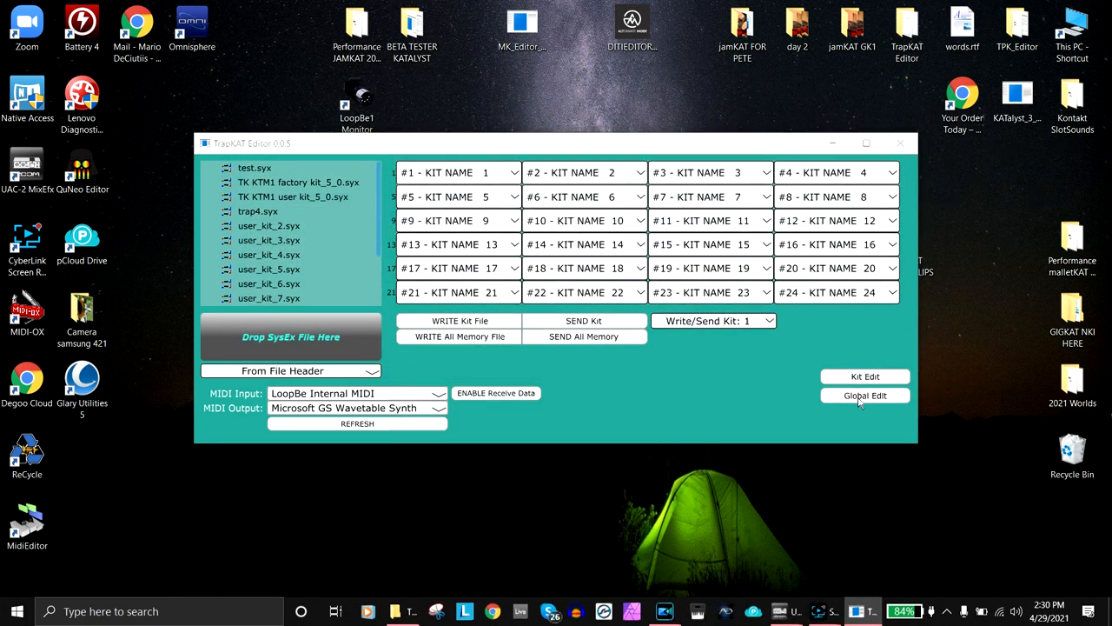
Show the Global Parameters and expand the factory/user kit type choices.
left_click(865, 397)
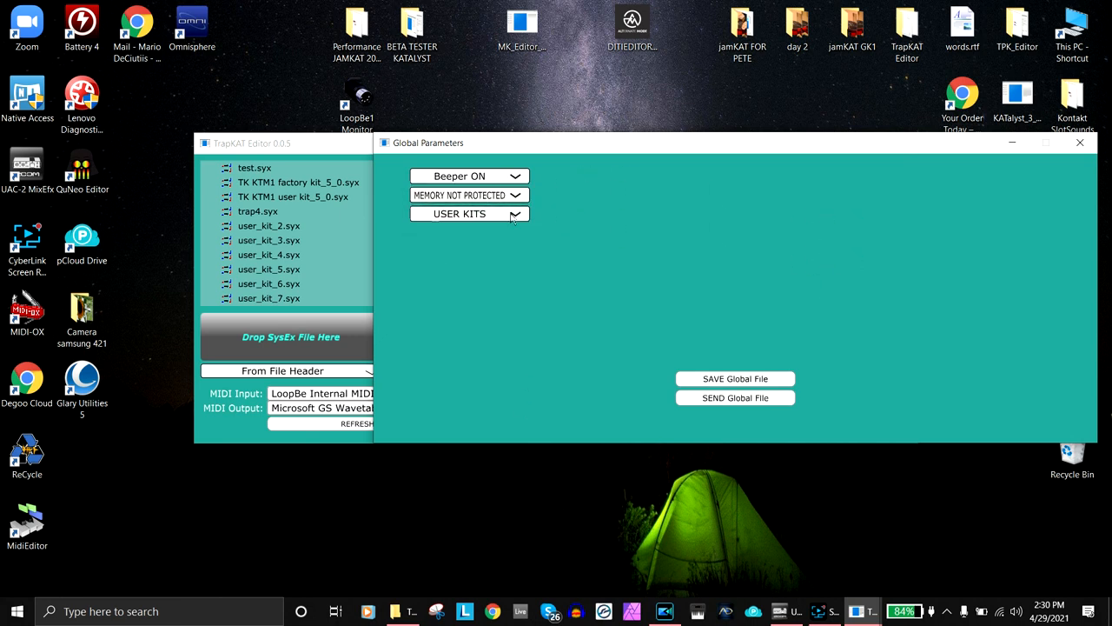
left_click(469, 214)
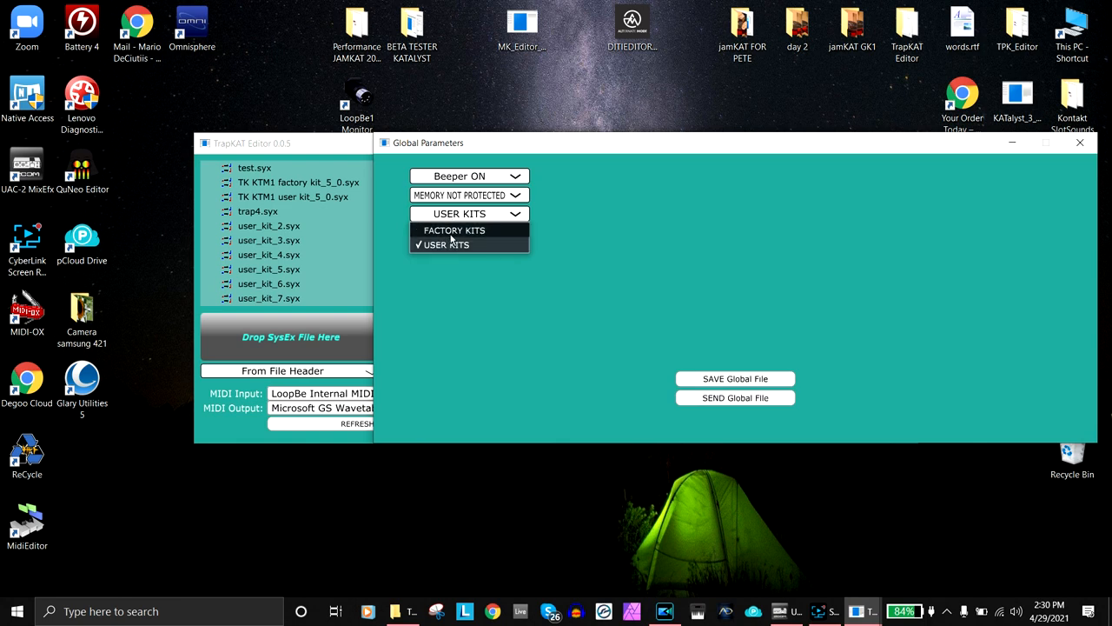